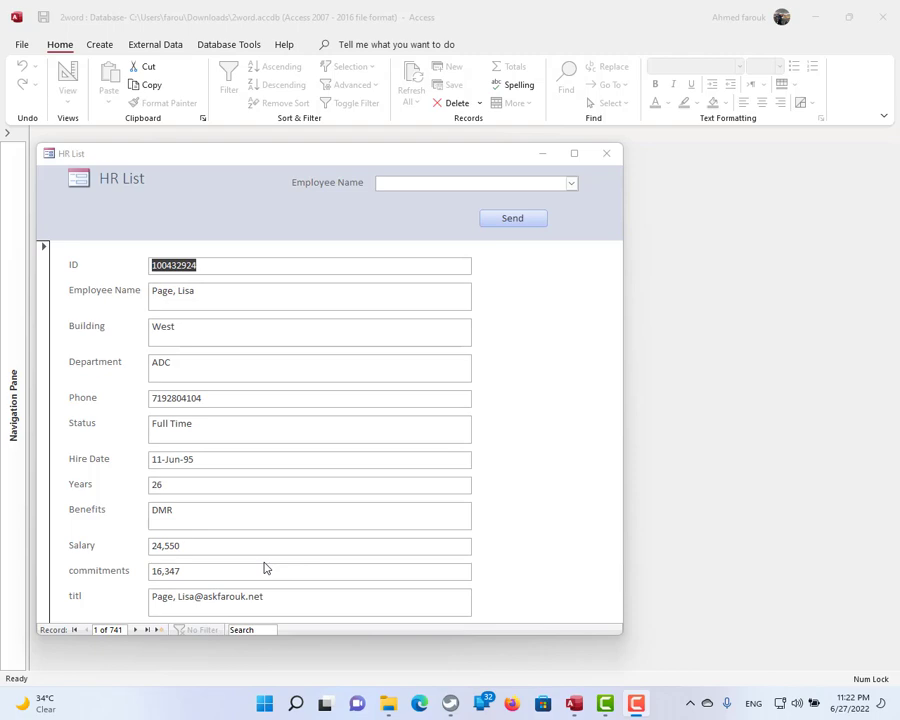
mouse_move(578, 202)
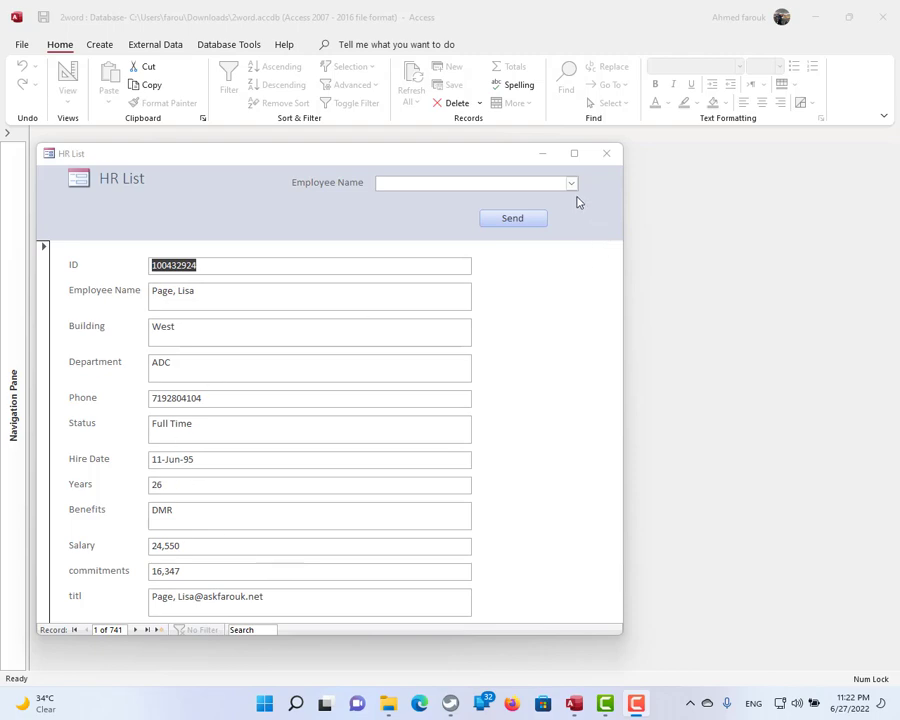
Pick a staff member from the Employee Name combo box on the HR List form
click(572, 182)
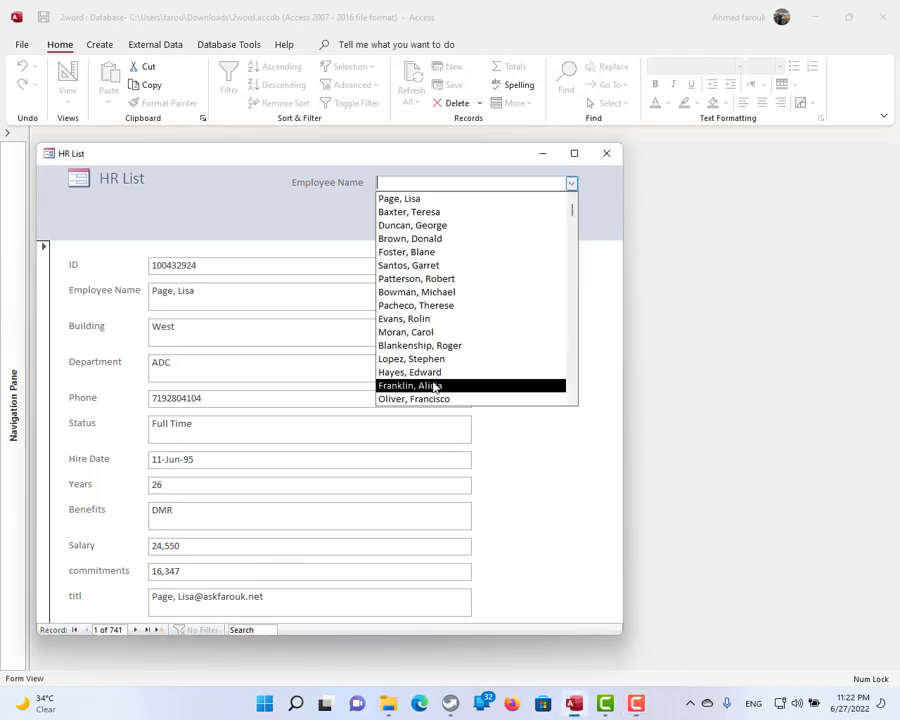
click(412, 398)
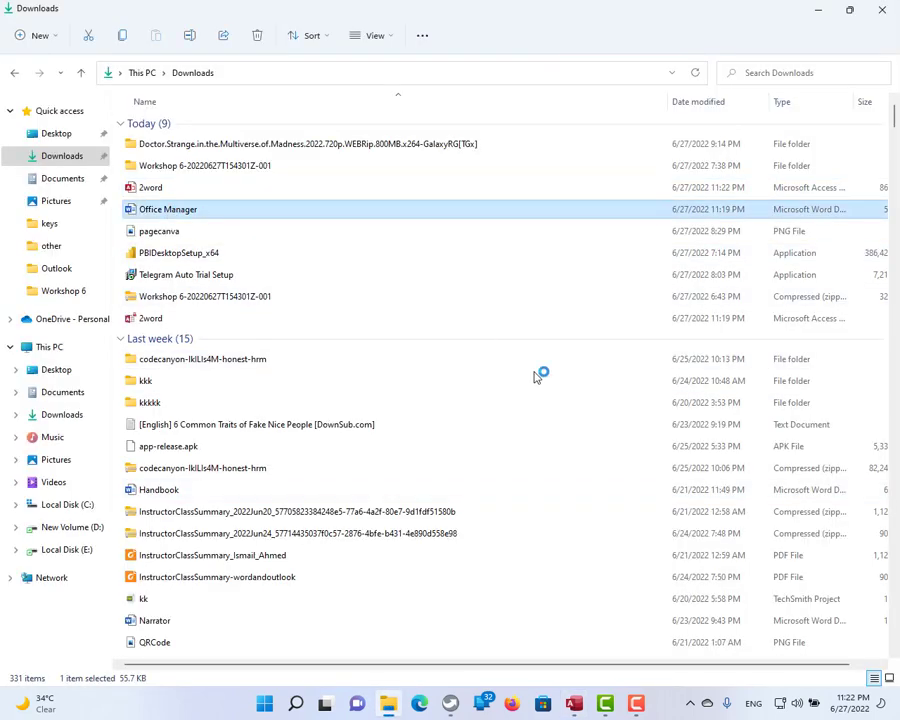
View the Office Manager Word document in Downloads showing the chosen staff member's merged details
double_click(168, 210)
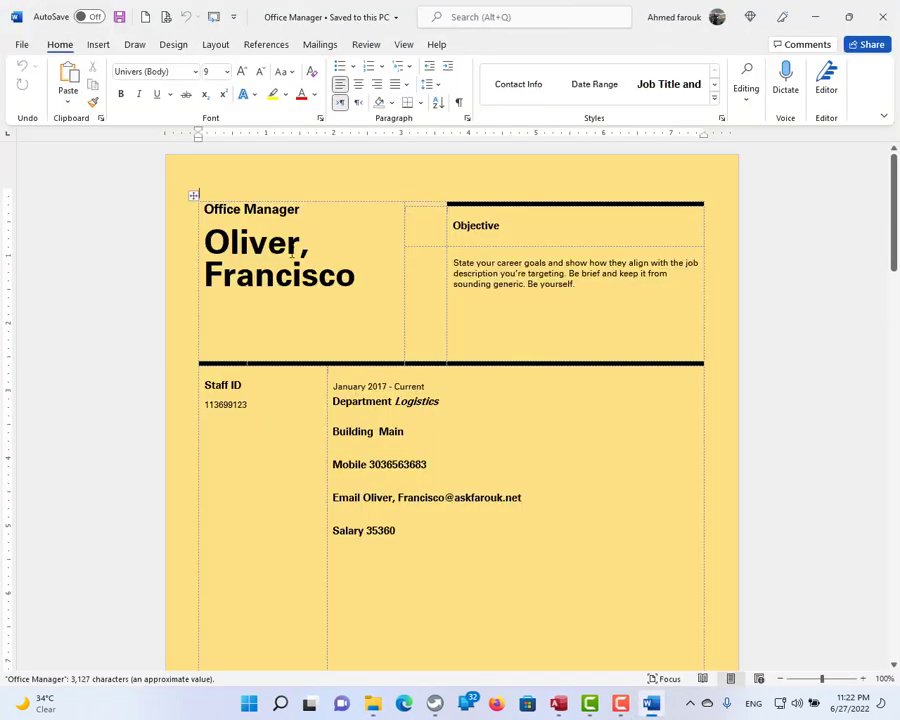
mouse_move(880, 16)
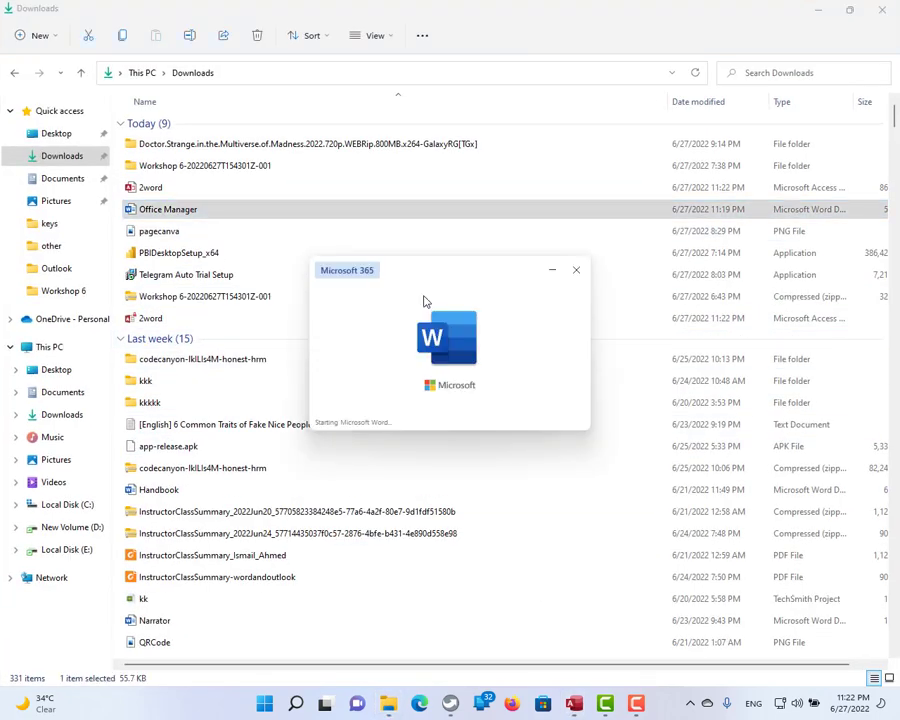
double_click(168, 210)
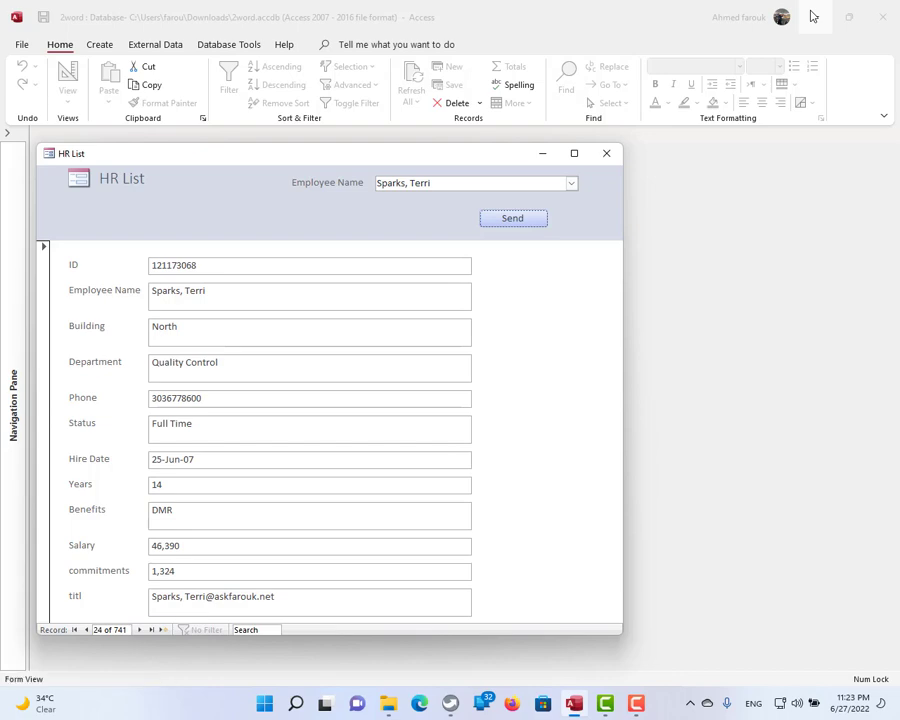
Close the HR List form and bring up the HR List table from the Navigation Pane
click(606, 152)
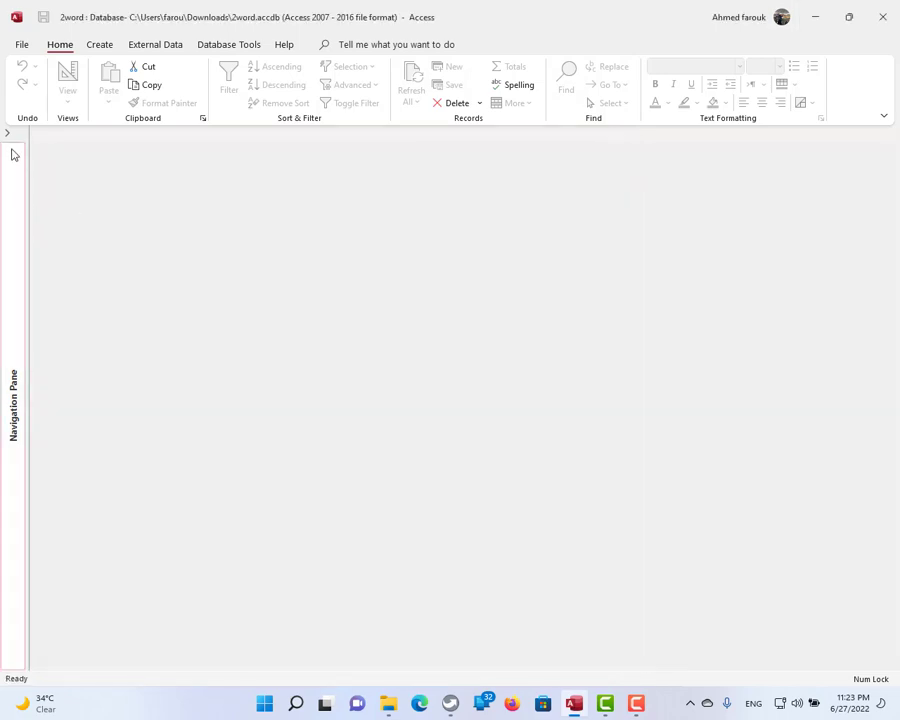
click(8, 132)
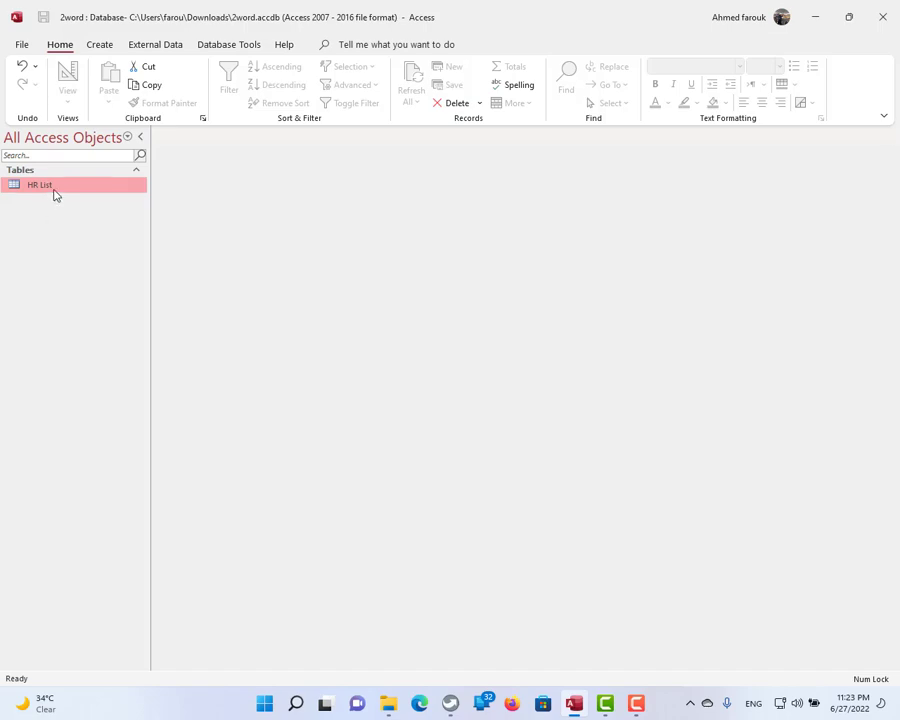
double_click(40, 184)
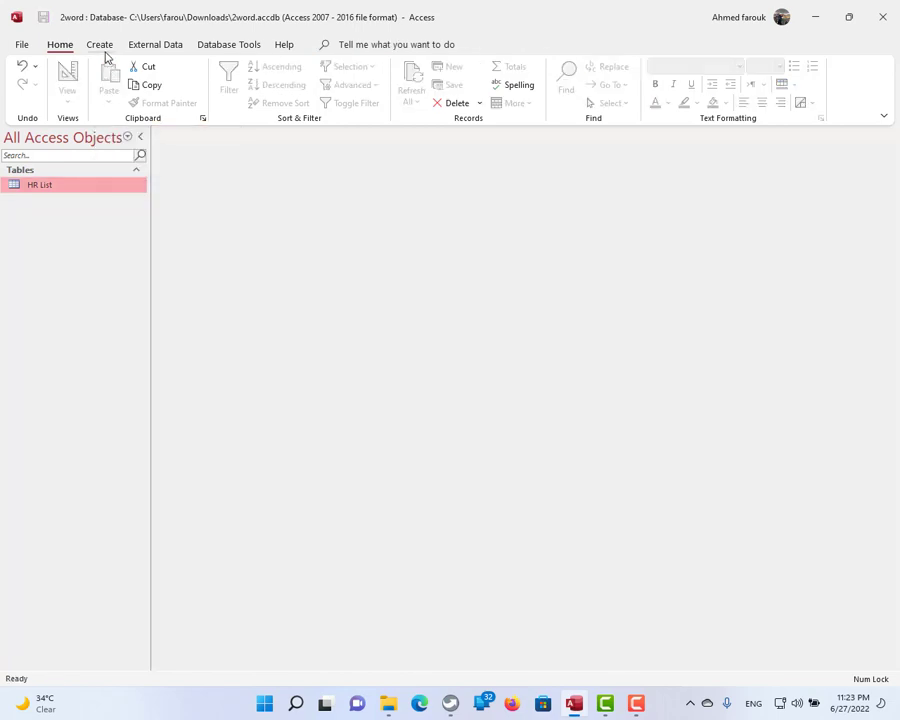
Create a new form from the HR List table and select its header title for design changes
click(100, 44)
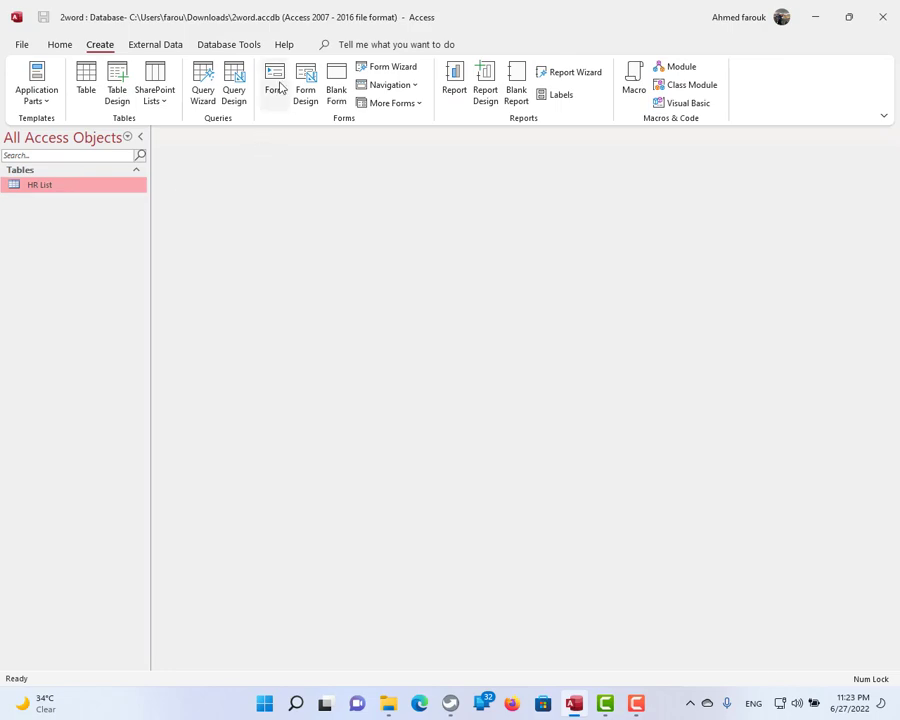
click(274, 82)
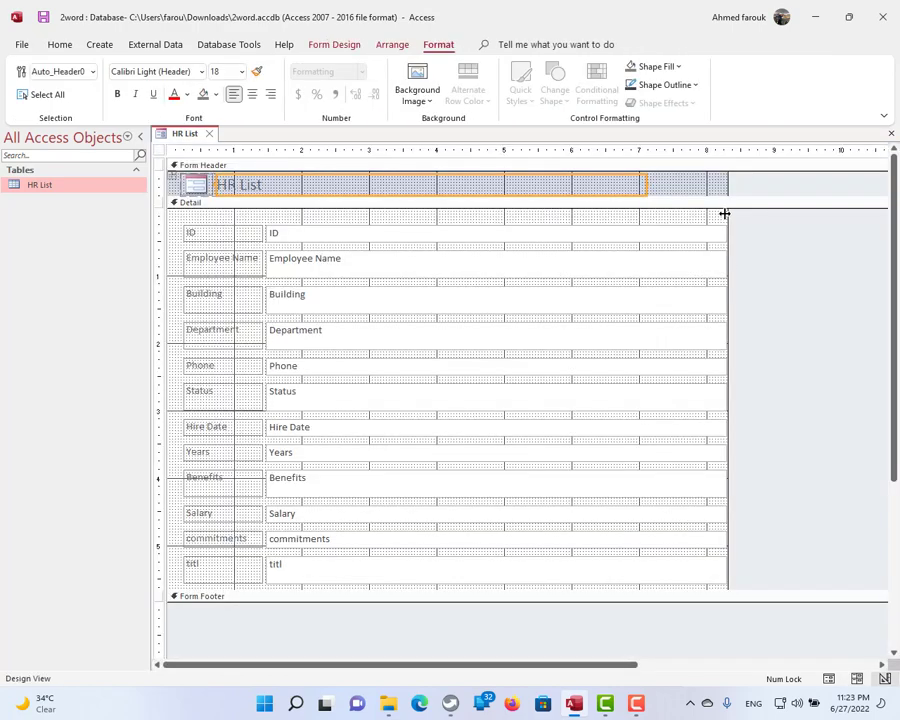
click(244, 184)
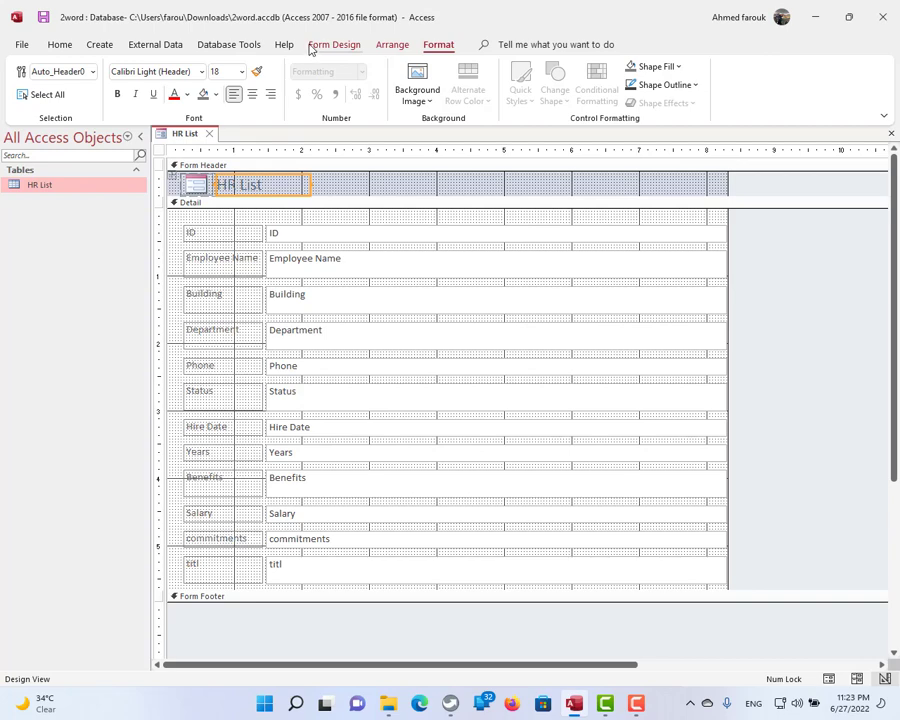
click(334, 44)
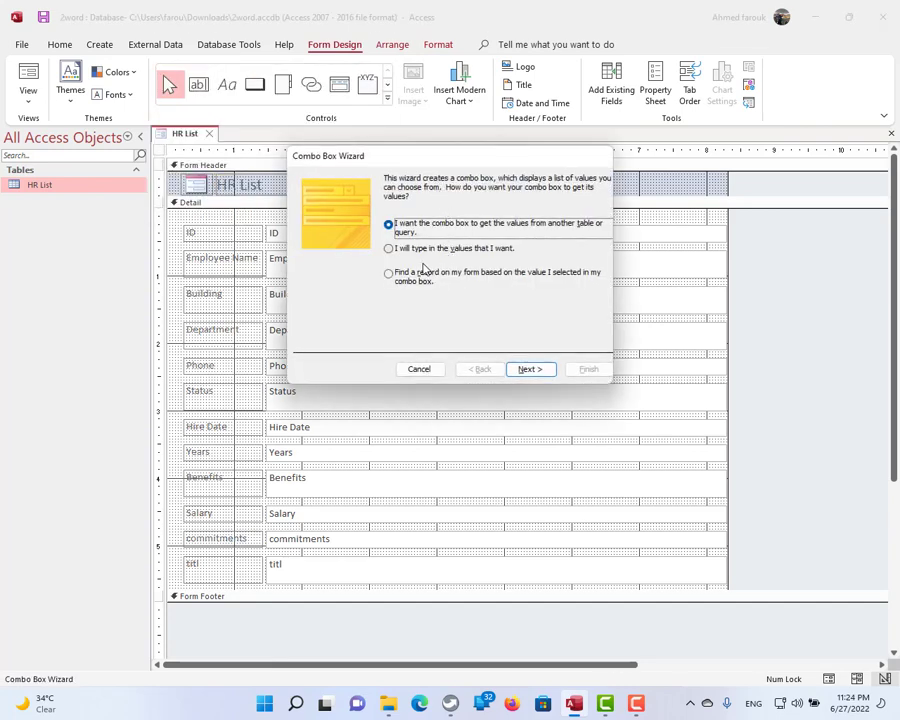
Complete the Combo Box Wizard with 'Find a record on my form' and an added field column
click(388, 272)
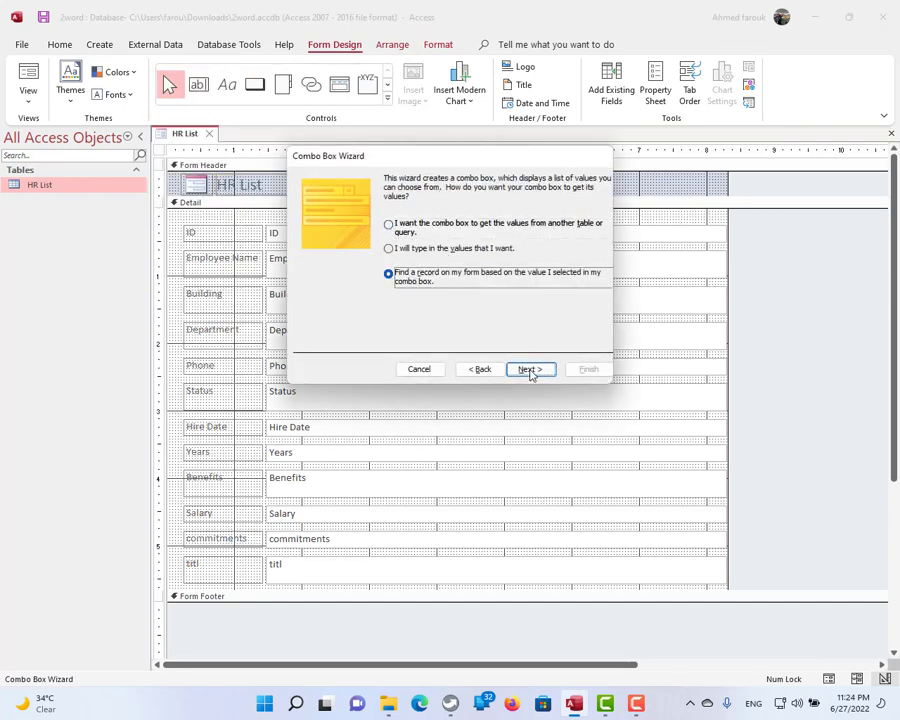
click(528, 368)
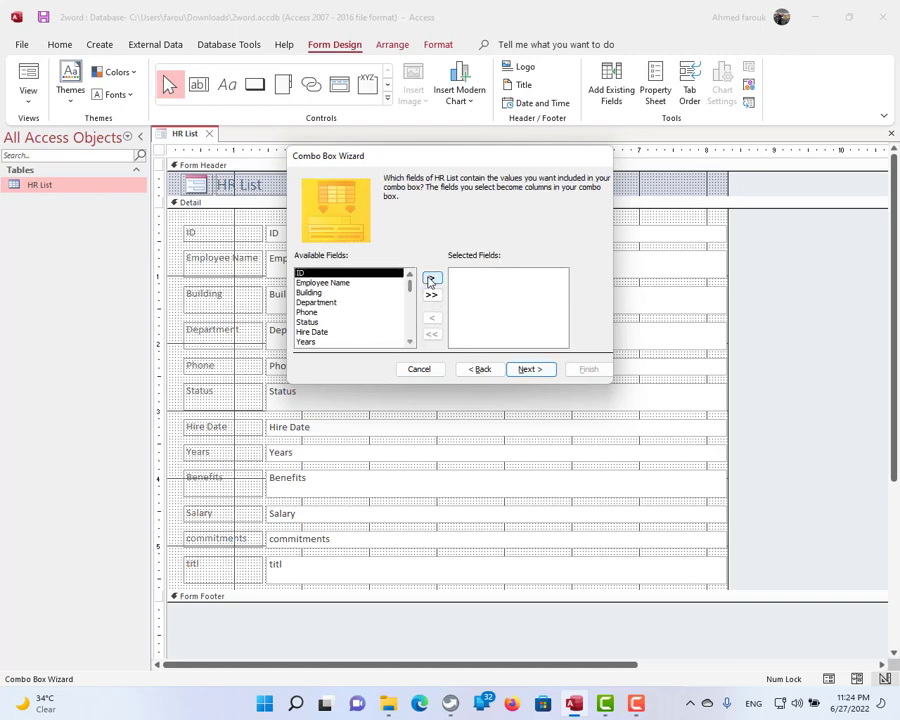
click(432, 280)
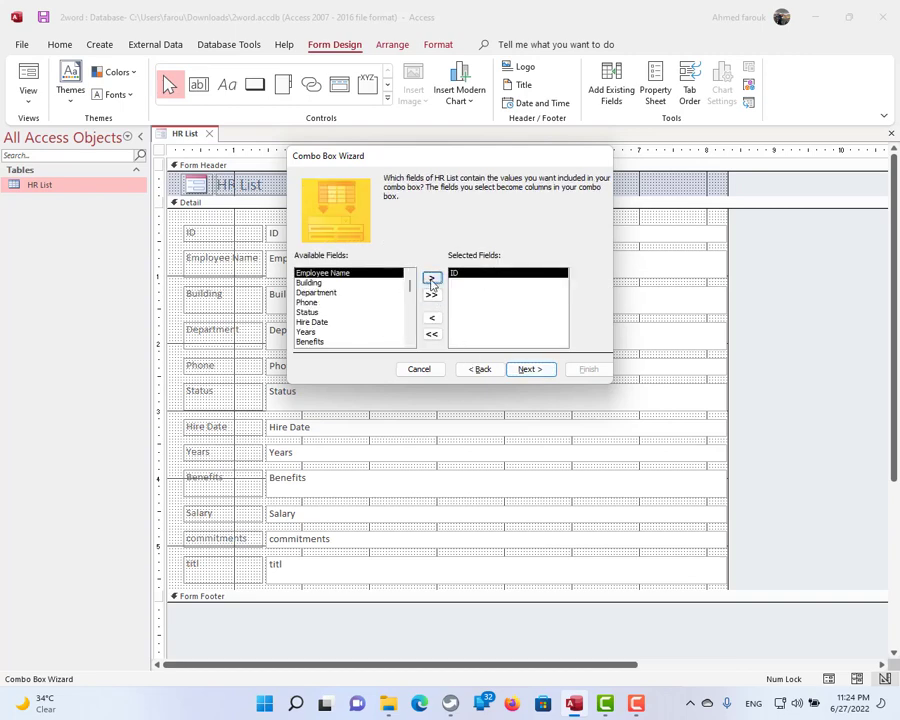
click(528, 368)
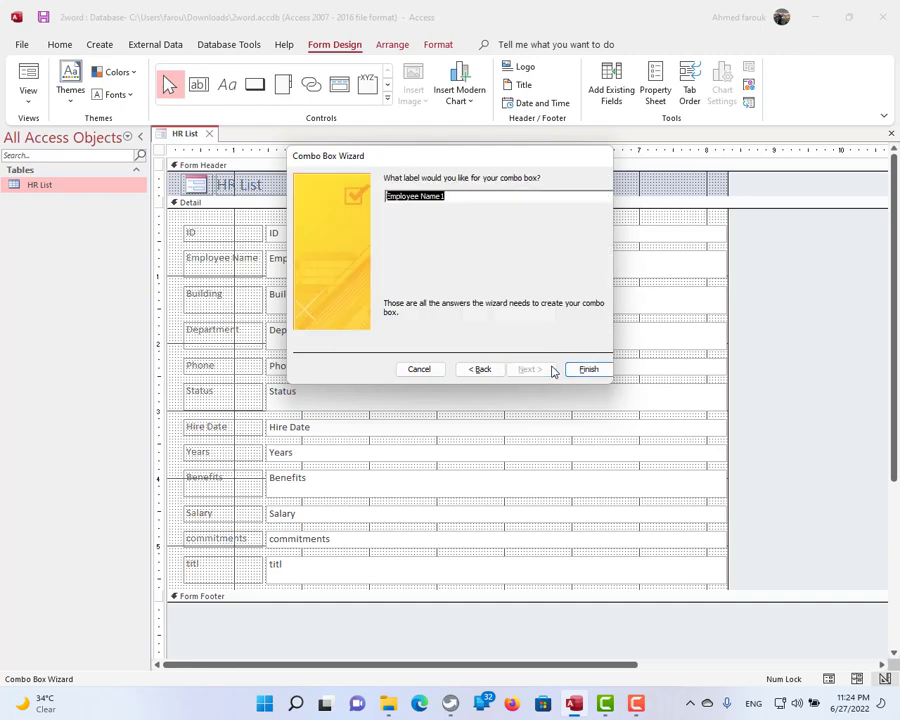
click(588, 368)
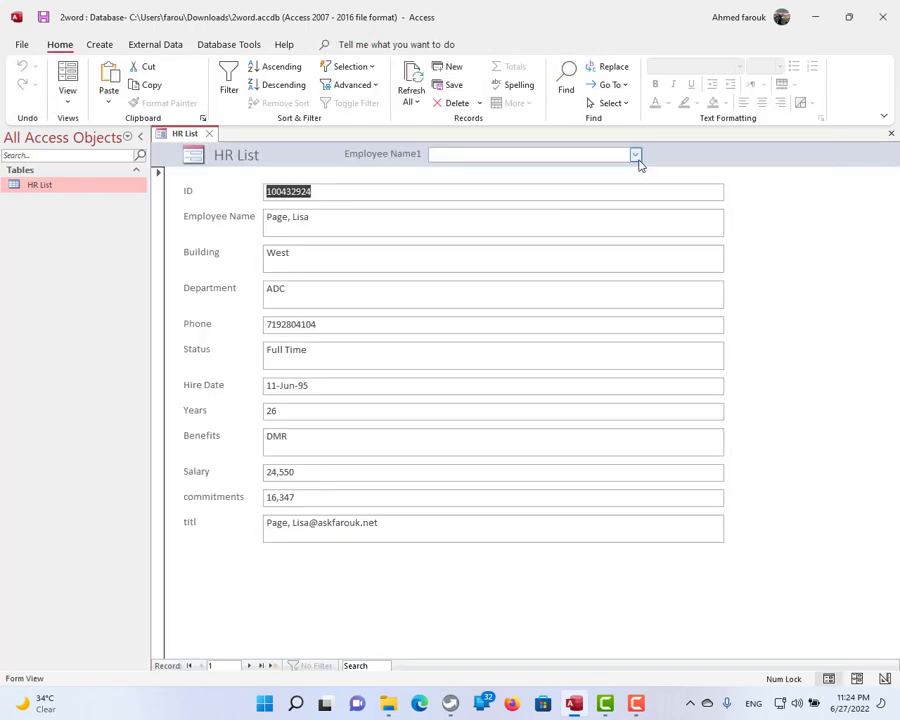
Jump to another employee via the lookup, then save the form as Hr on closing
click(636, 154)
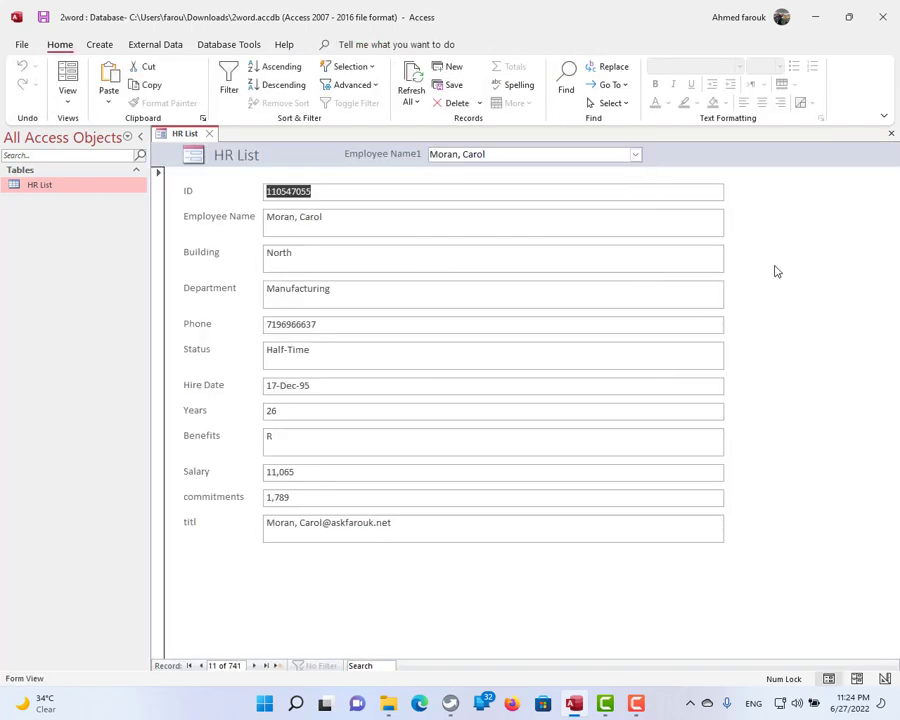
click(210, 132)
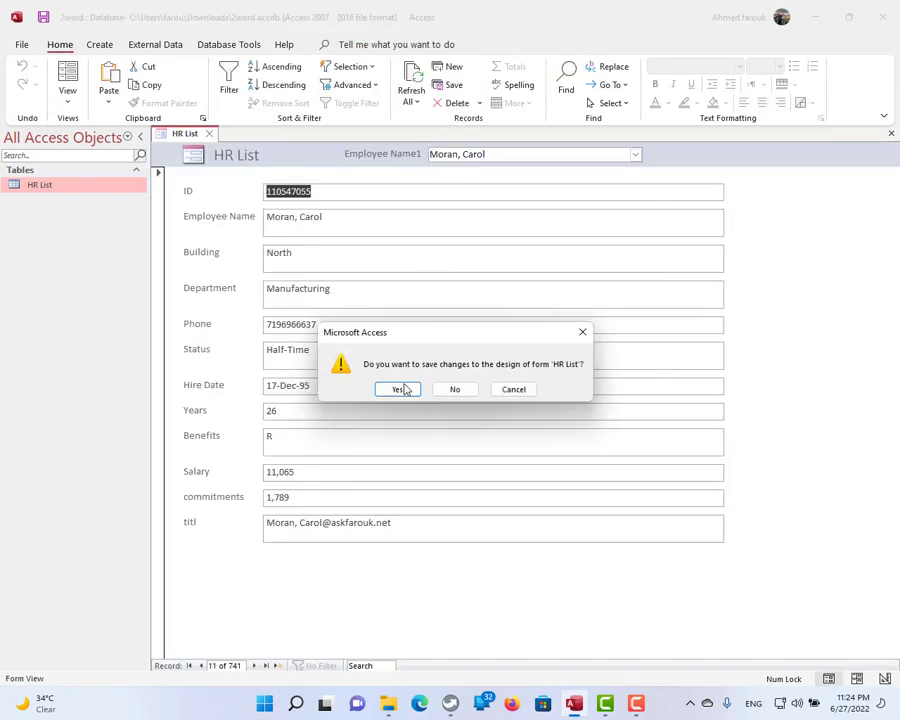
click(396, 388)
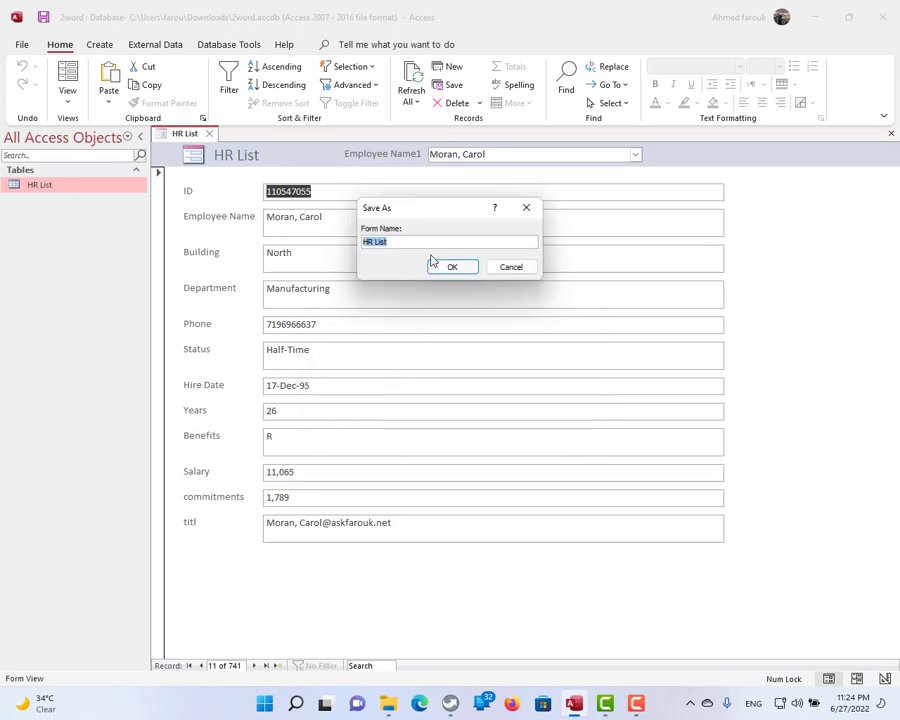
text(Hr)
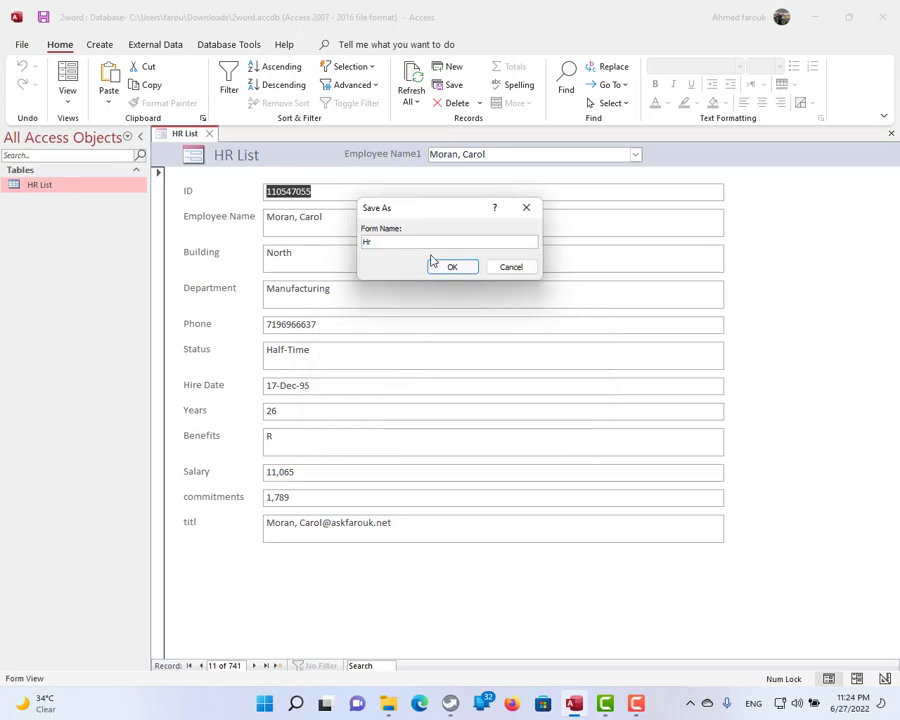
click(452, 266)
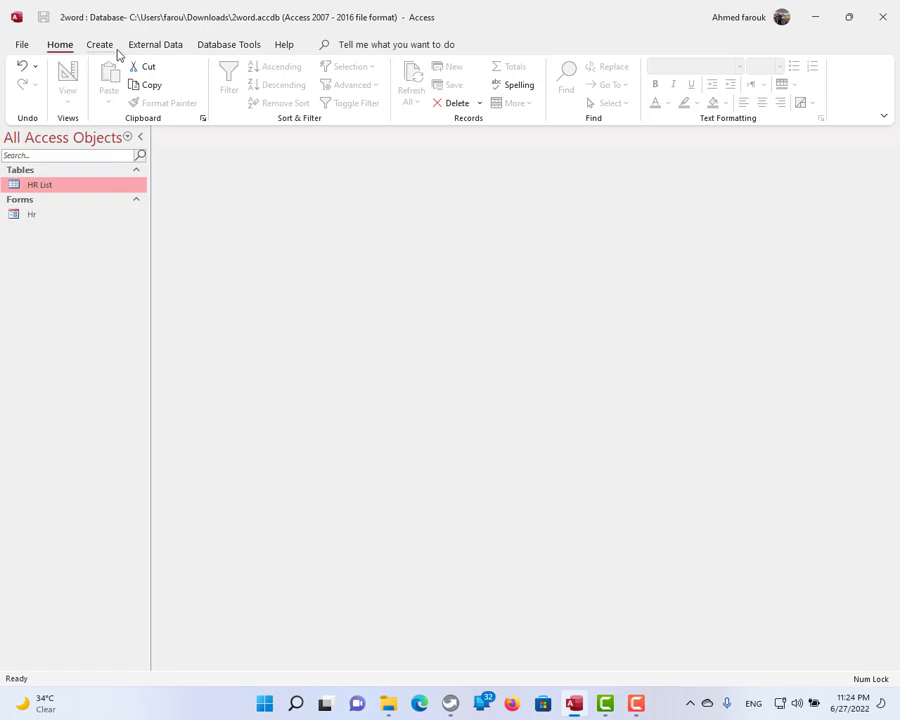
Start a new query in Design view on HR List with ID criteria referring to [Forms]![HR]![ID]
click(100, 44)
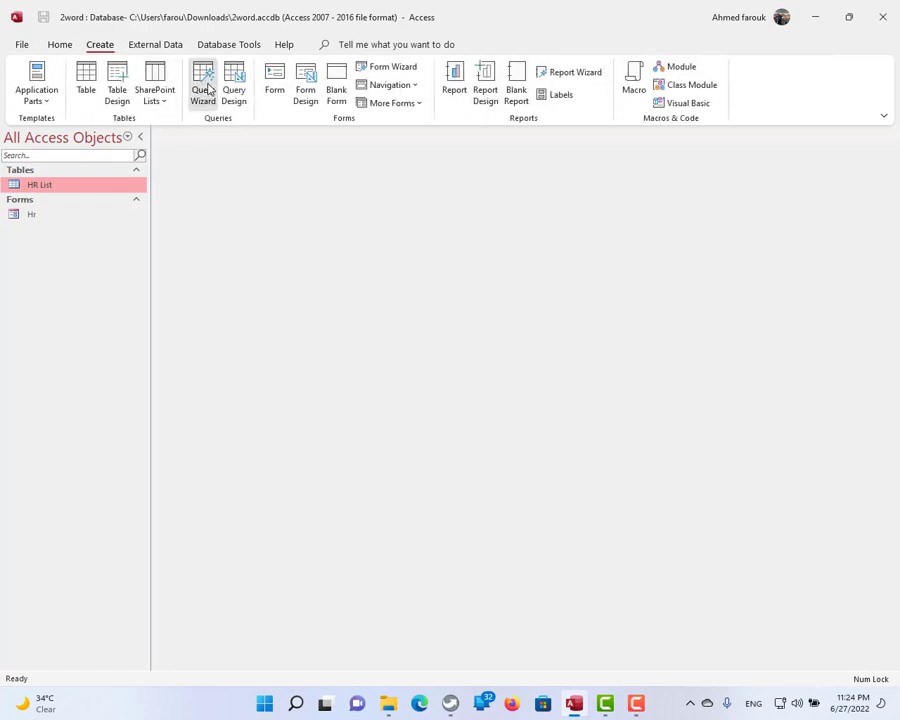
mouse_move(228, 84)
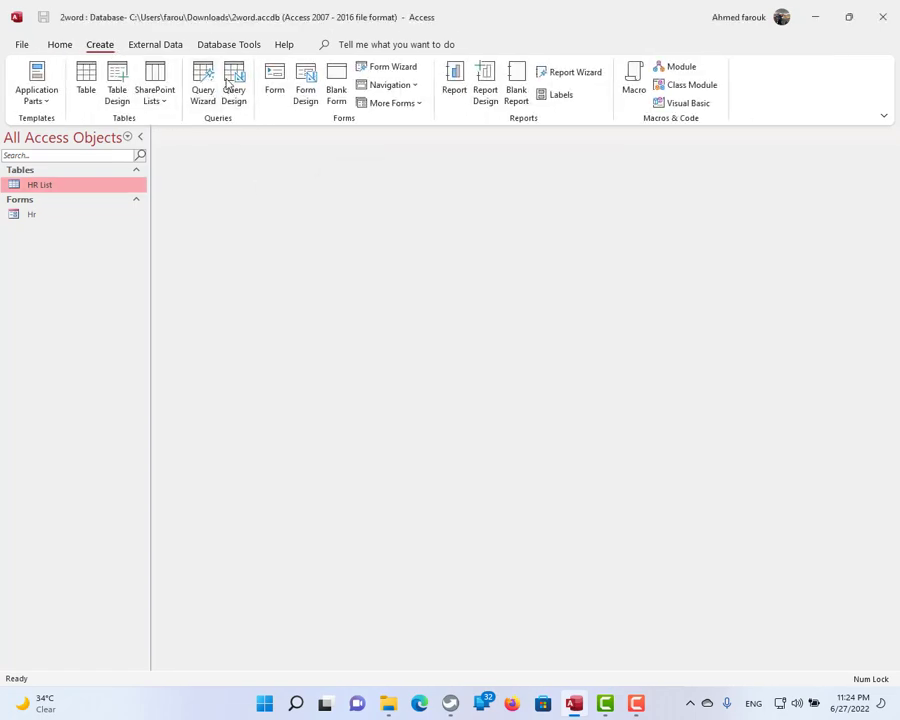
click(234, 82)
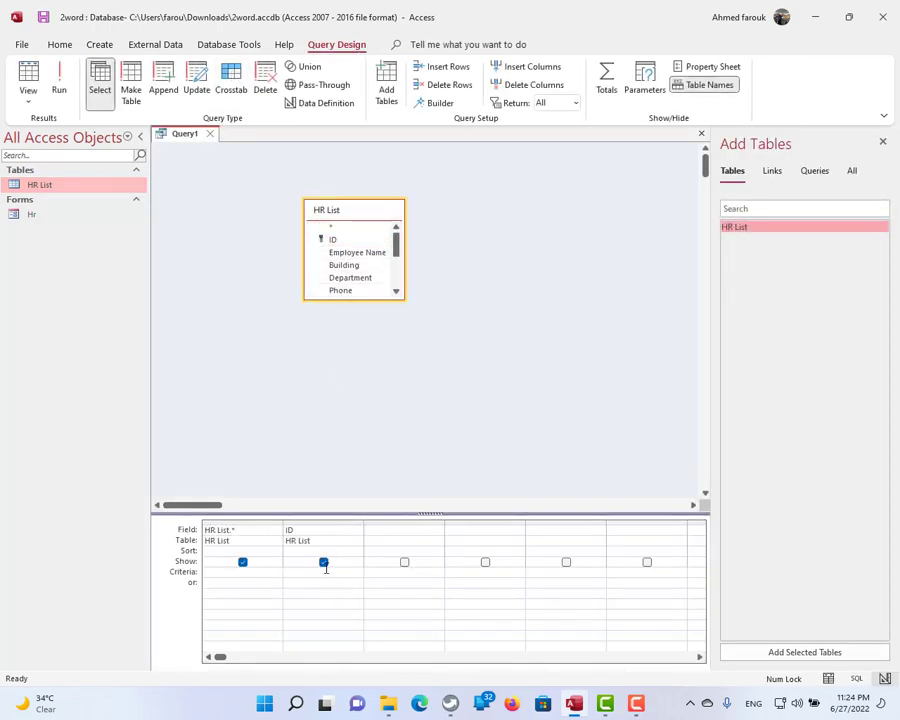
click(324, 562)
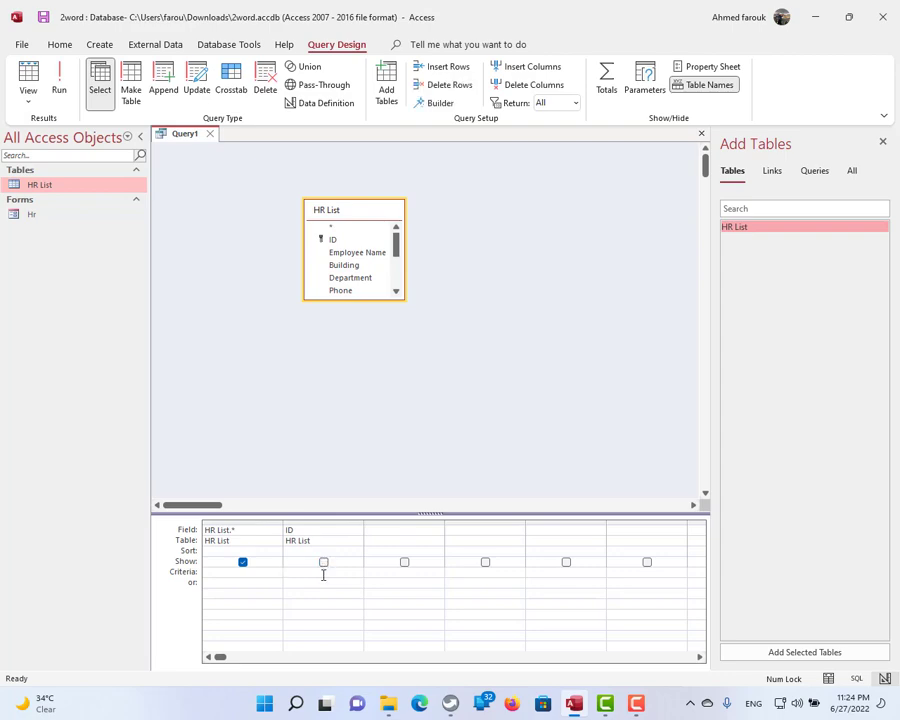
text(forms![Hr]![ID)
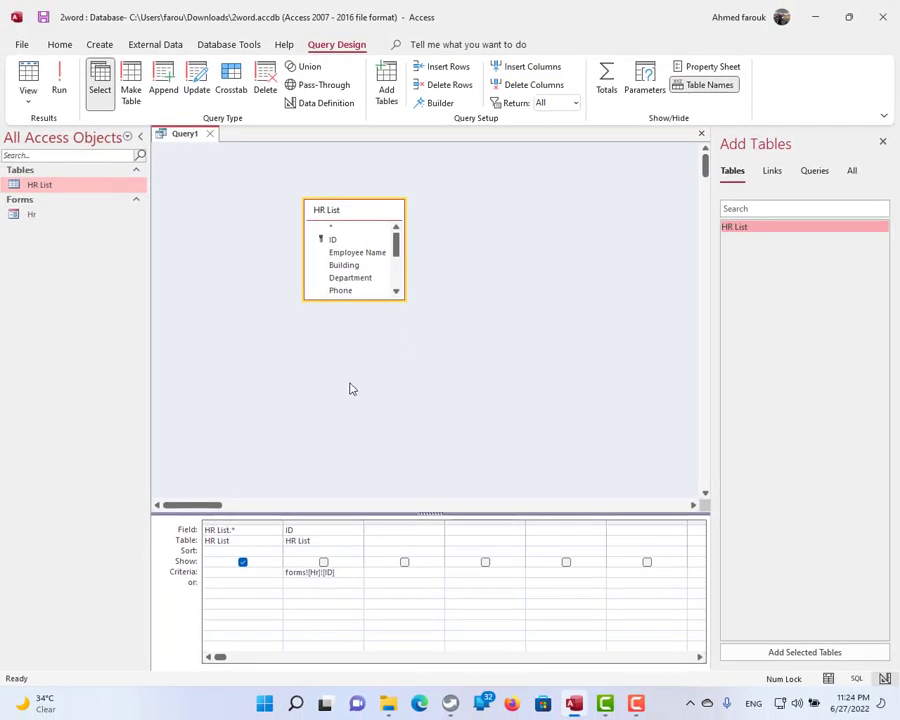
mouse_move(360, 292)
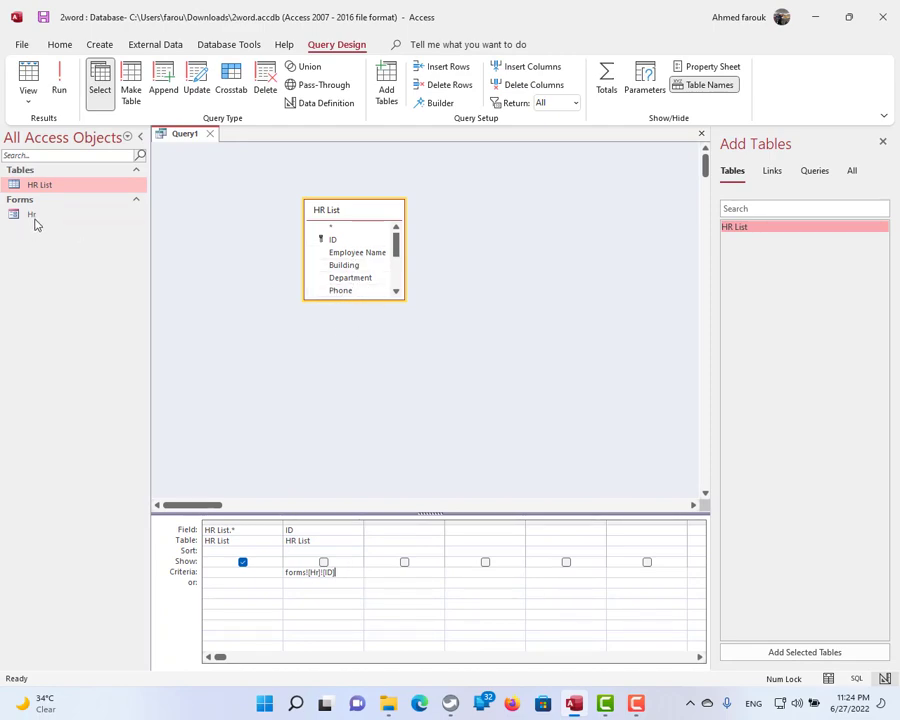
mouse_move(32, 216)
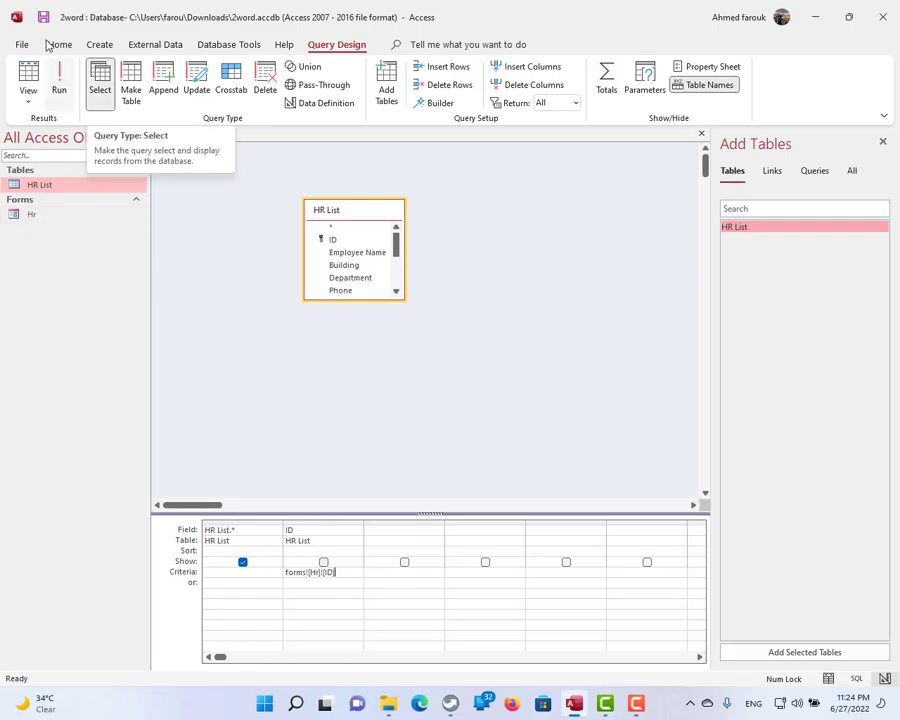
Save the query under the name Export
key(ctrl+s)
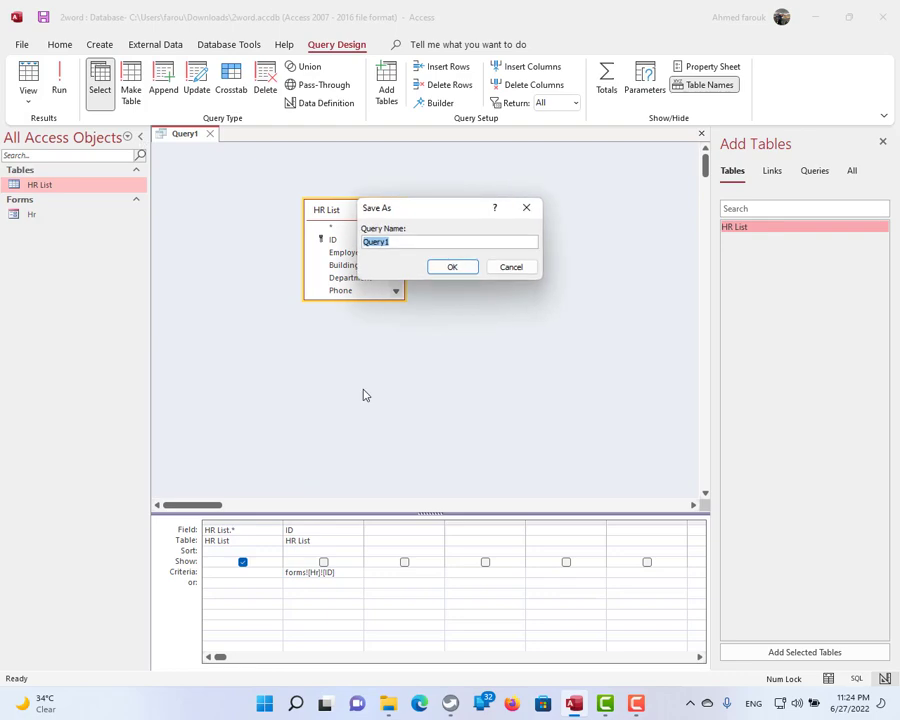
text(Expor)
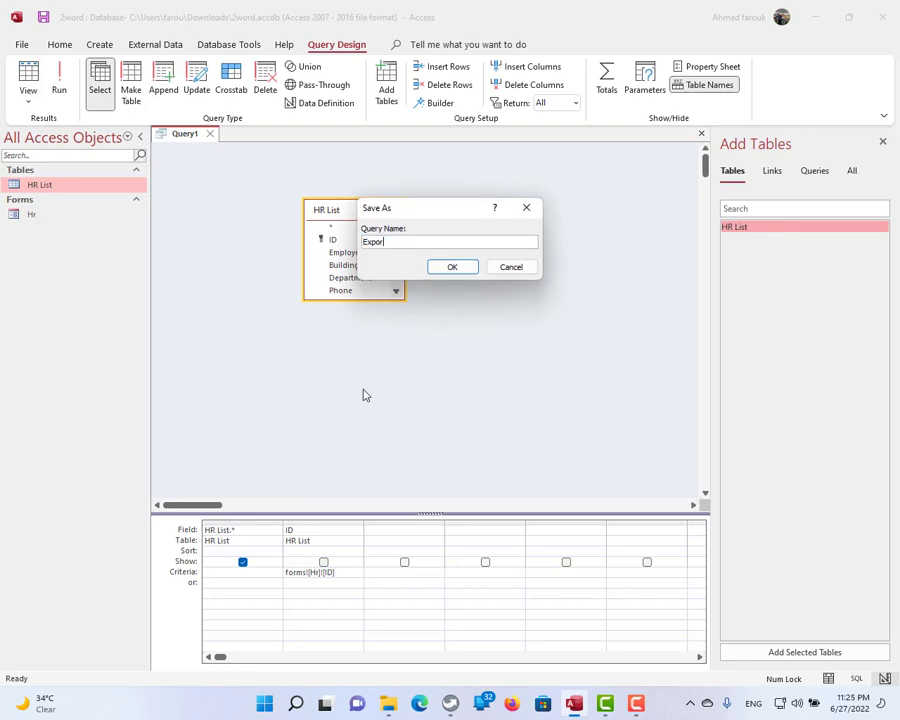
click(452, 266)
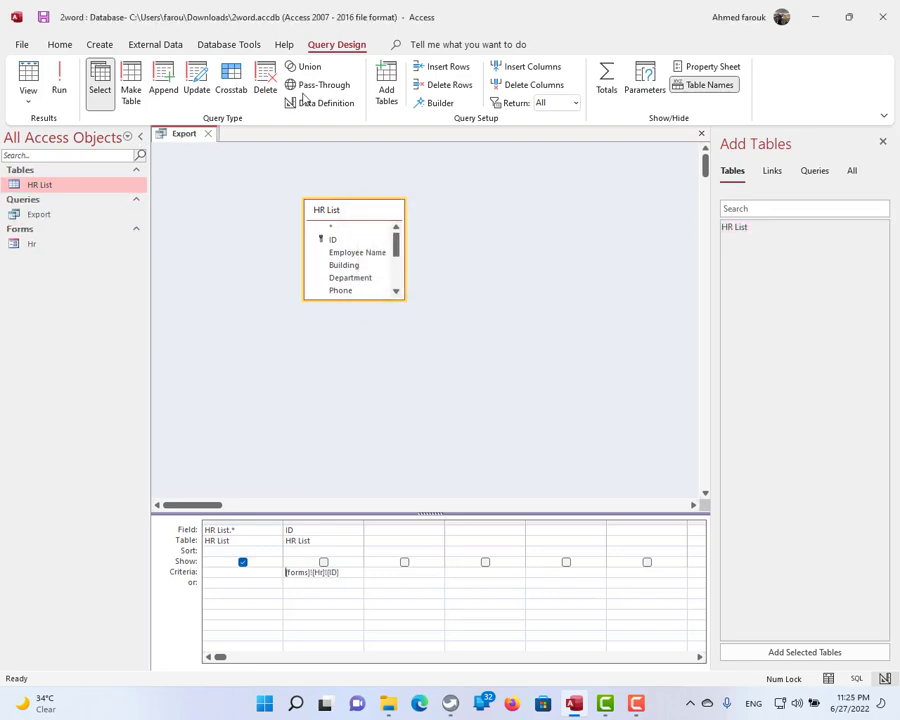
mouse_move(340, 336)
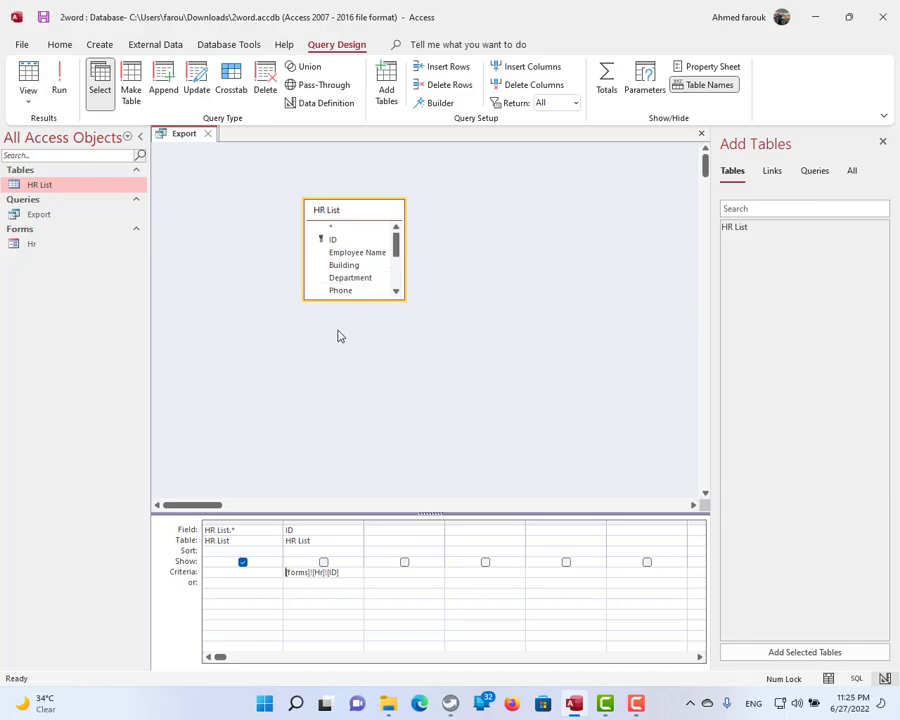
Convert Export into a make-table query producing a table named Sendword
click(130, 80)
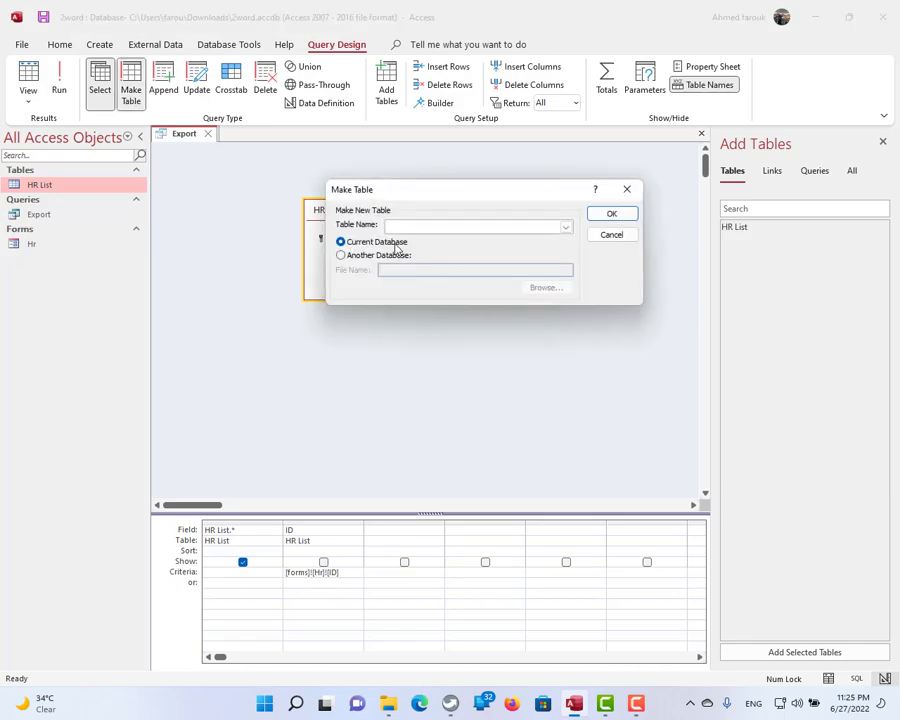
text(S)
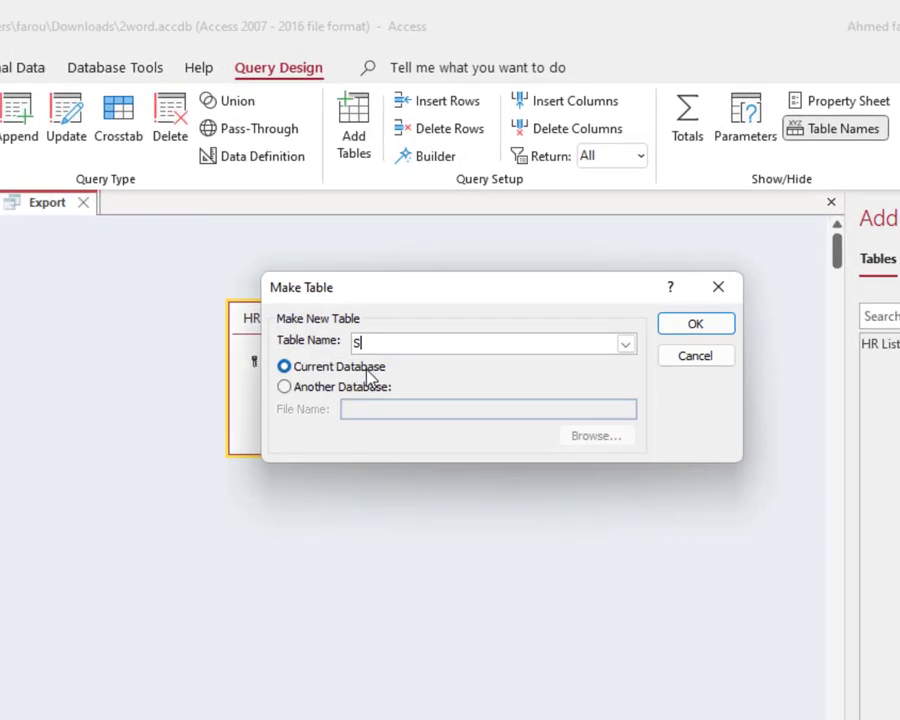
text(endword)
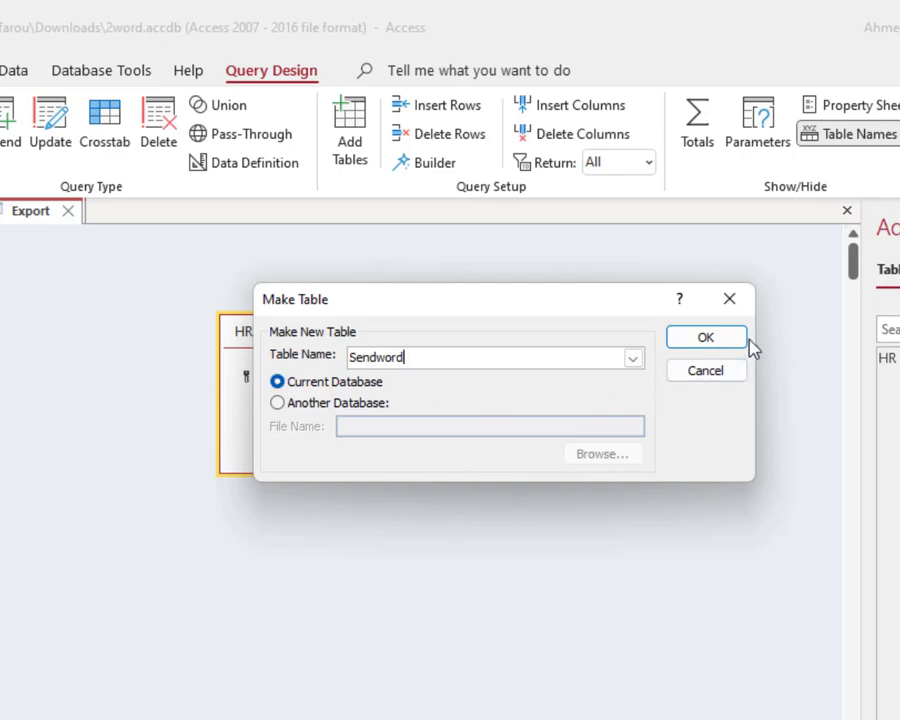
click(704, 336)
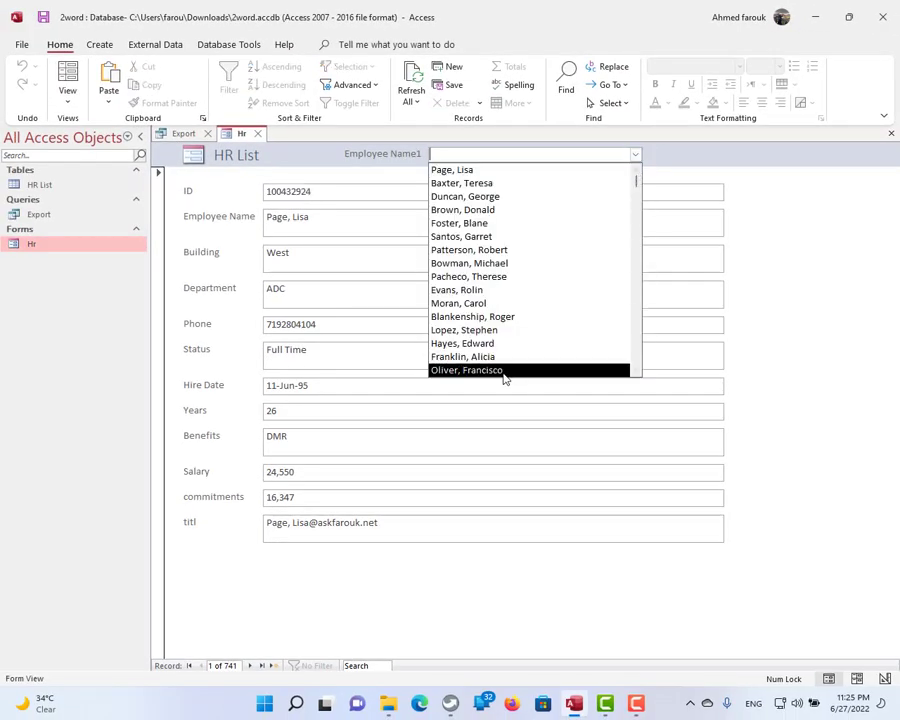
Choose a staff member from the Employee Name list on the Hr form
scroll(down, 3)
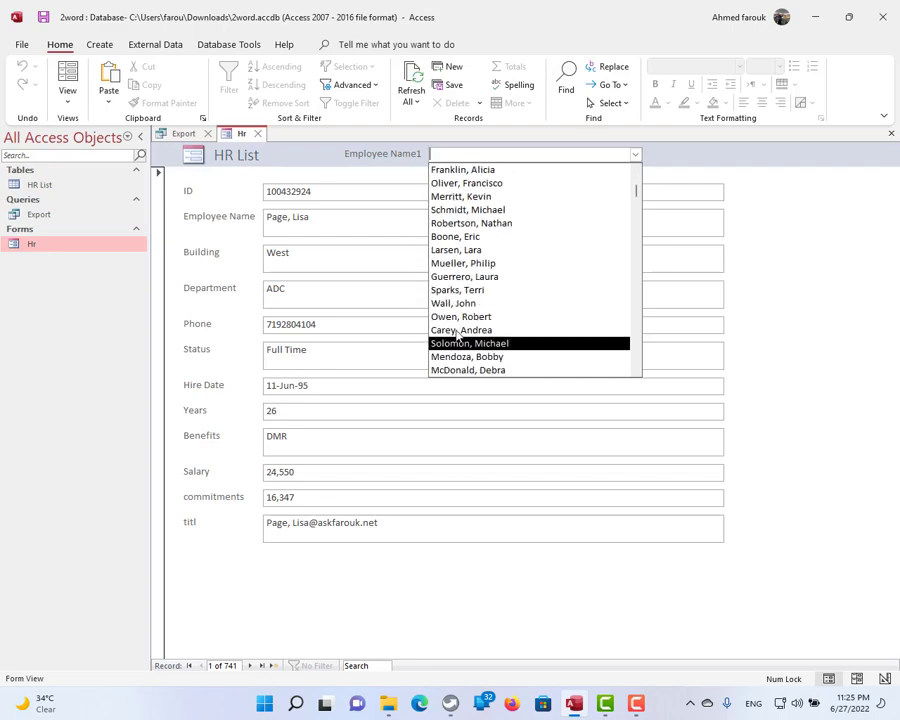
click(460, 316)
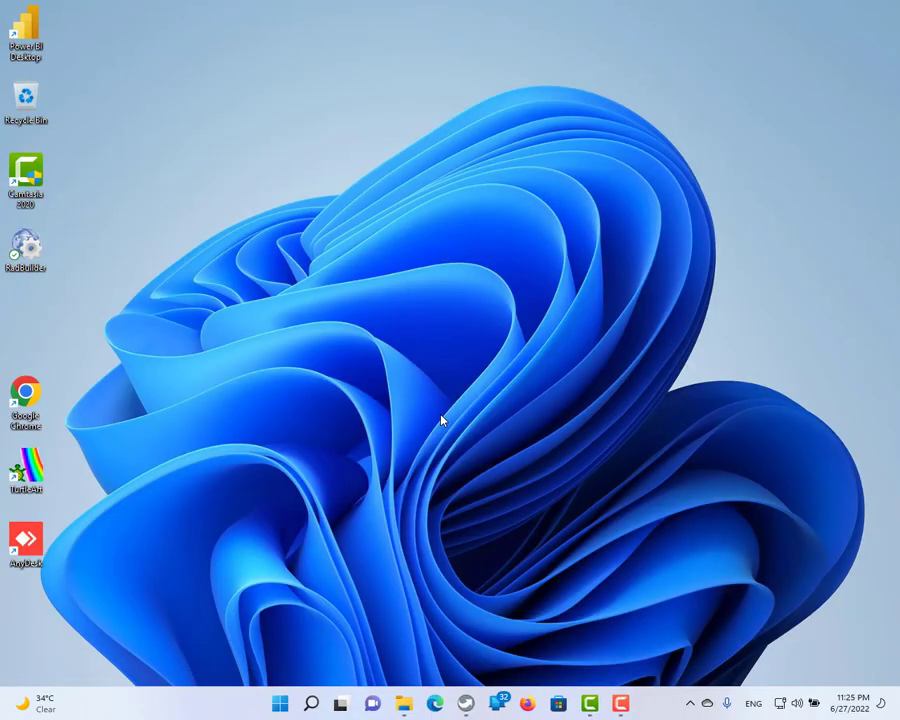
Launch Word via winword and browse the templates for a new document
text(winword)
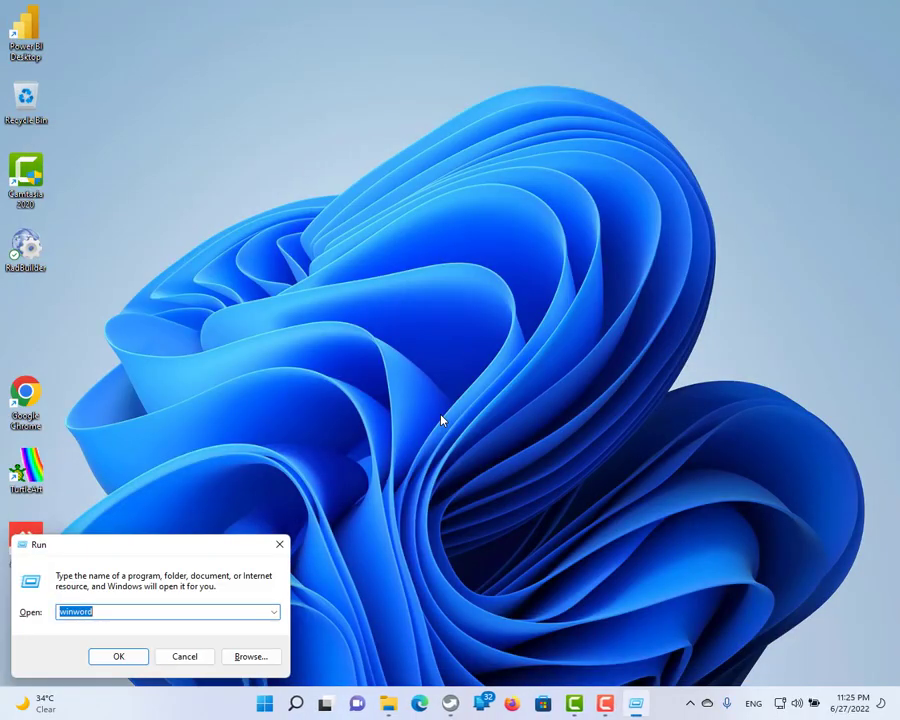
click(118, 656)
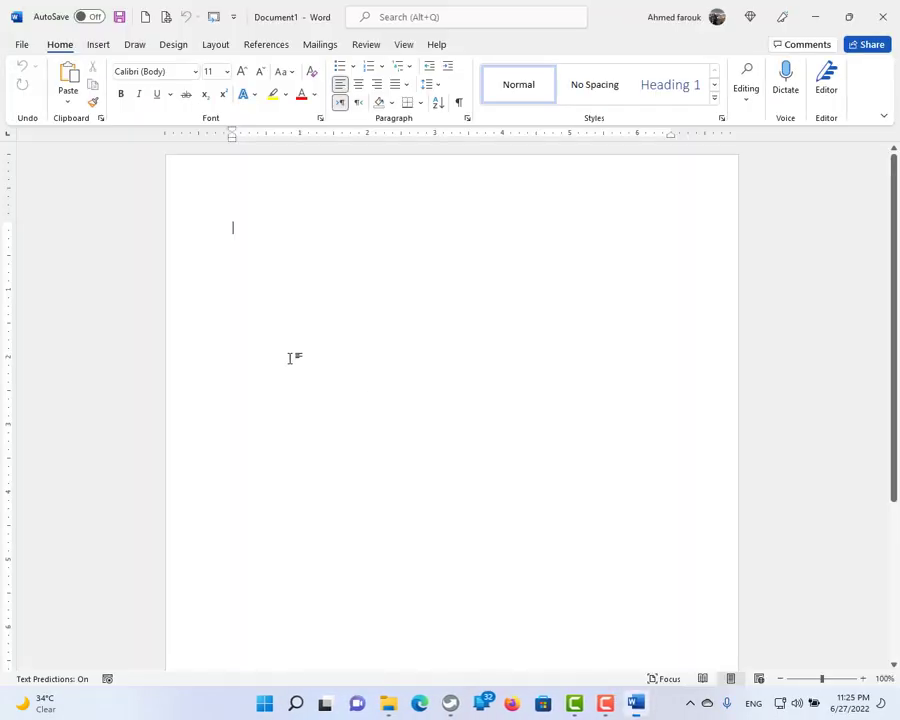
click(20, 44)
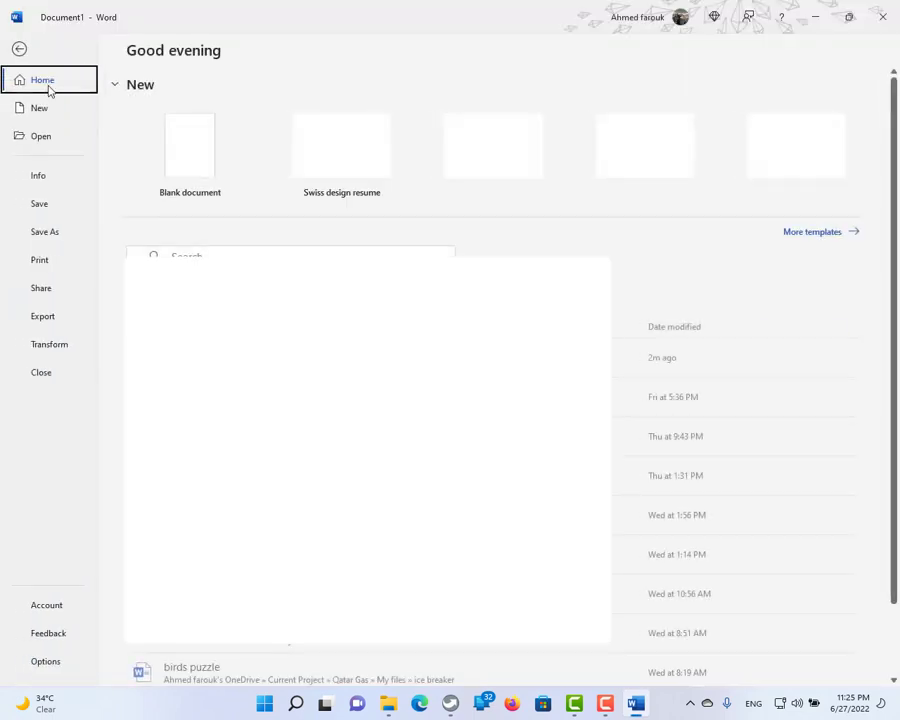
click(40, 108)
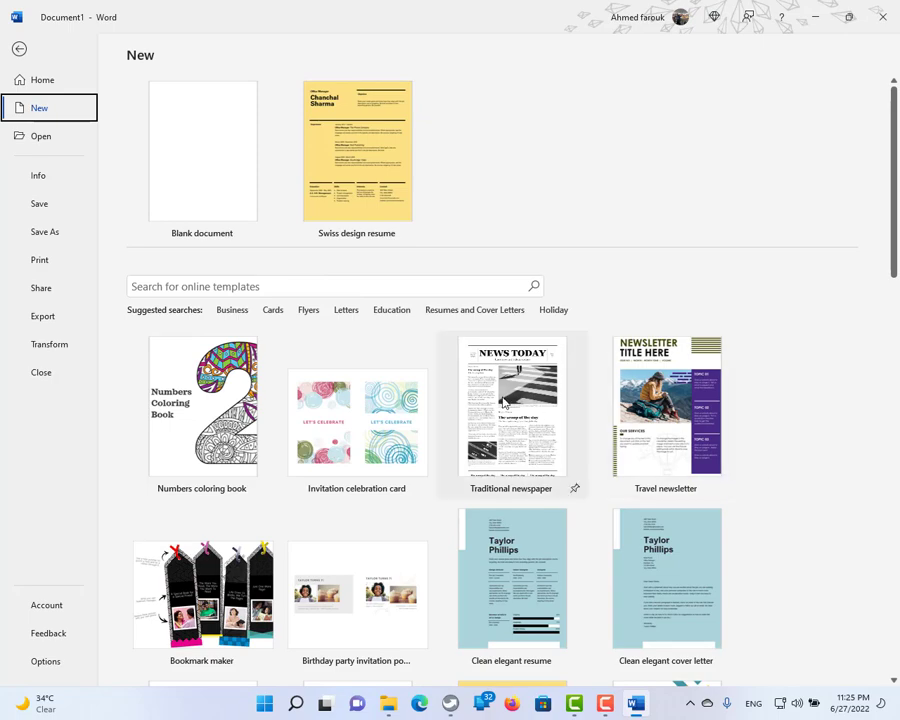
Create a document from the Traditional newspaper template and select its NEWS TODAY headline
click(512, 406)
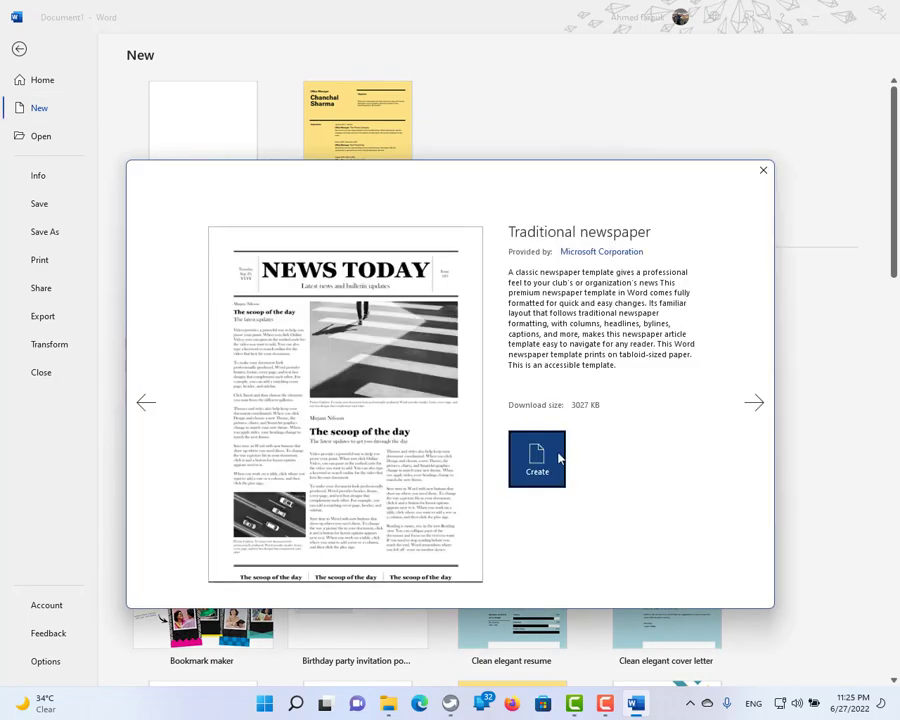
click(536, 458)
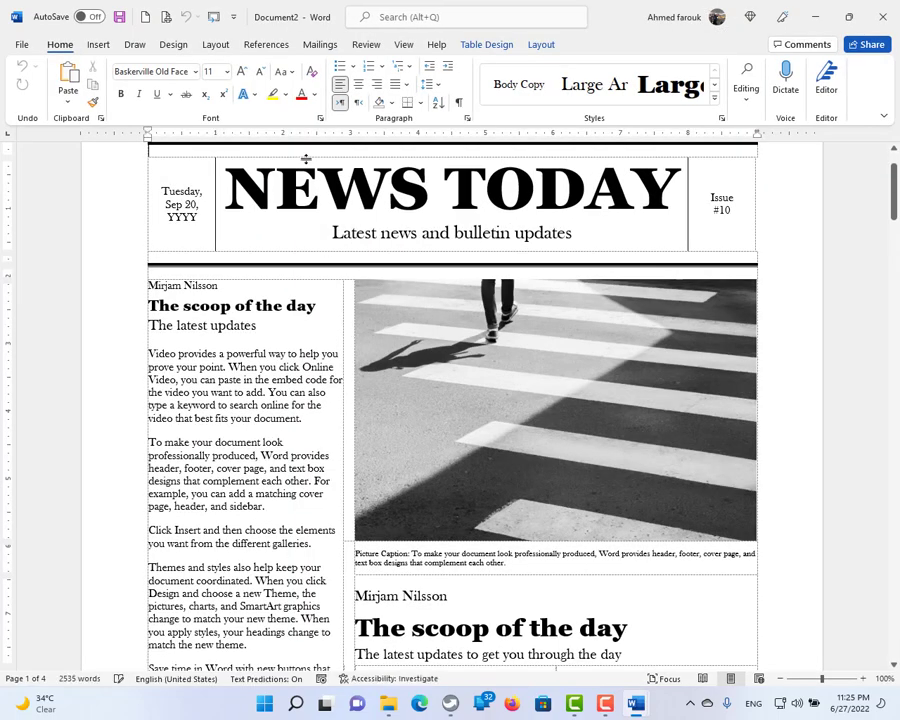
triple_click(450, 188)
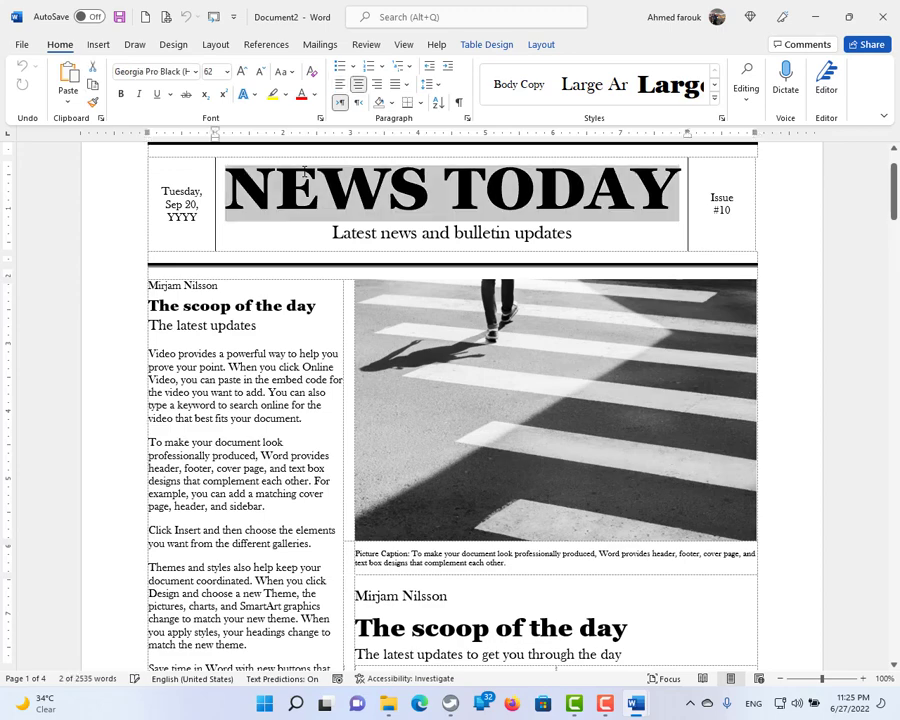
Select the Sendword table from the Access database as the existing recipient list
click(320, 44)
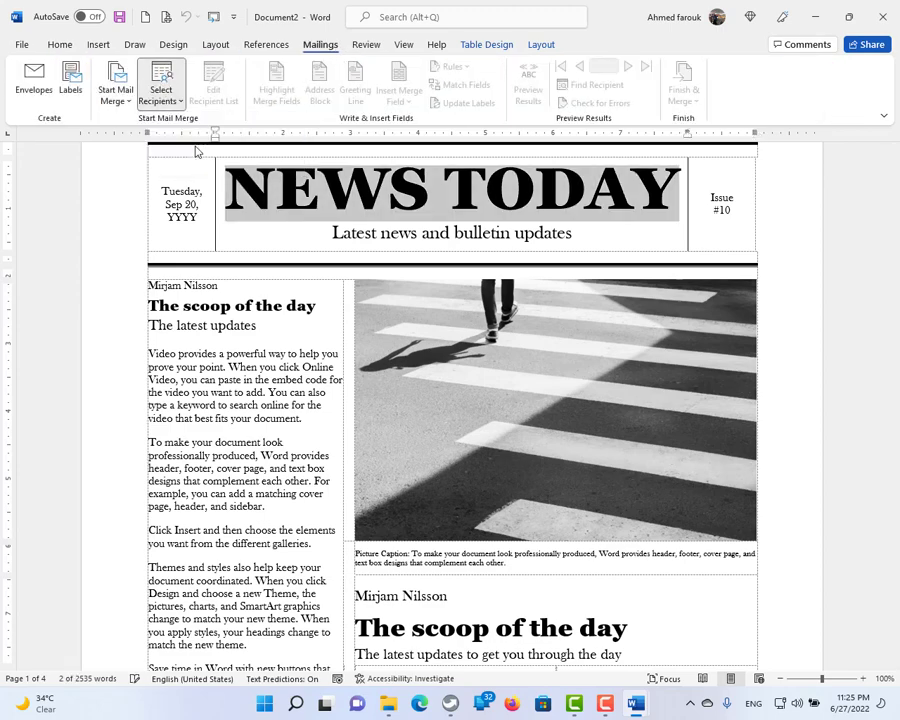
click(160, 84)
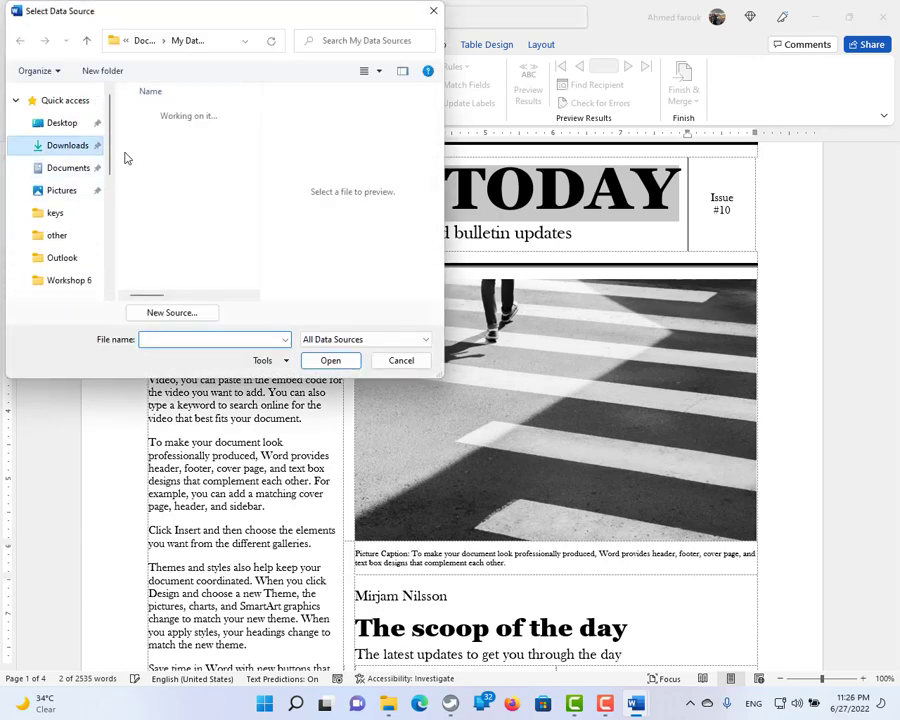
click(328, 360)
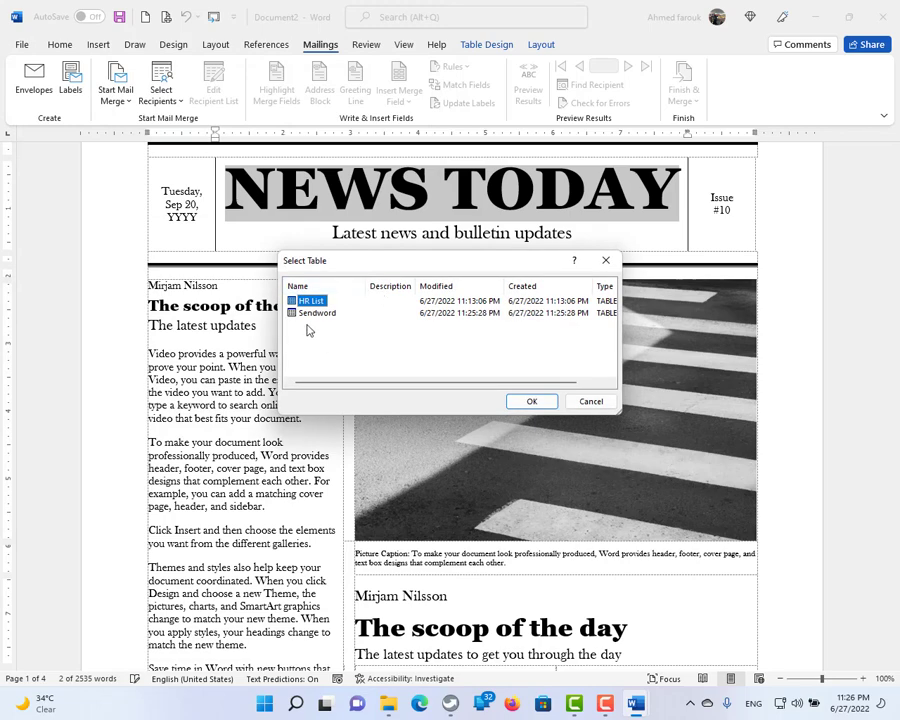
click(318, 312)
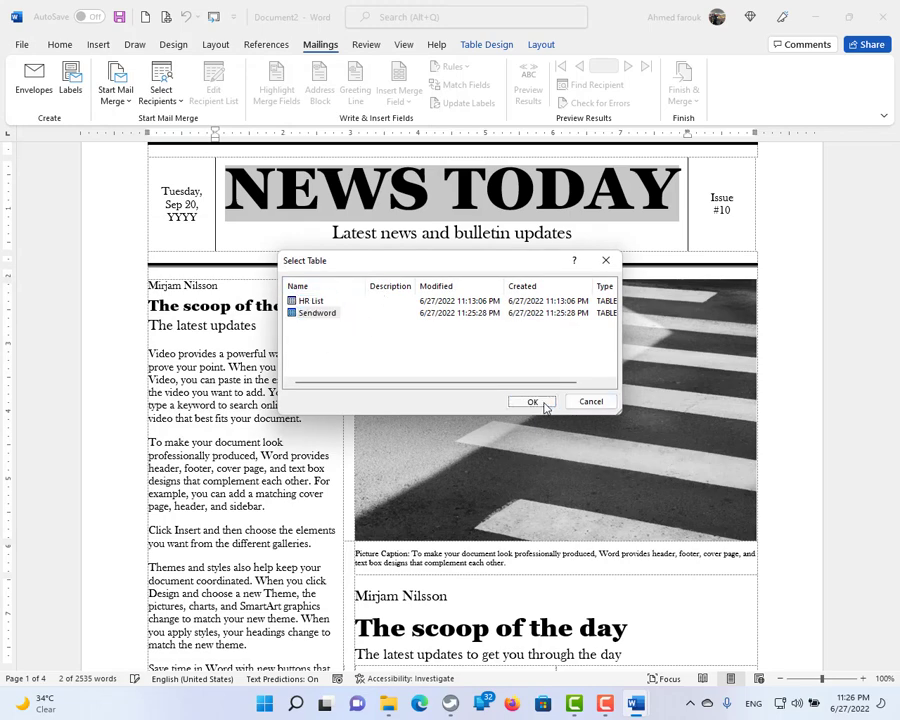
click(532, 400)
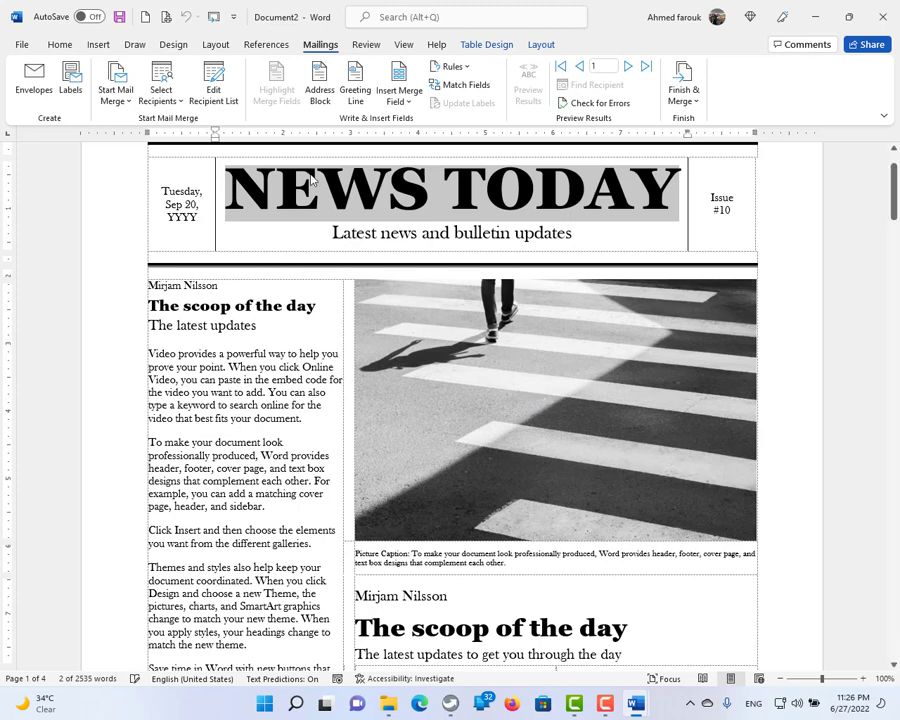
Insert the Employee_Name field into the headline and the ID field into the header
click(400, 84)
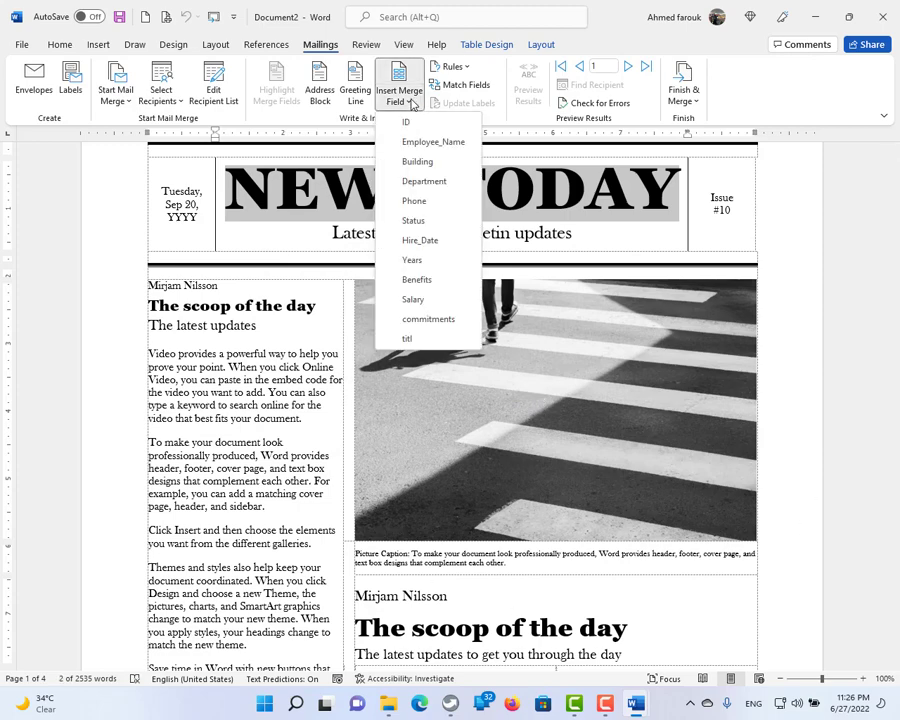
click(432, 140)
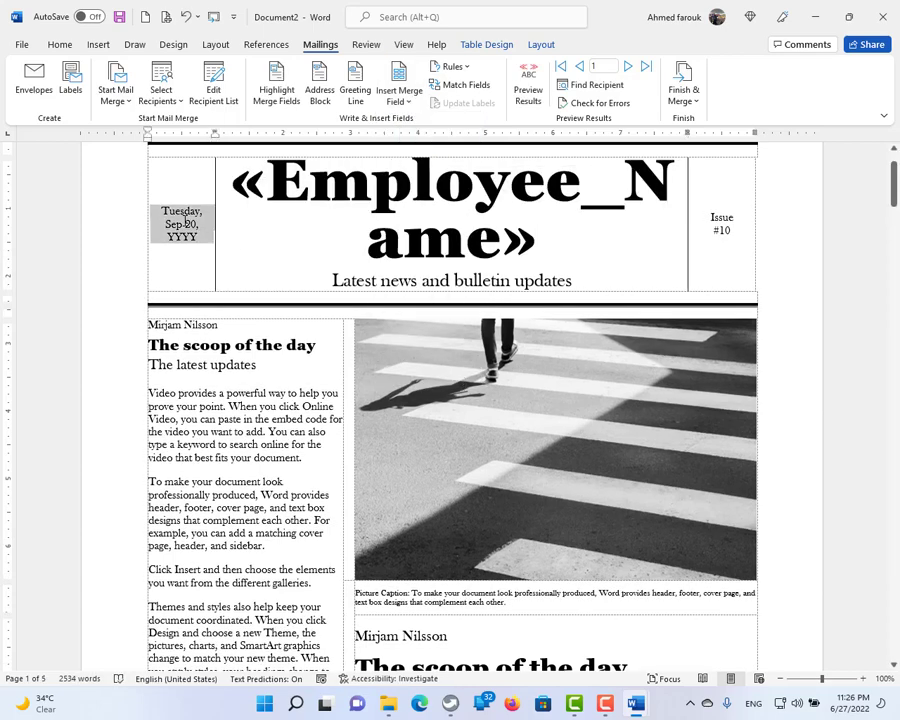
click(398, 84)
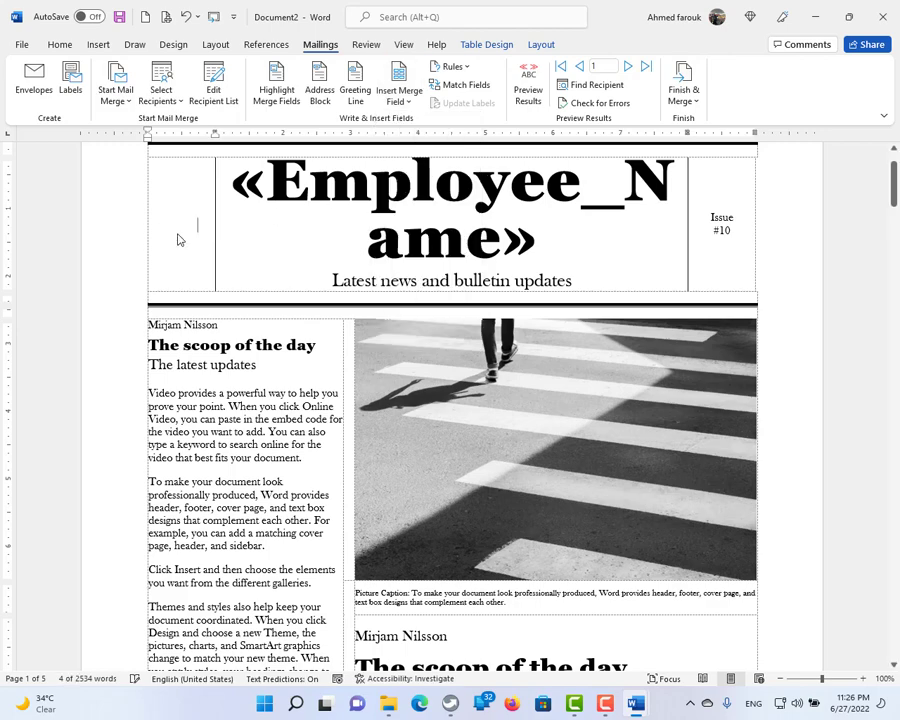
click(398, 82)
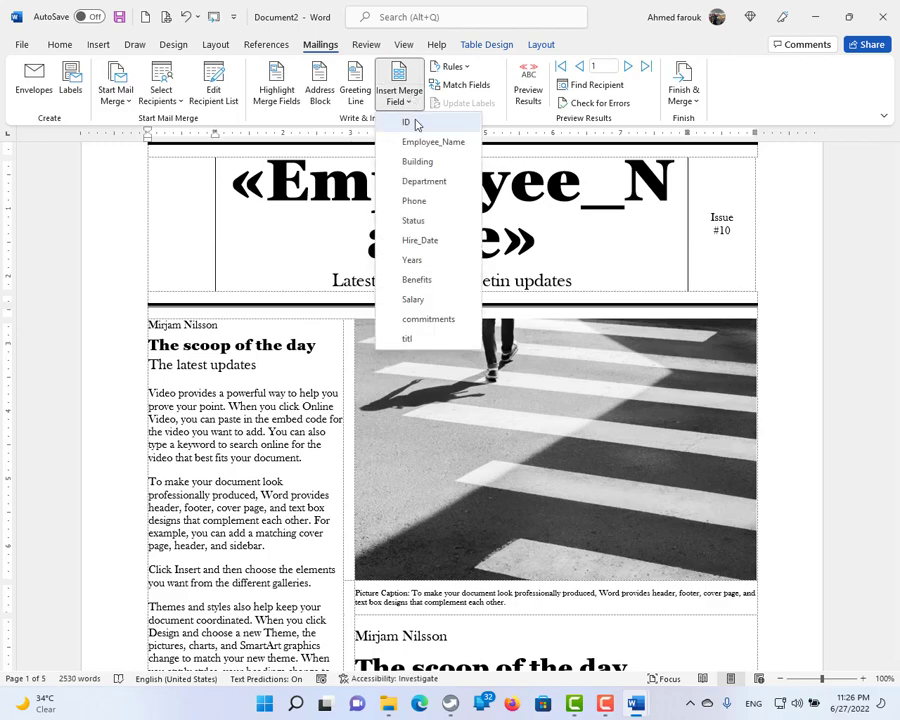
click(406, 122)
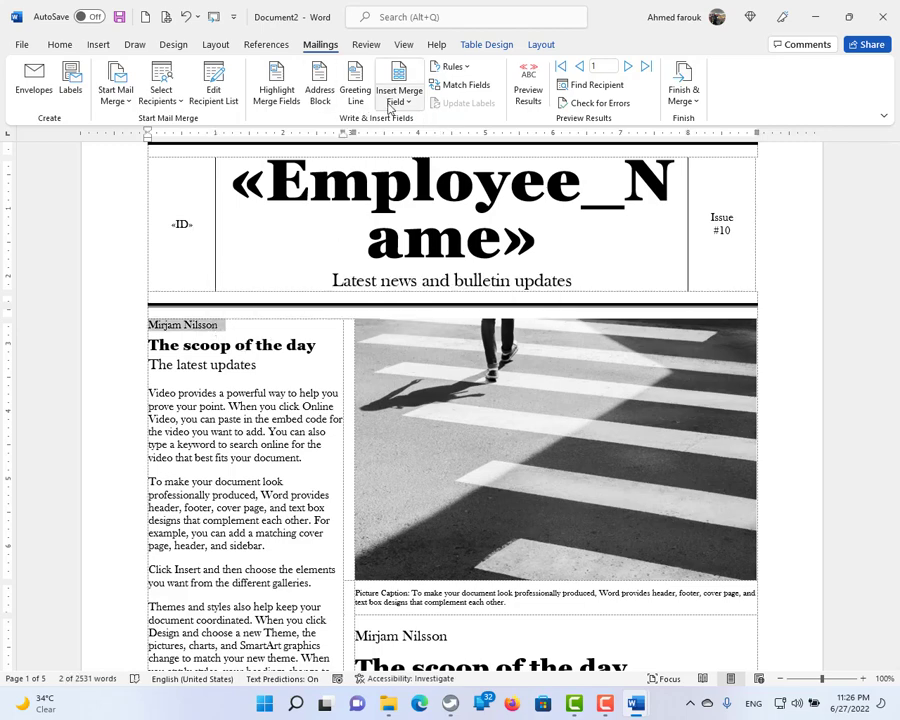
Insert the Department field and a data field into the right header cell
click(398, 84)
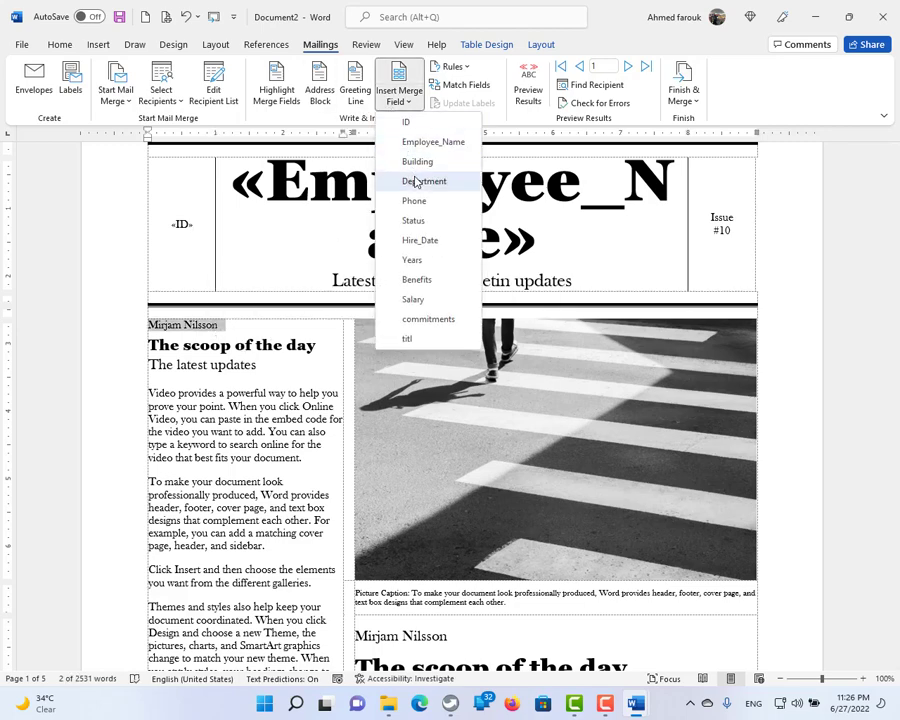
click(428, 180)
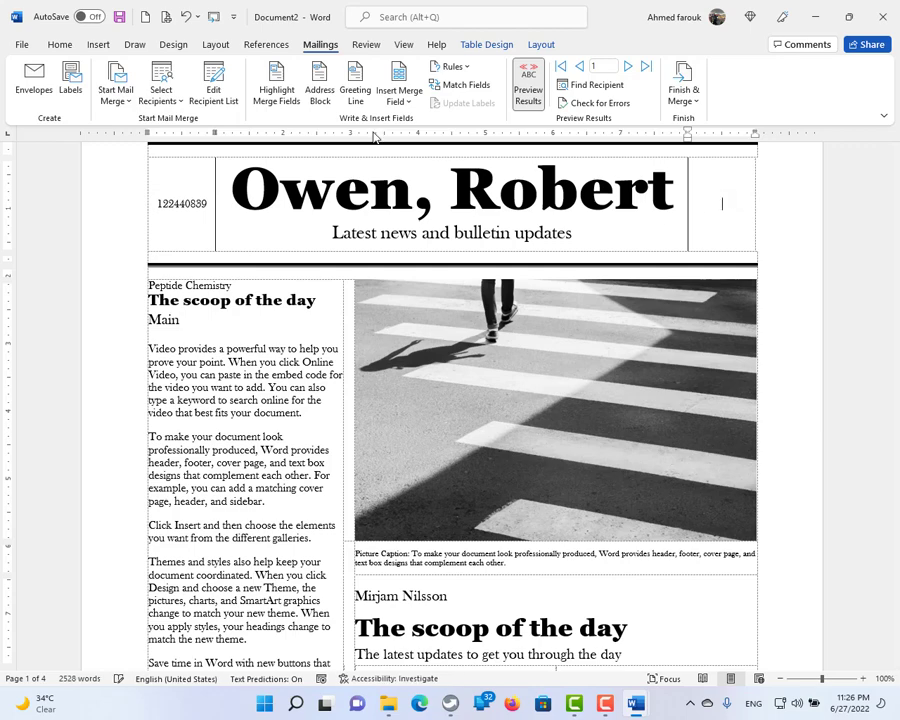
click(398, 84)
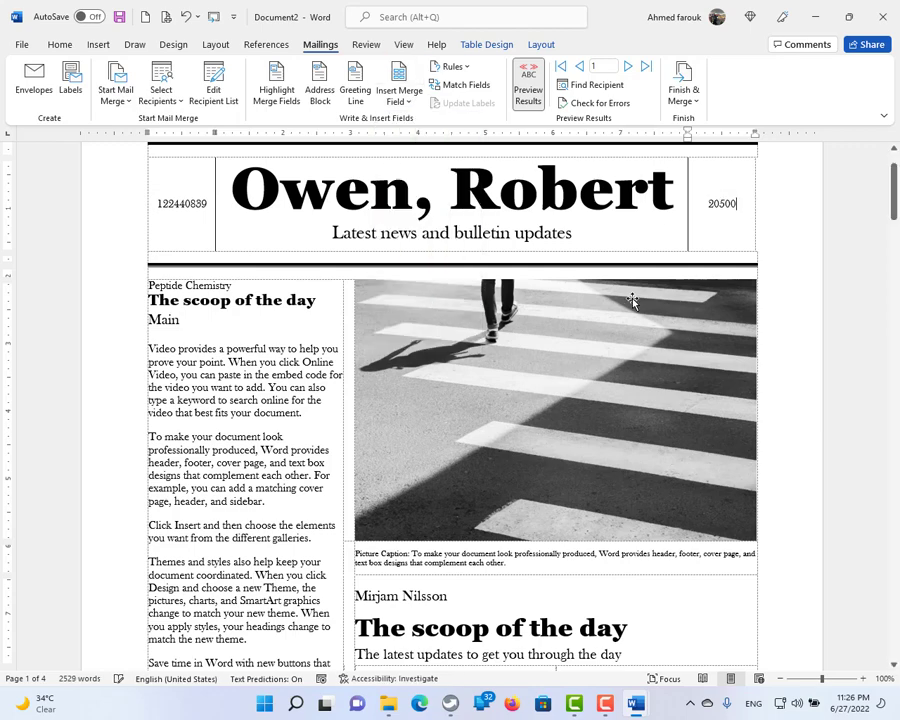
scroll(down, 3)
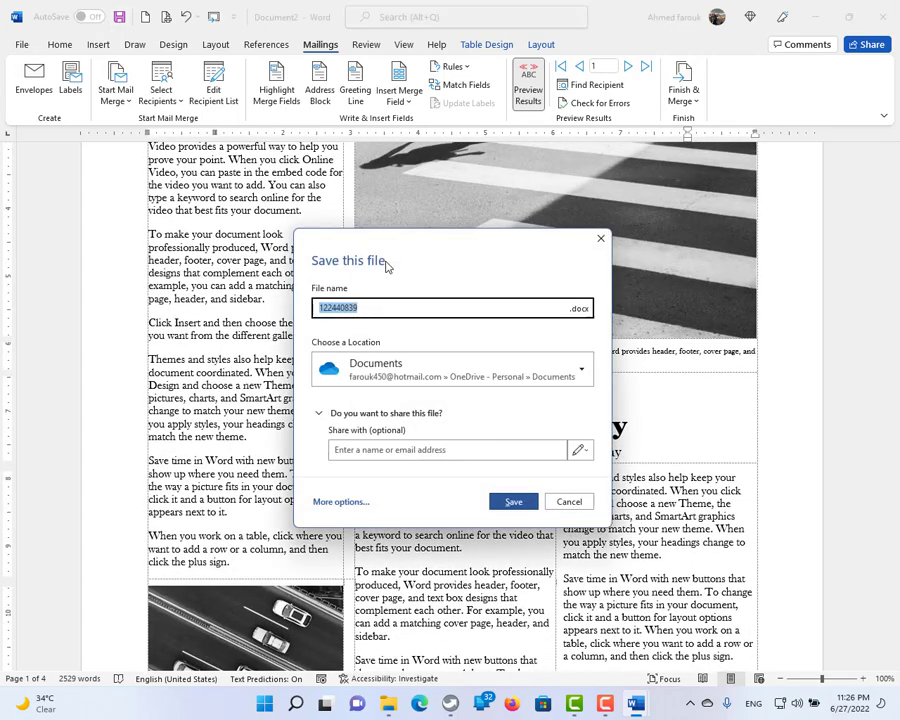
Save the document as 'linked' in the Downloads folder via the full save options
click(568, 500)
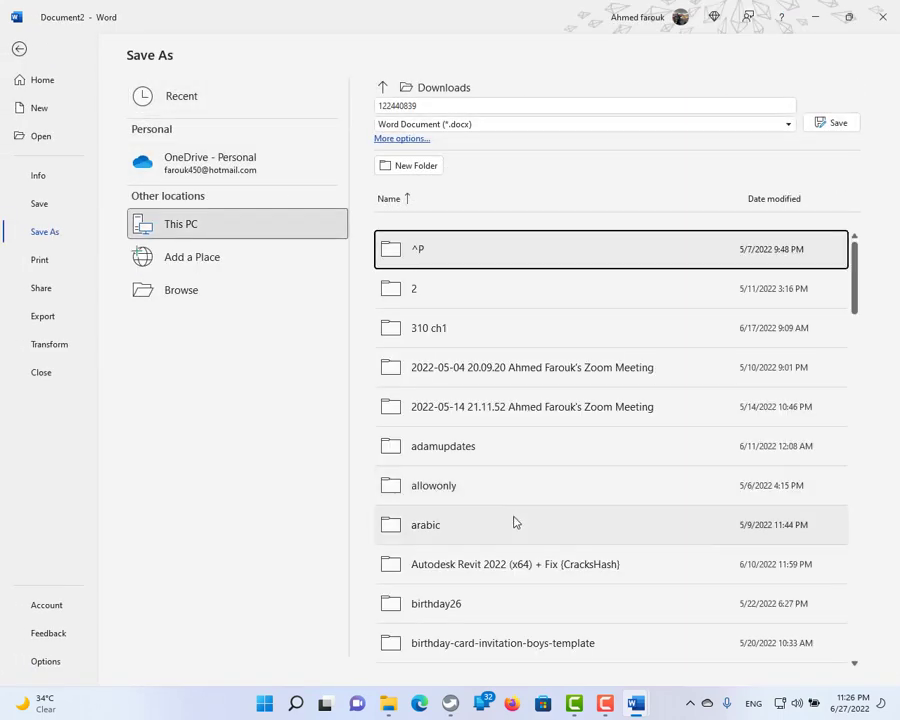
click(584, 104)
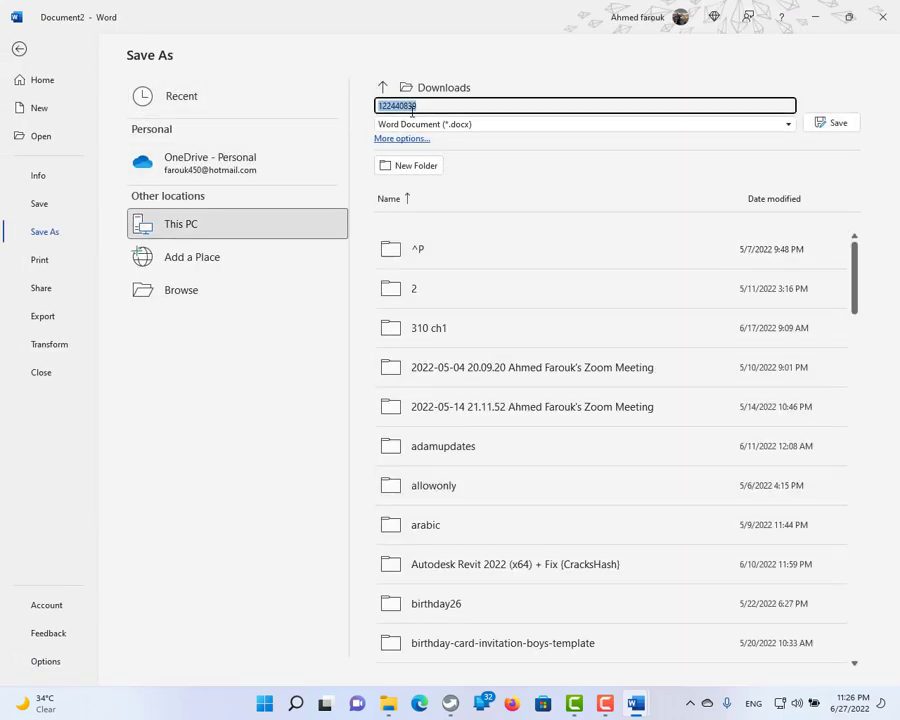
text(linked)
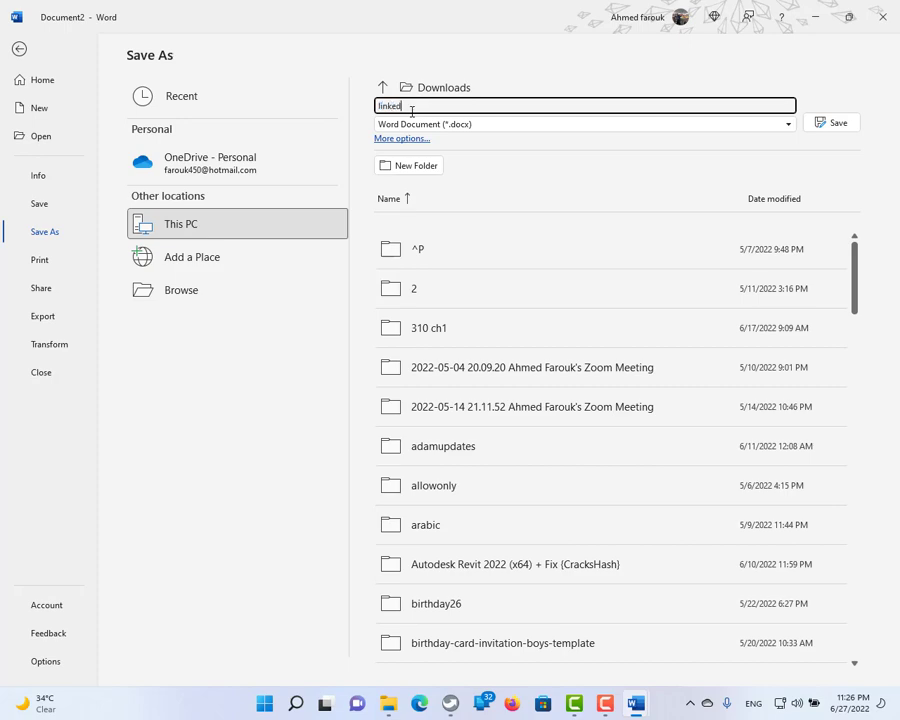
click(832, 122)
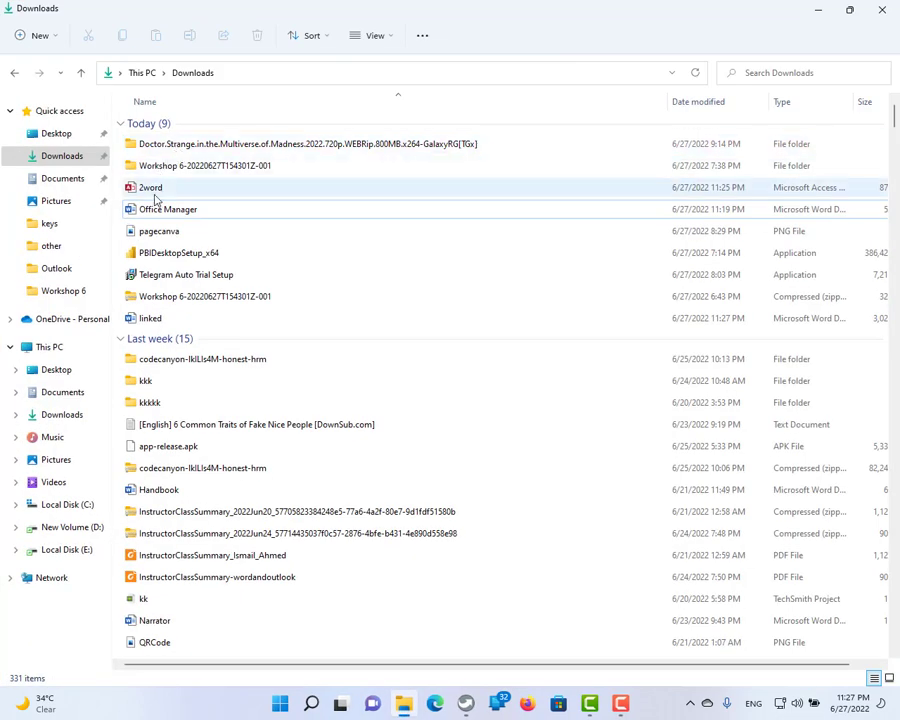
Open the 2word Access database from Downloads
double_click(150, 188)
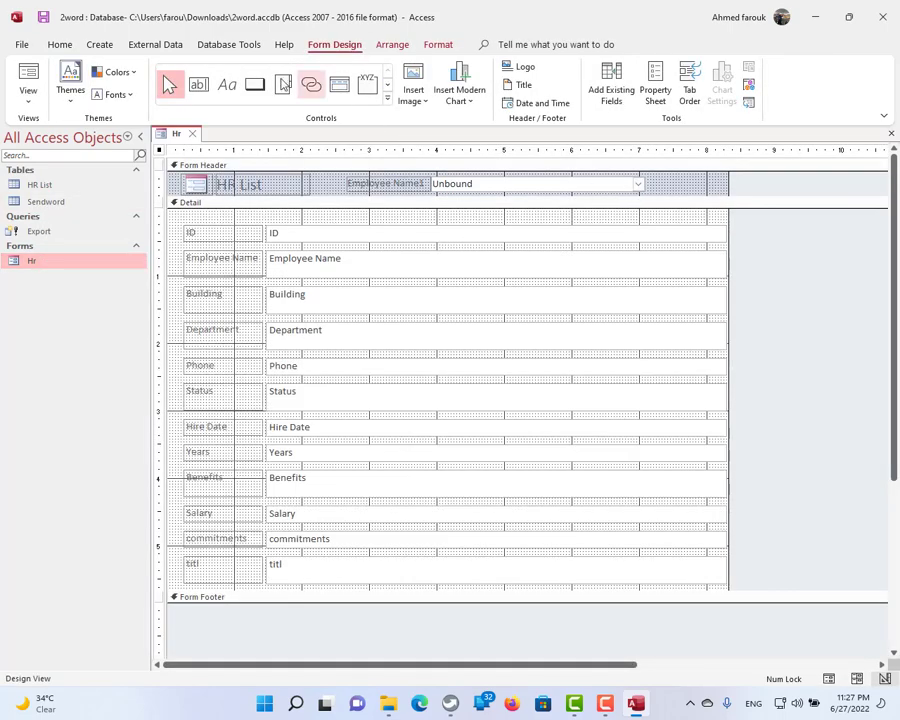
Place a command button in the form header, skip the wizard, and start its On Click event builder
click(254, 84)
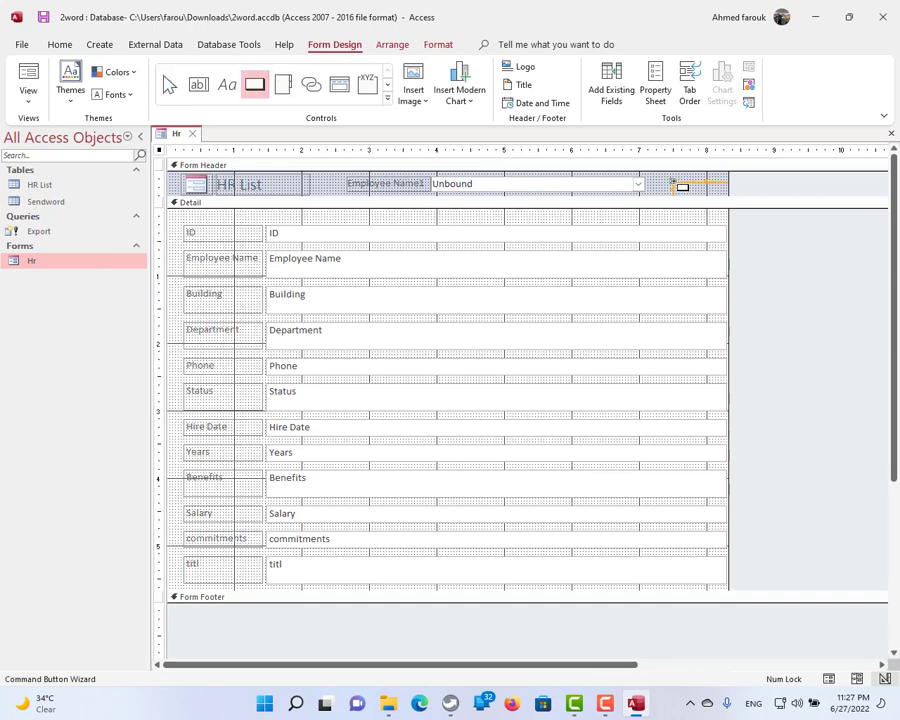
click(704, 190)
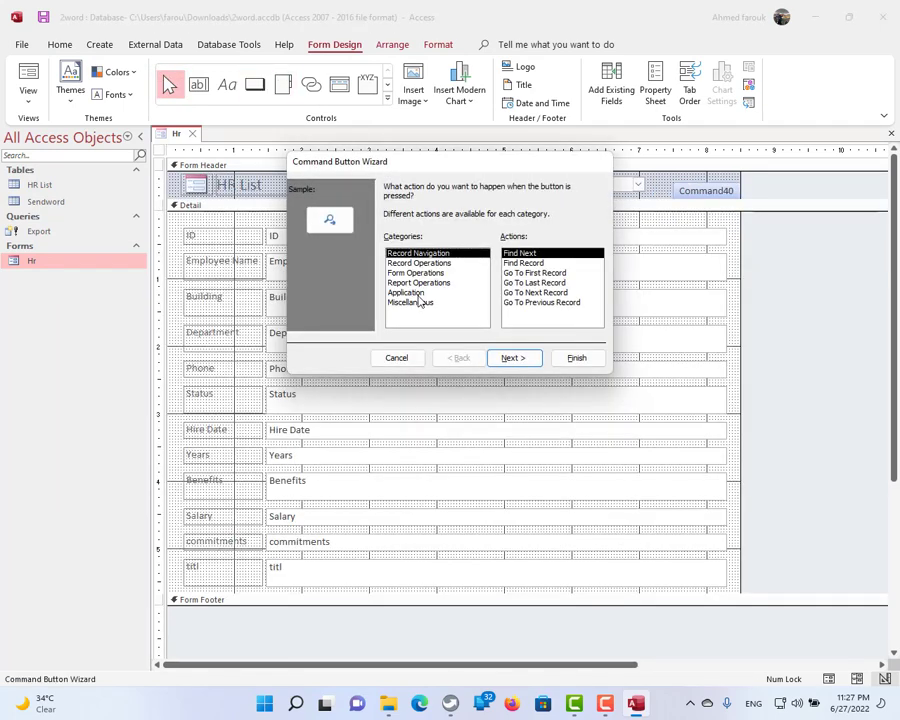
click(396, 356)
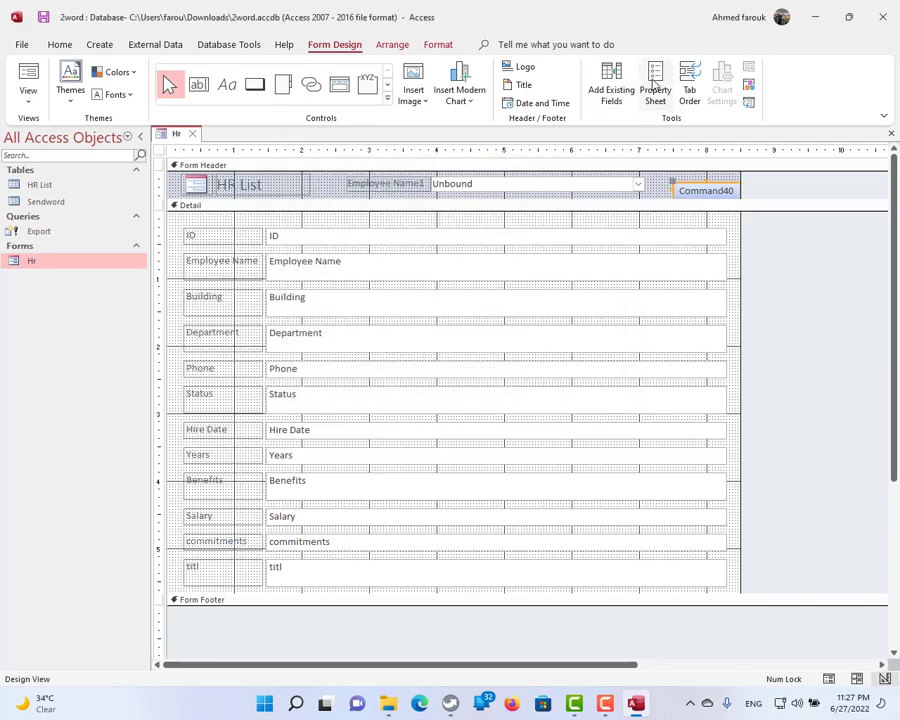
click(656, 84)
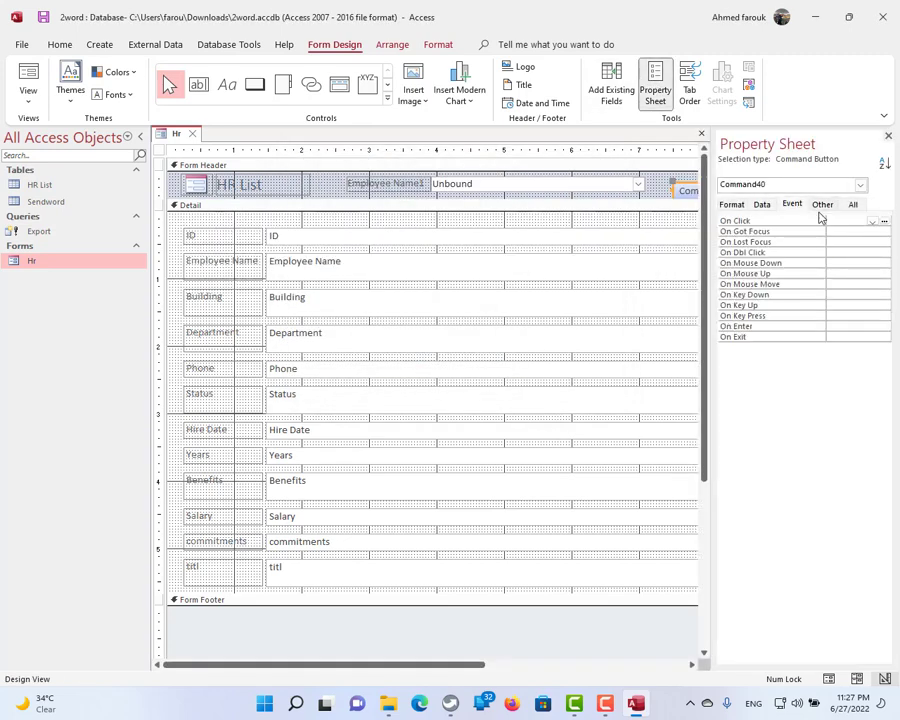
click(884, 220)
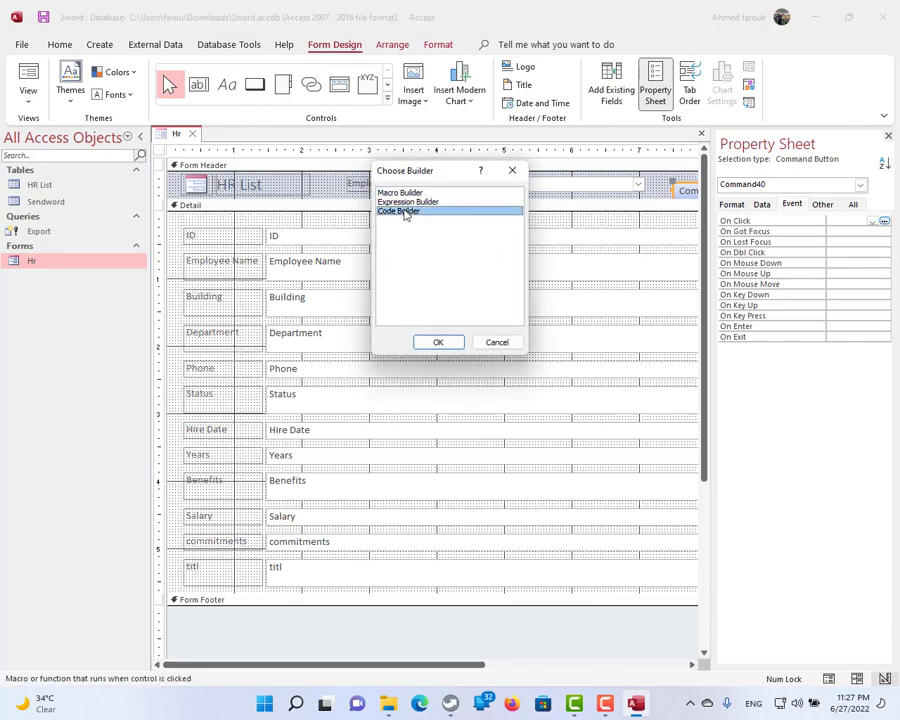
Choose Code Builder and write DoCmd.OpenQuery "Export" in the click procedure
click(438, 340)
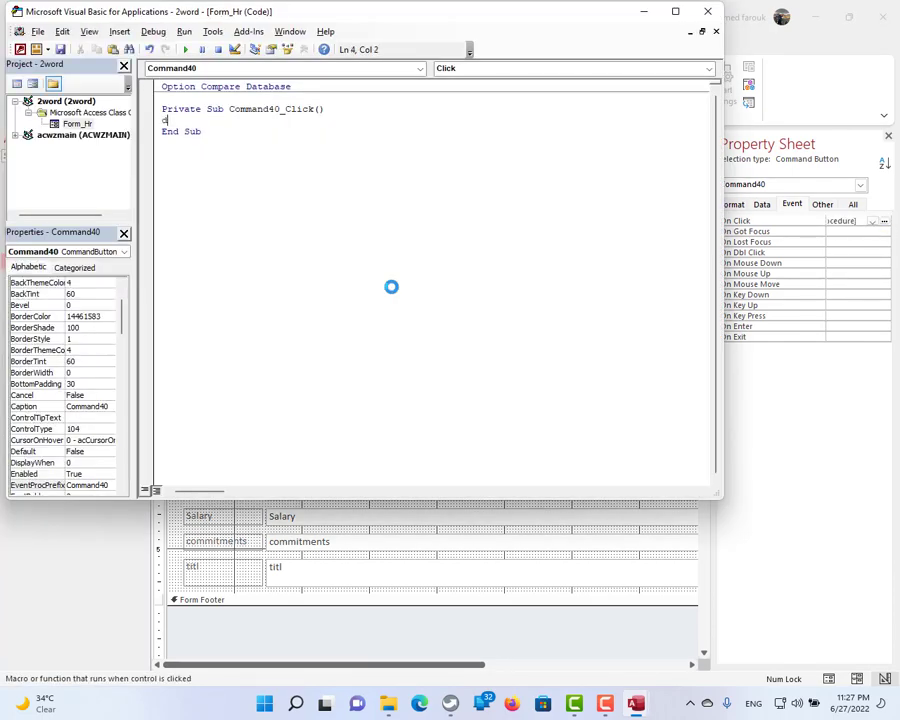
text(docmd.)
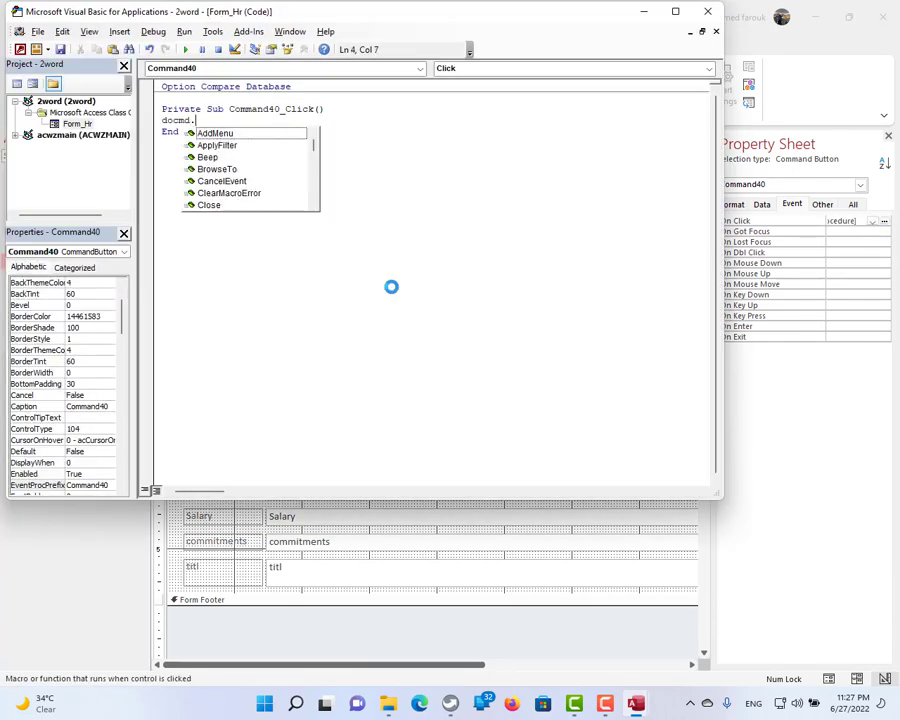
text(OpenQuery)
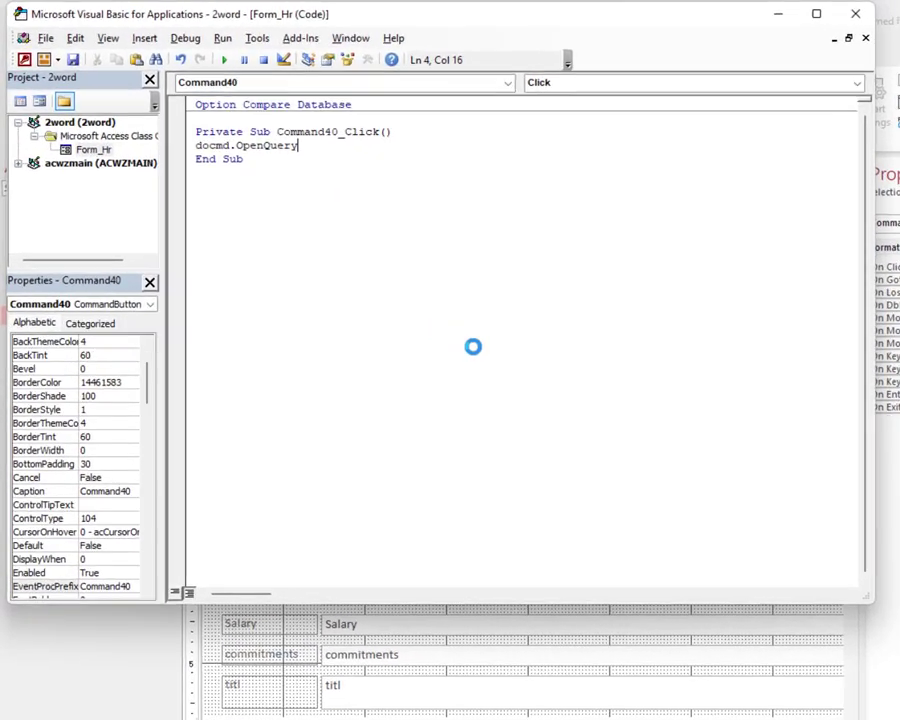
text("exp)
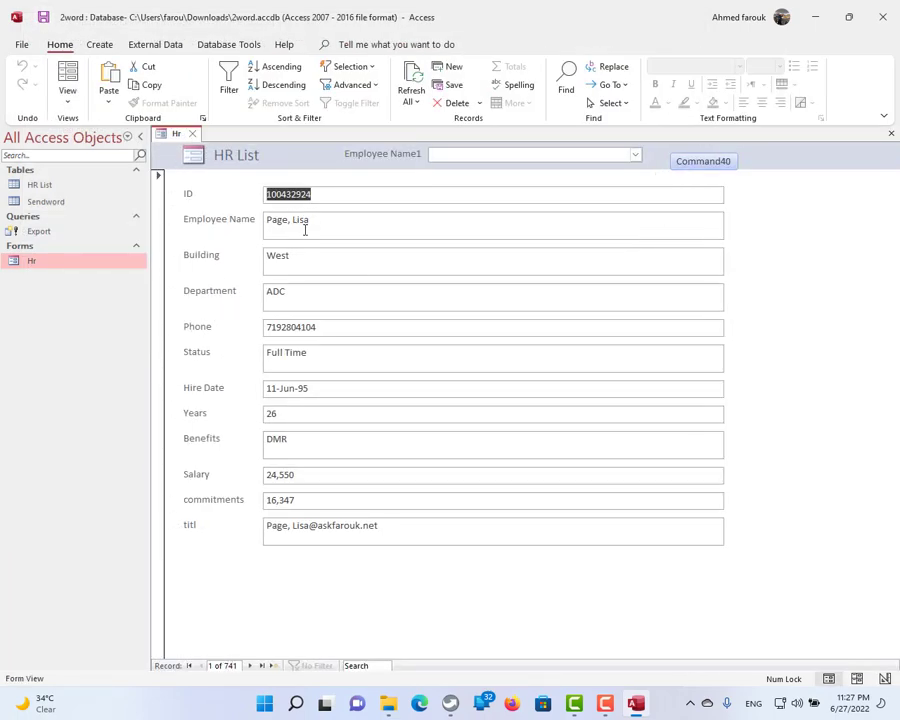
Run the button, confirm all three make-table prompts, then go to Downloads
click(704, 160)
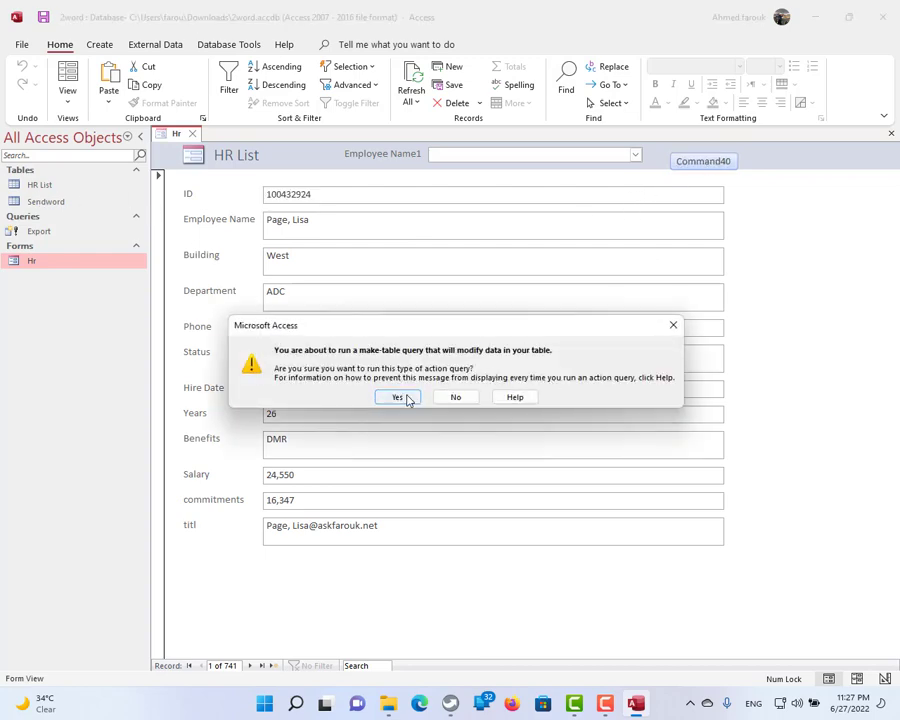
click(396, 396)
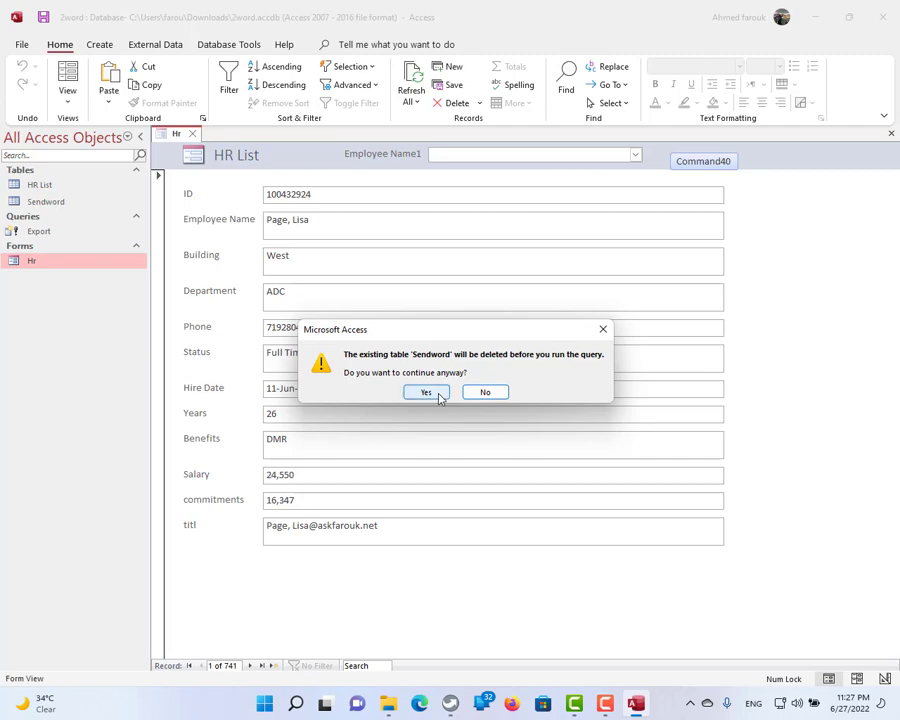
click(424, 390)
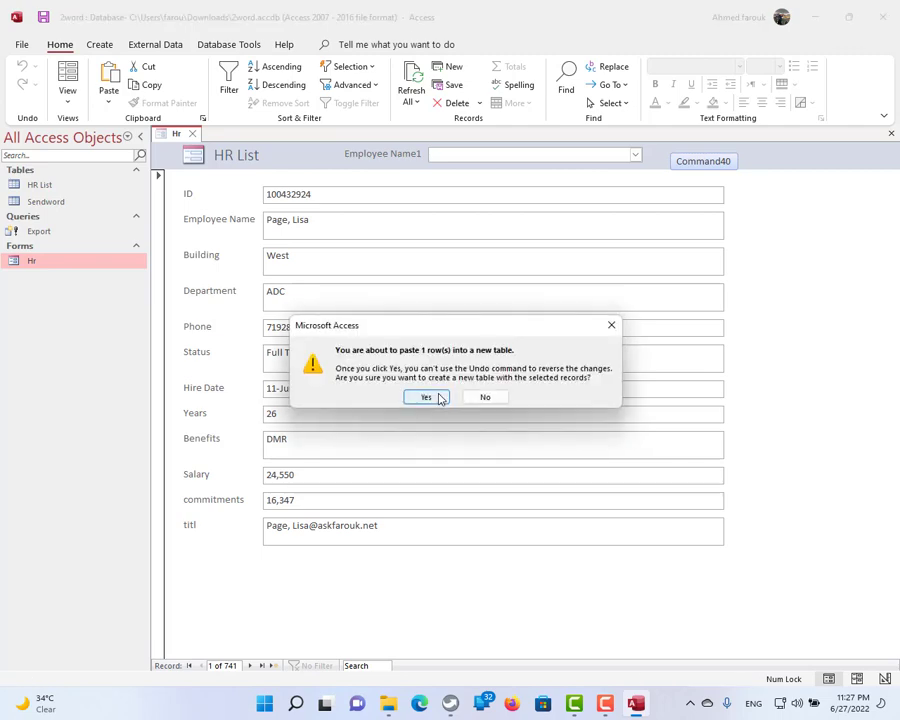
click(424, 396)
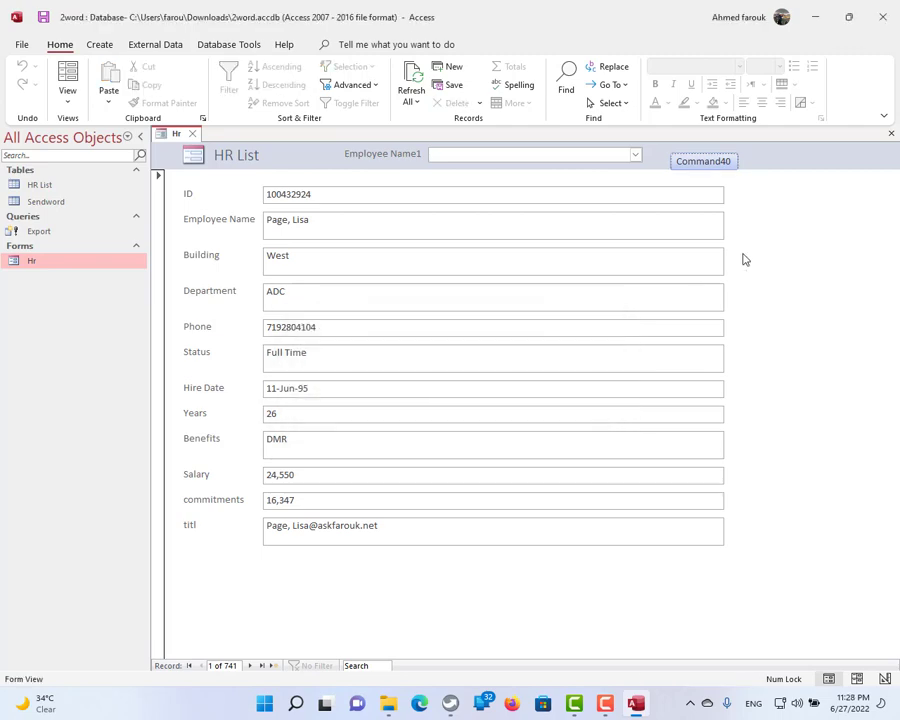
mouse_move(744, 224)
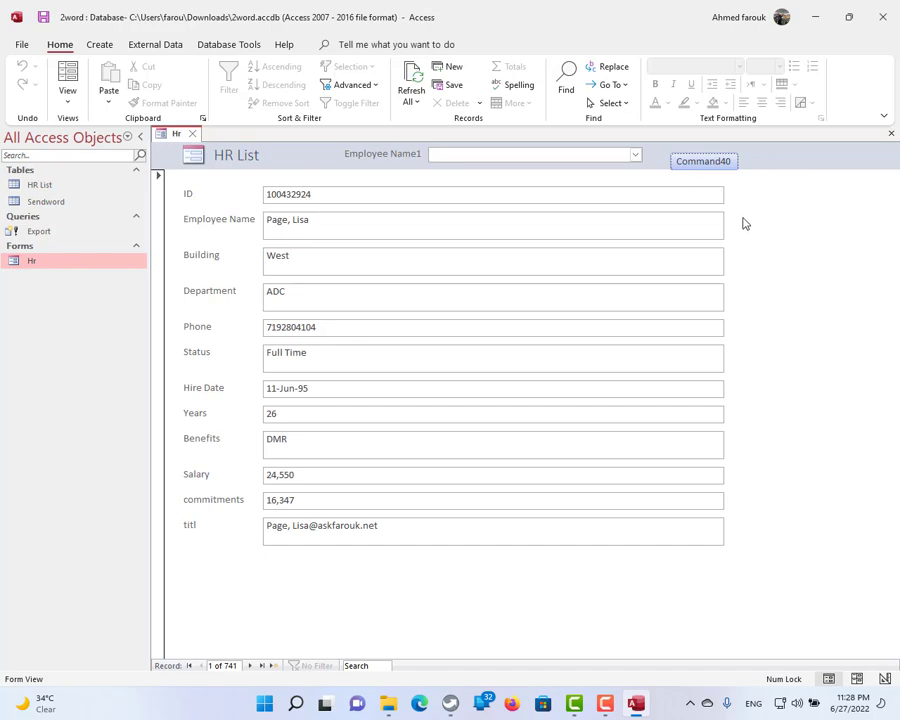
mouse_move(54, 232)
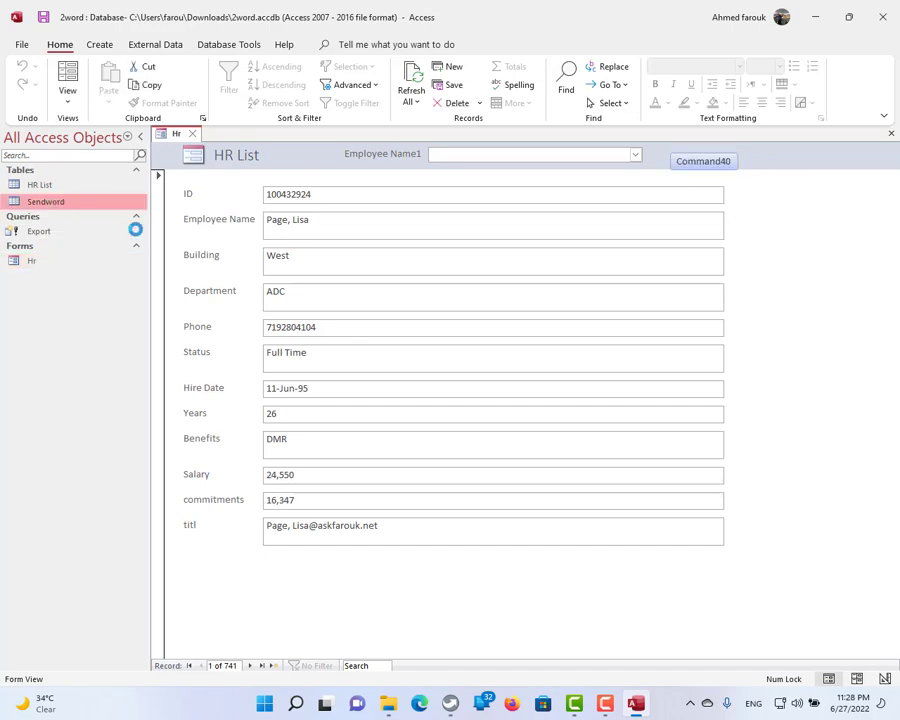
click(240, 132)
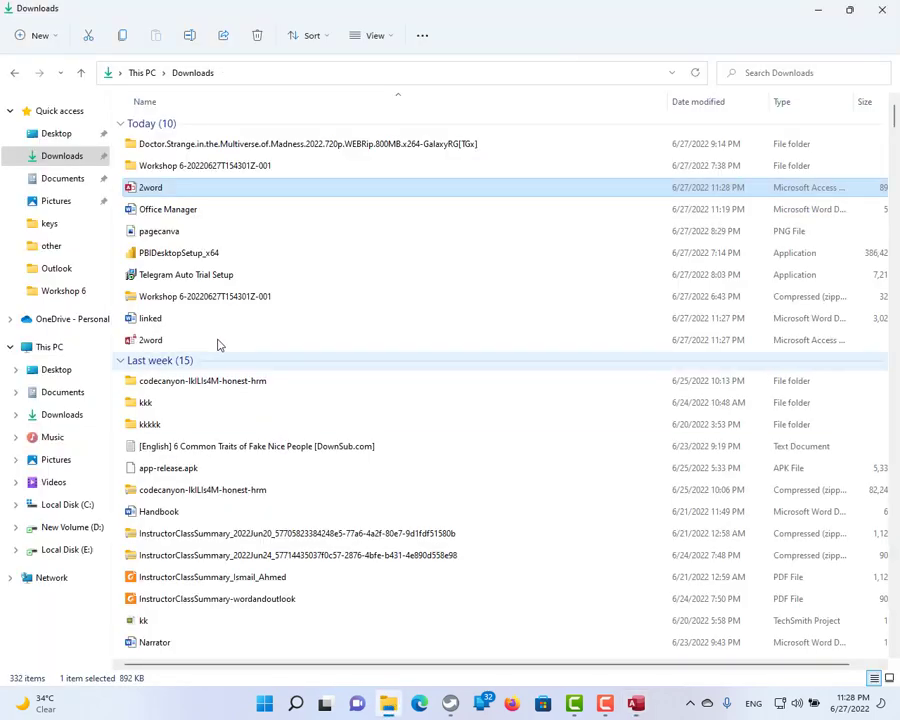
Open the 'linked' document and allow it to load Sendword data via the SQL prompt
click(168, 210)
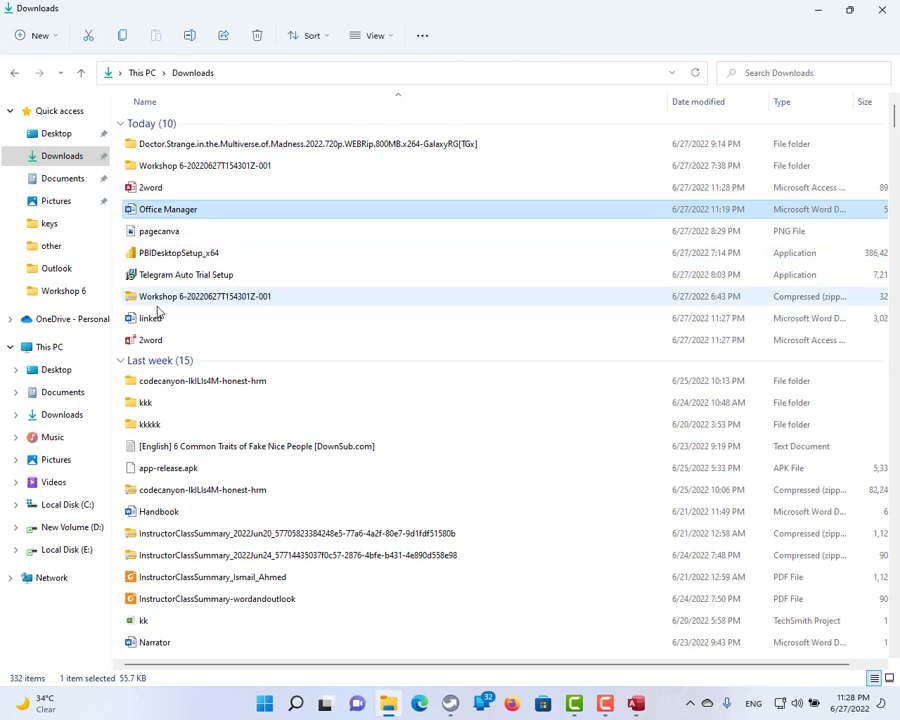
double_click(152, 318)
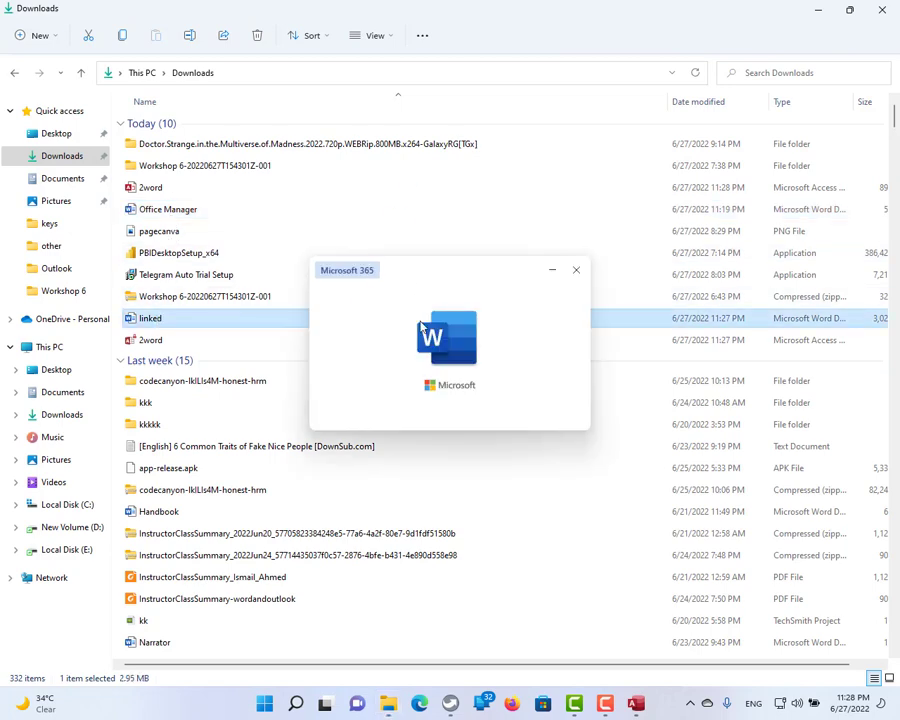
double_click(150, 318)
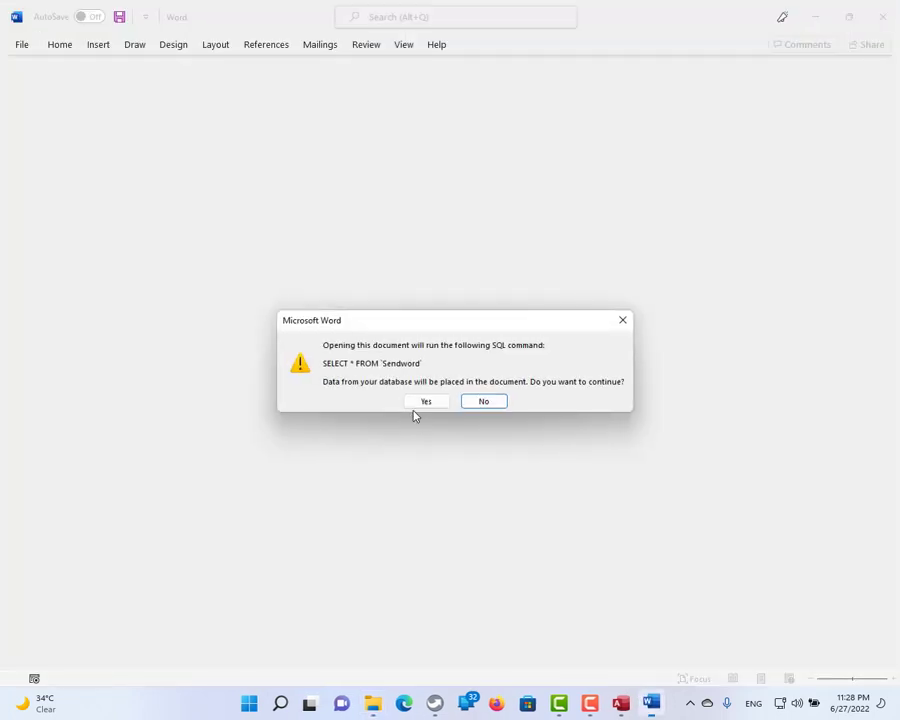
click(424, 400)
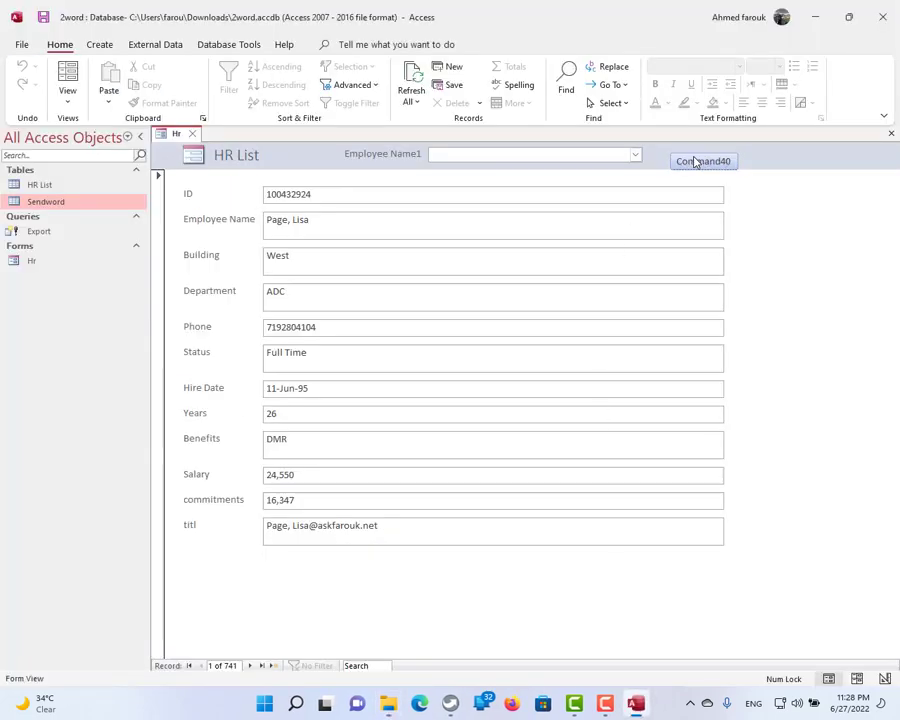
Run the button again, confirm the make-table warning, and switch the form to design view
click(704, 160)
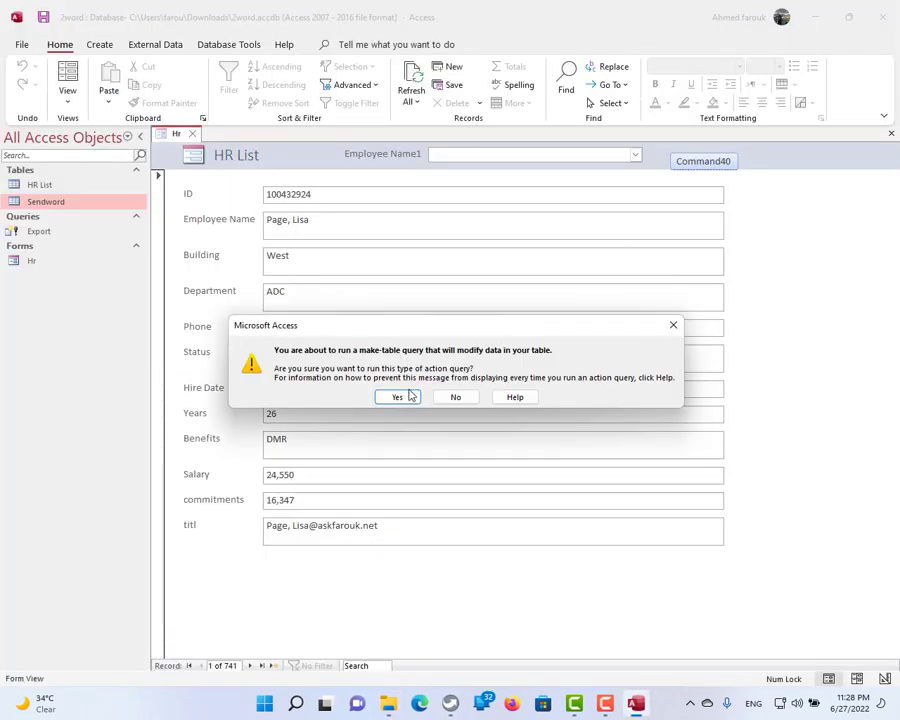
click(396, 396)
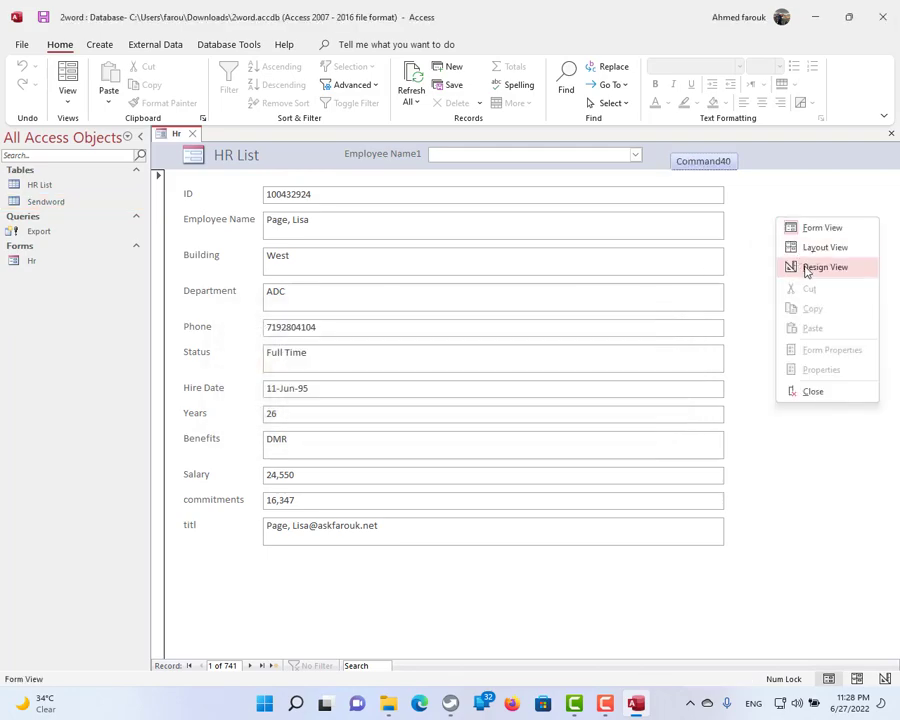
click(824, 268)
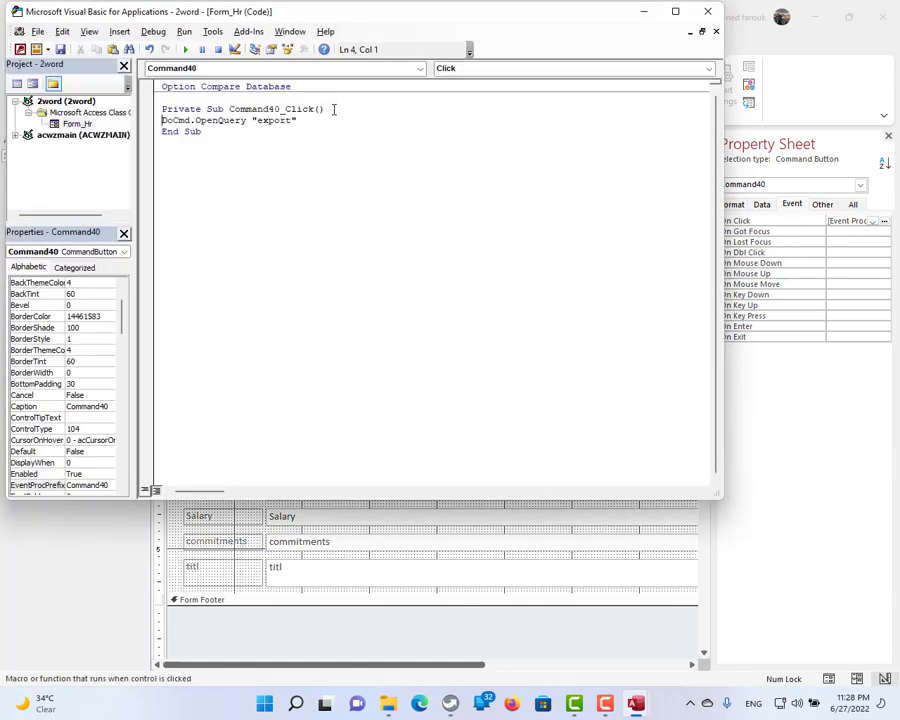
Add DoCmd.SetWarnings (off) before and DoCmd.SetWarnings (on) after the OpenQuery line
text(docmd)
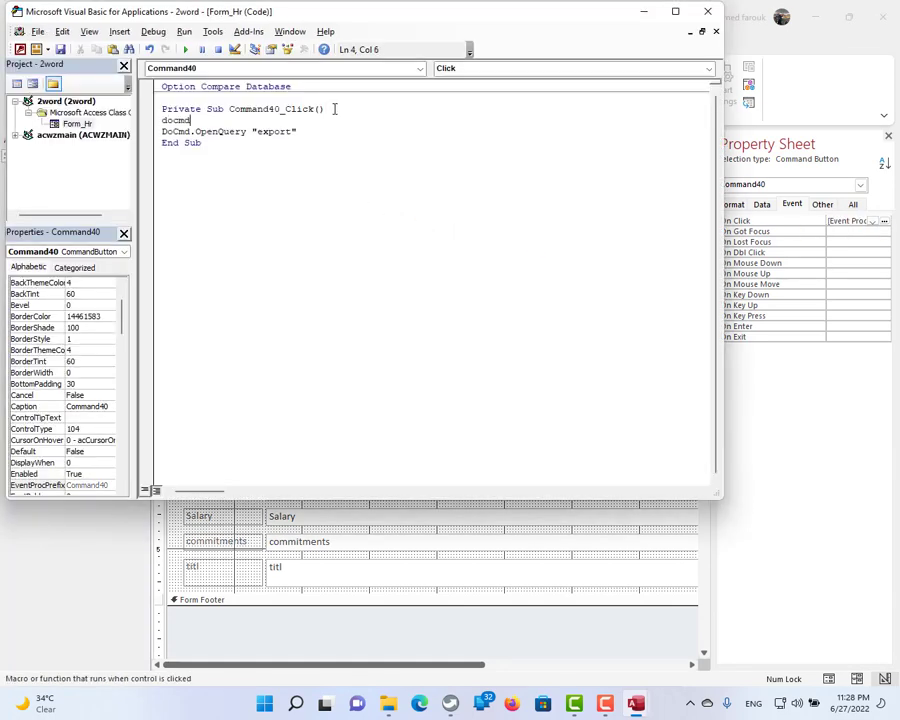
text(.SetWarnings (o)
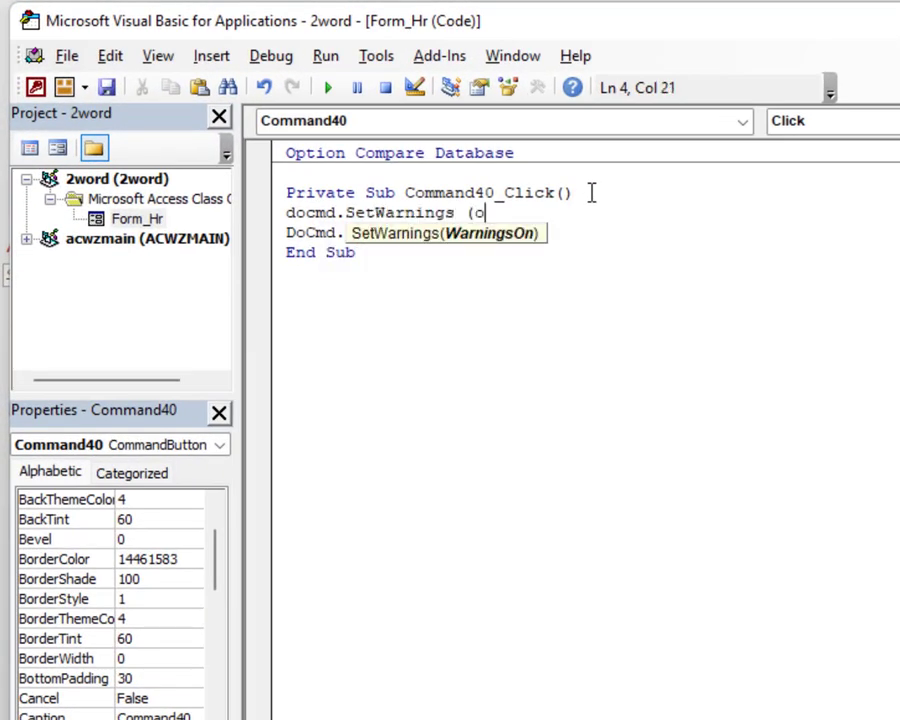
text(ff))
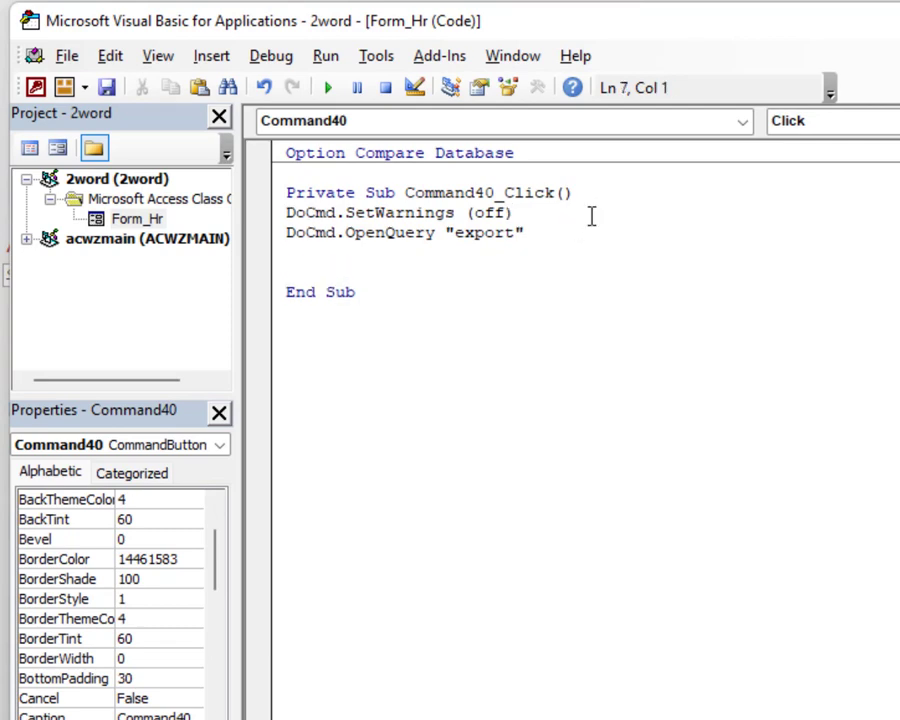
text(docmd.)
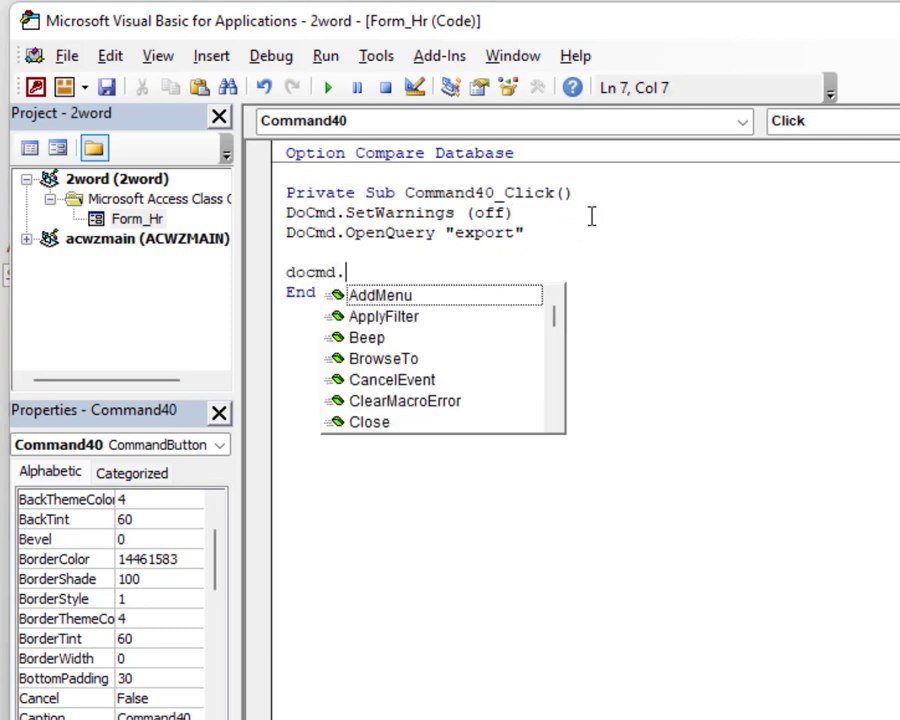
text(SetWarnings)
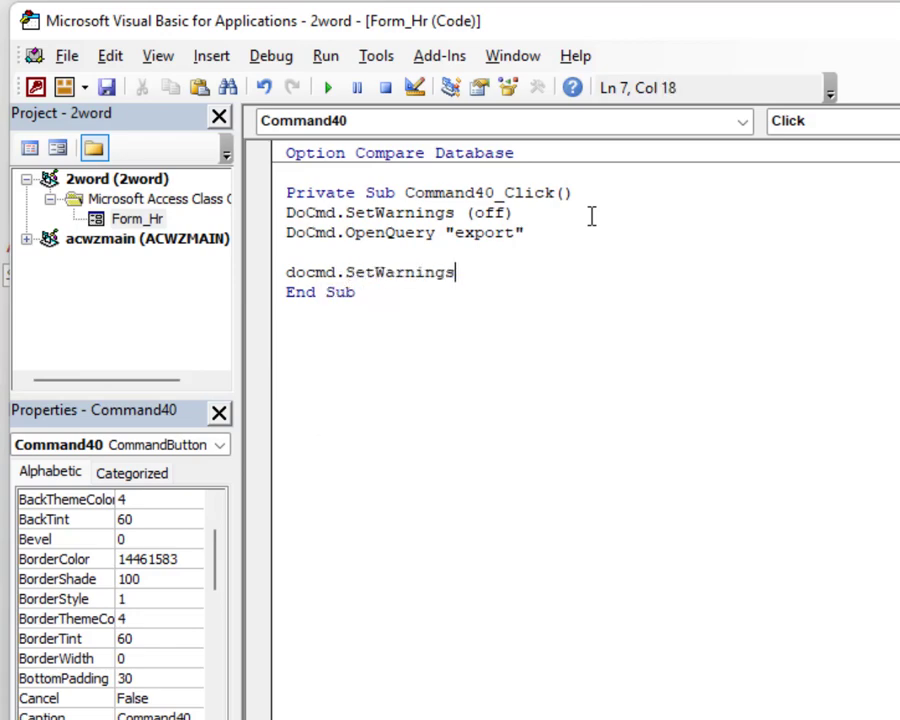
text((on))
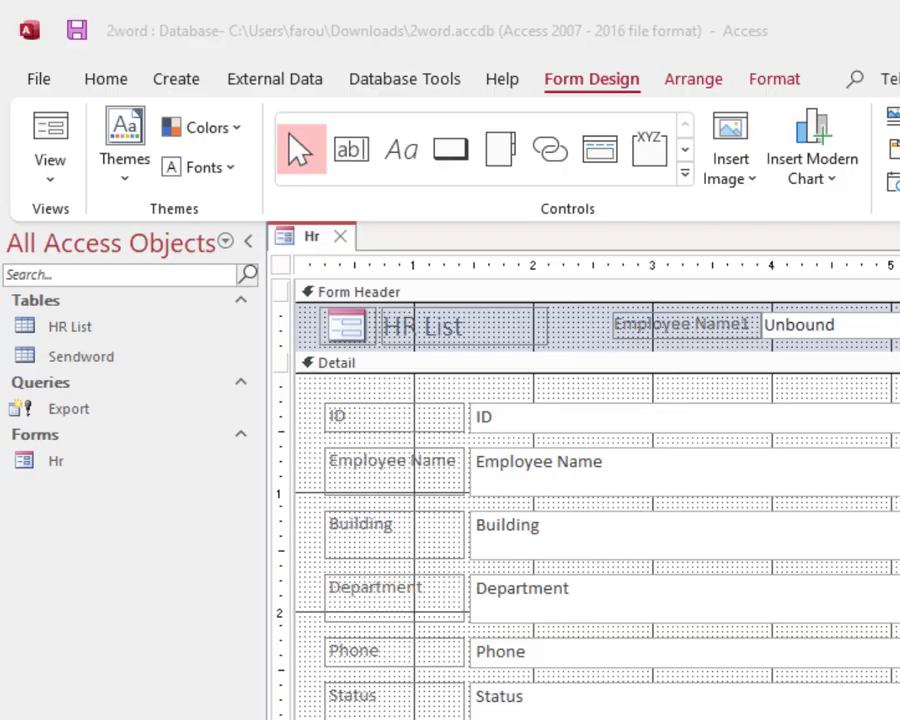
click(50, 130)
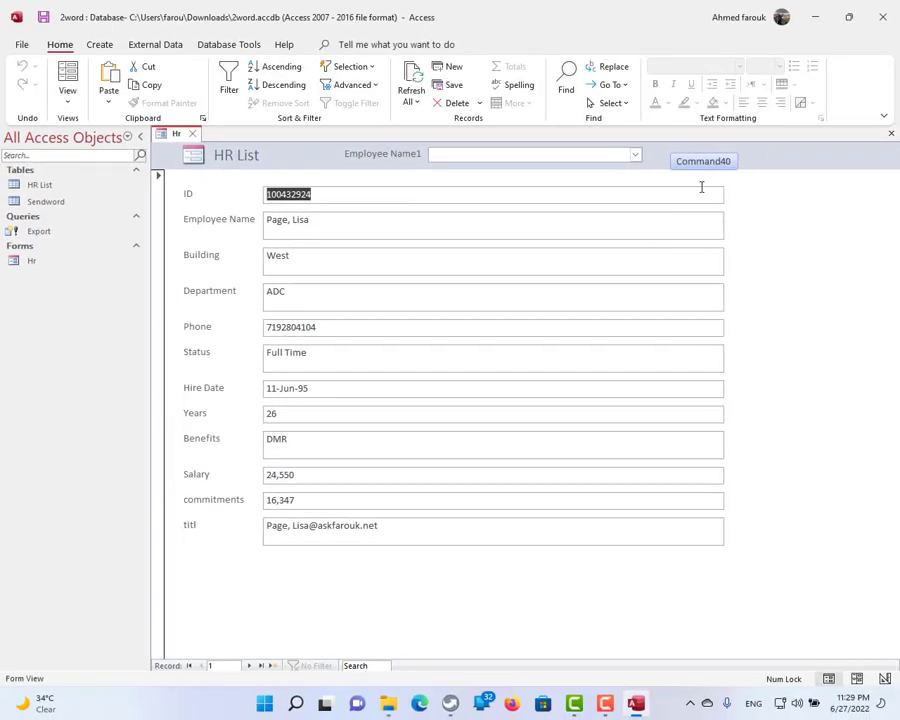
click(634, 154)
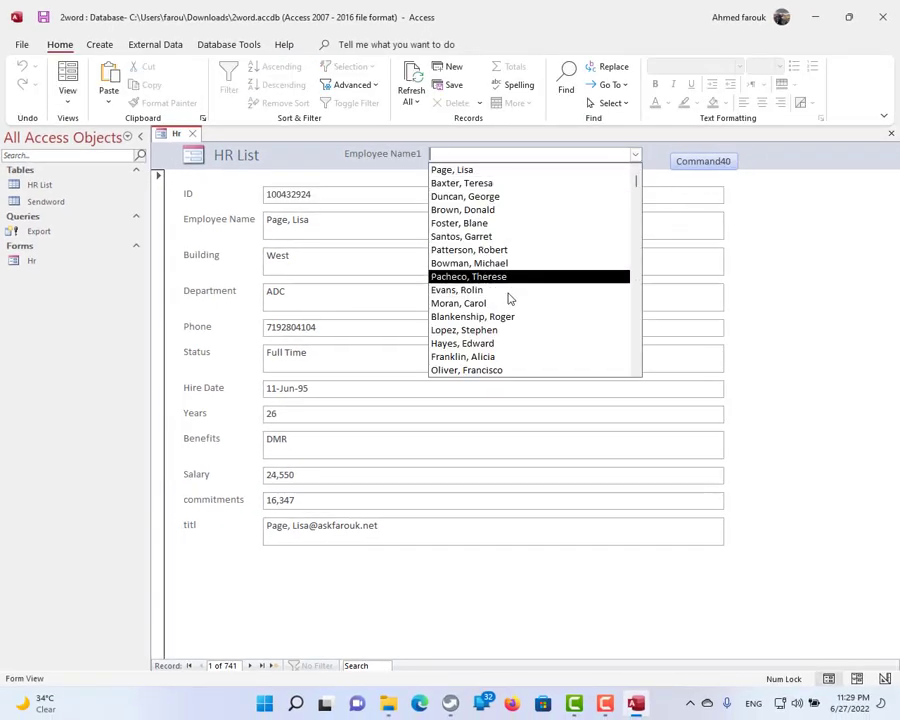
click(464, 330)
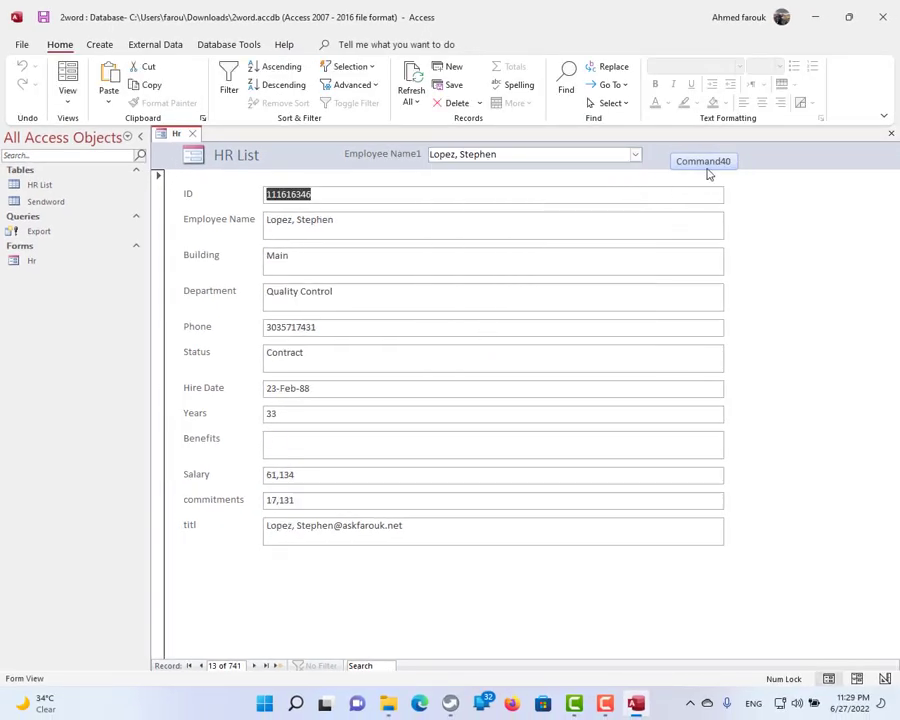
click(704, 160)
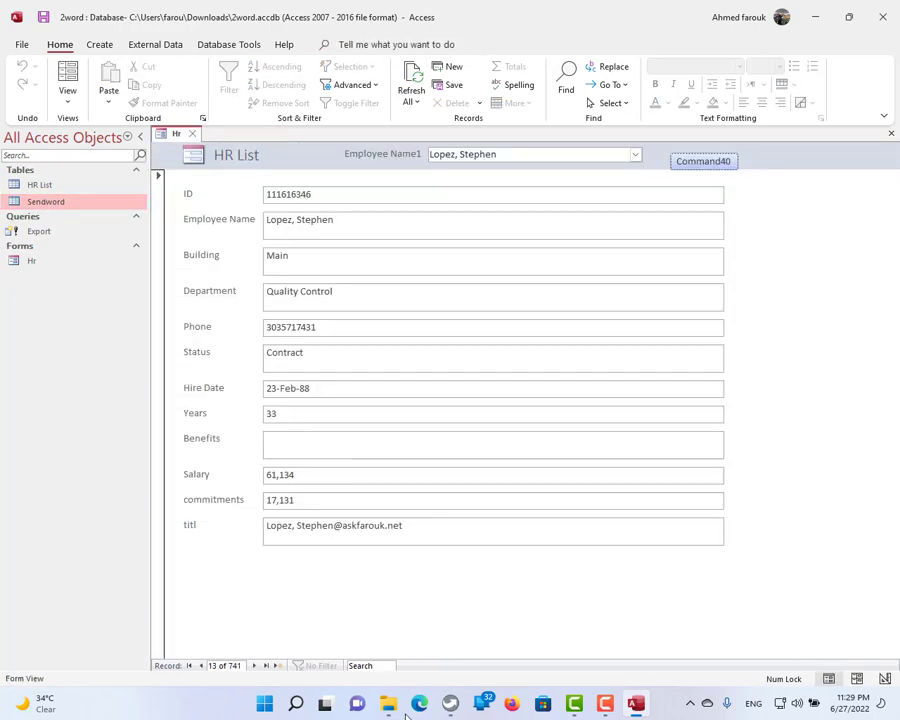
click(388, 704)
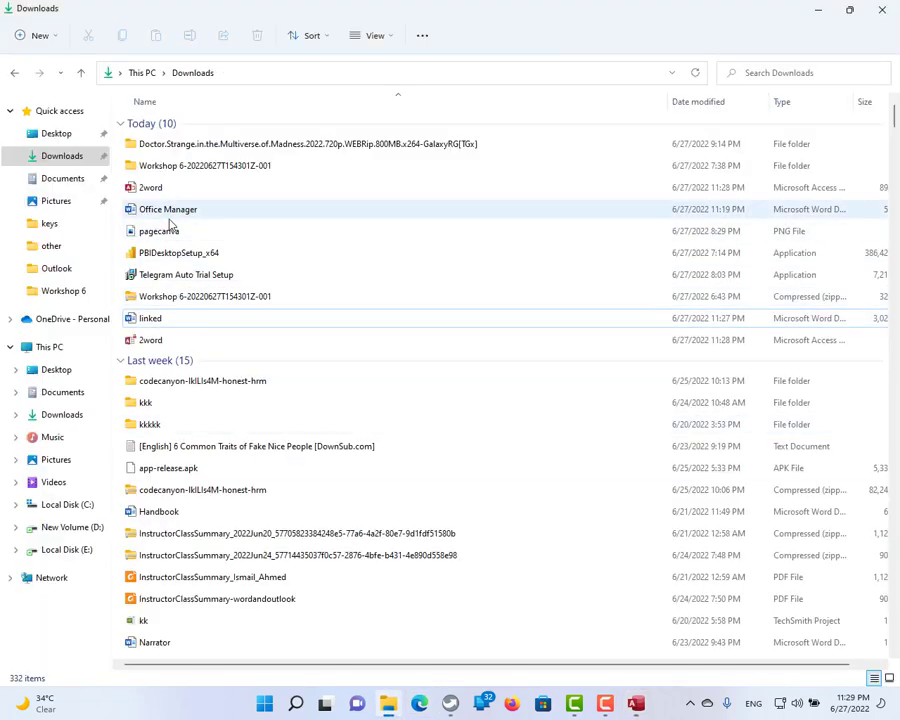
Attempt to open the linked document, dismiss the database-locked error, and relaunch 2word
click(150, 318)
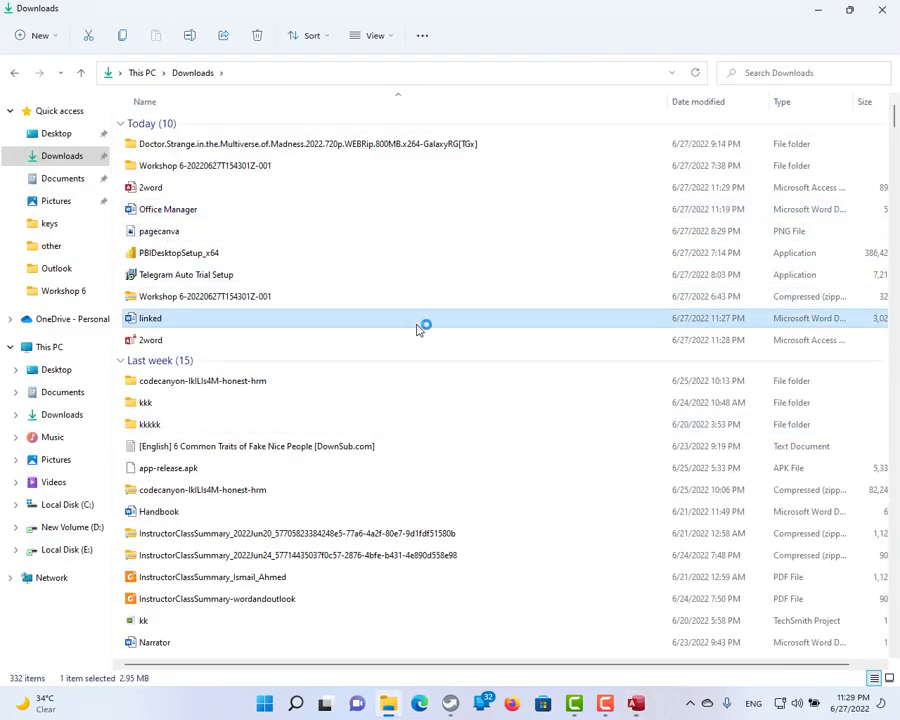
double_click(148, 318)
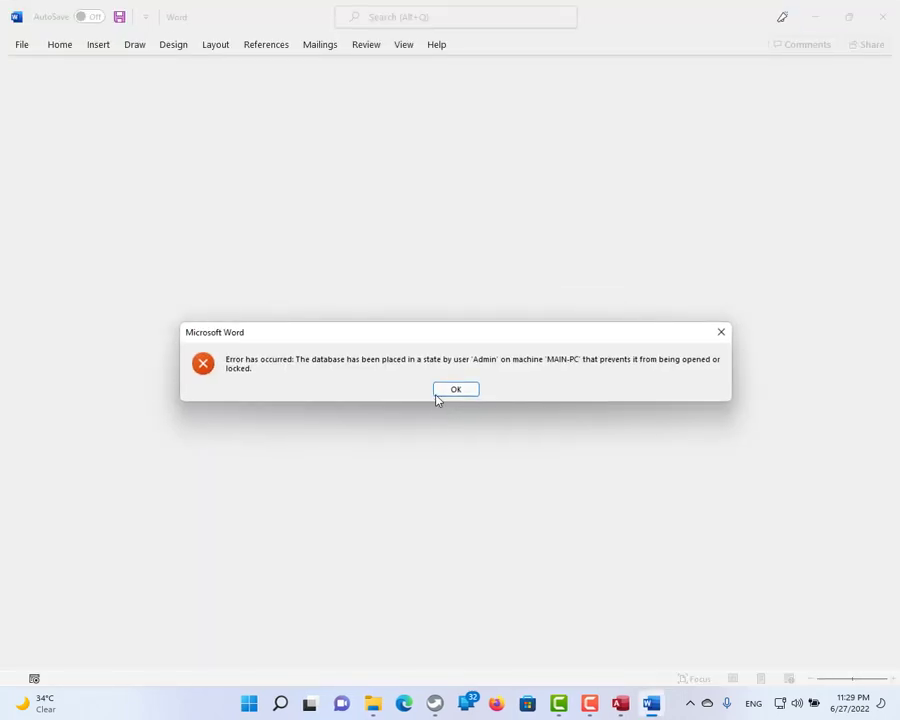
click(456, 388)
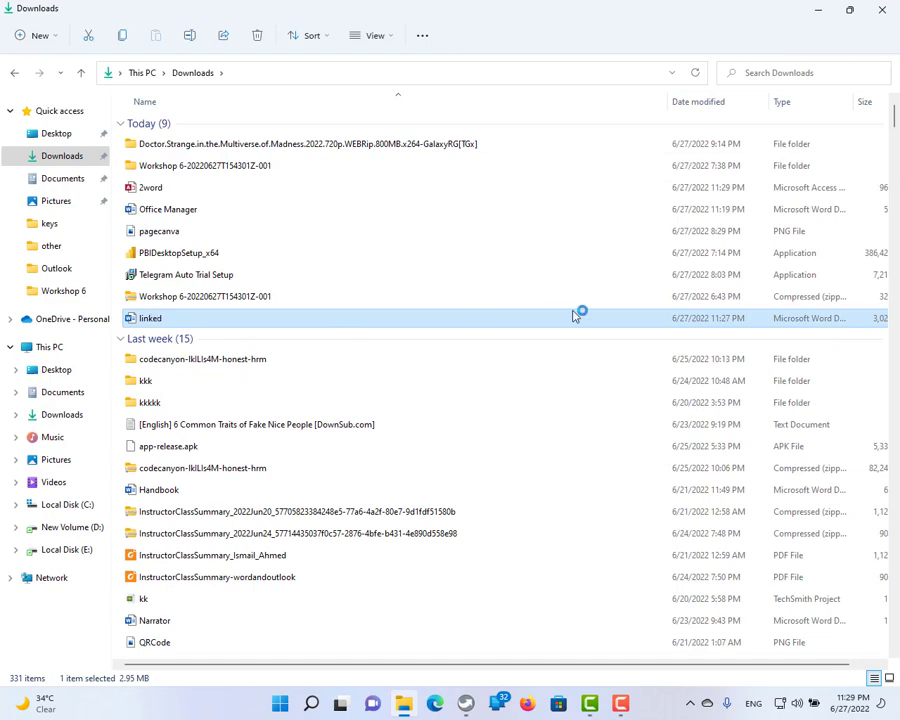
double_click(150, 318)
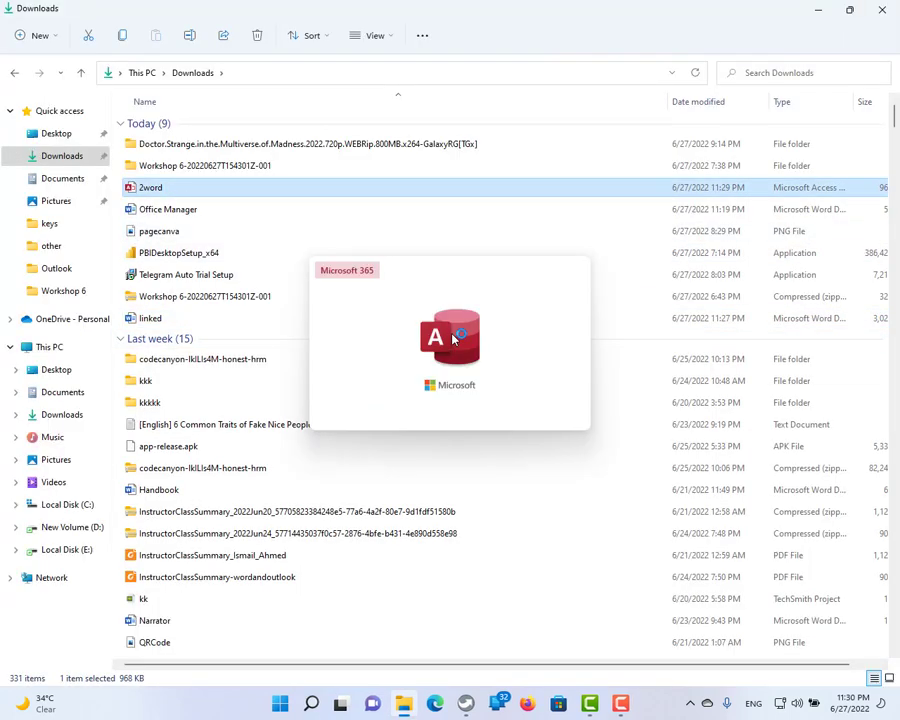
double_click(150, 188)
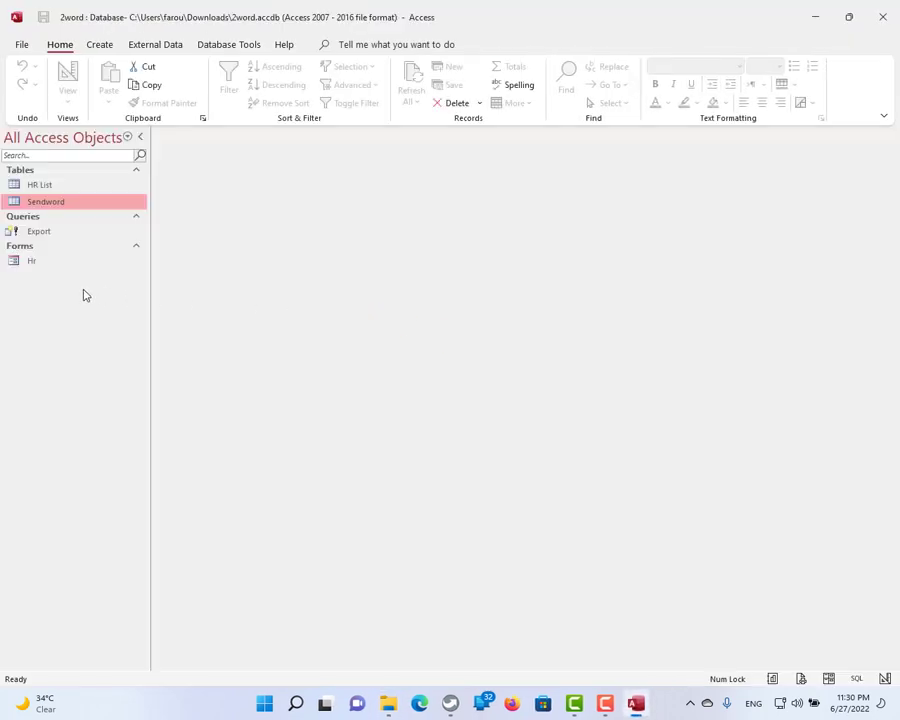
double_click(32, 260)
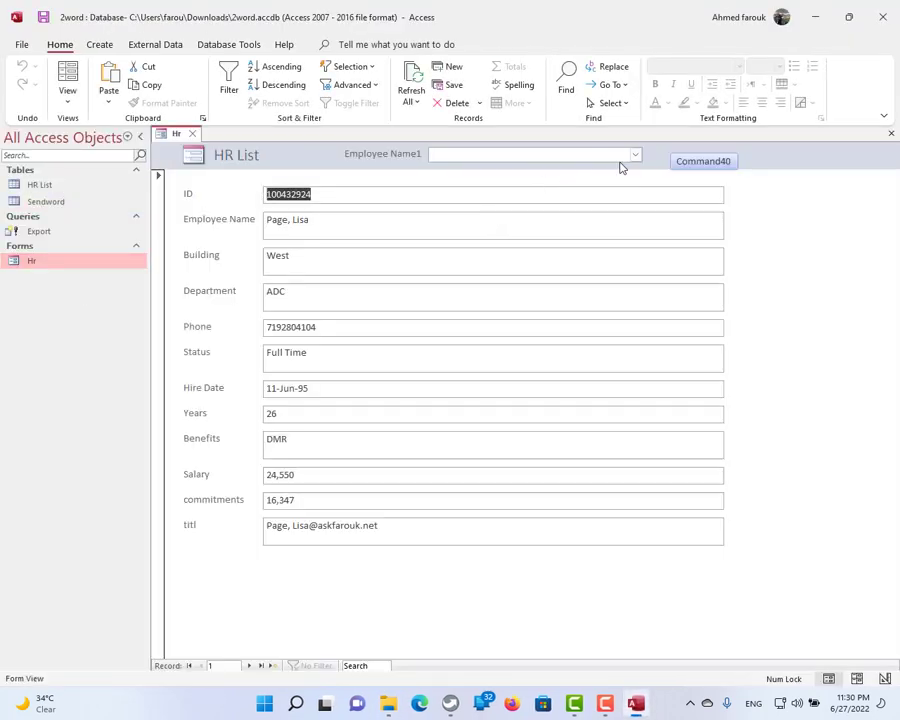
click(636, 154)
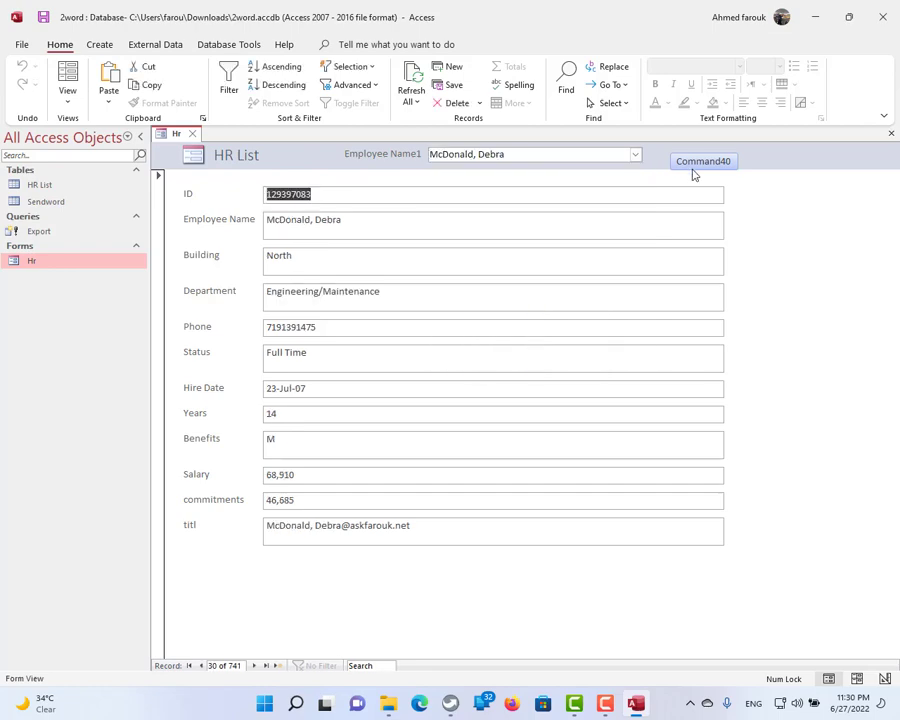
click(702, 160)
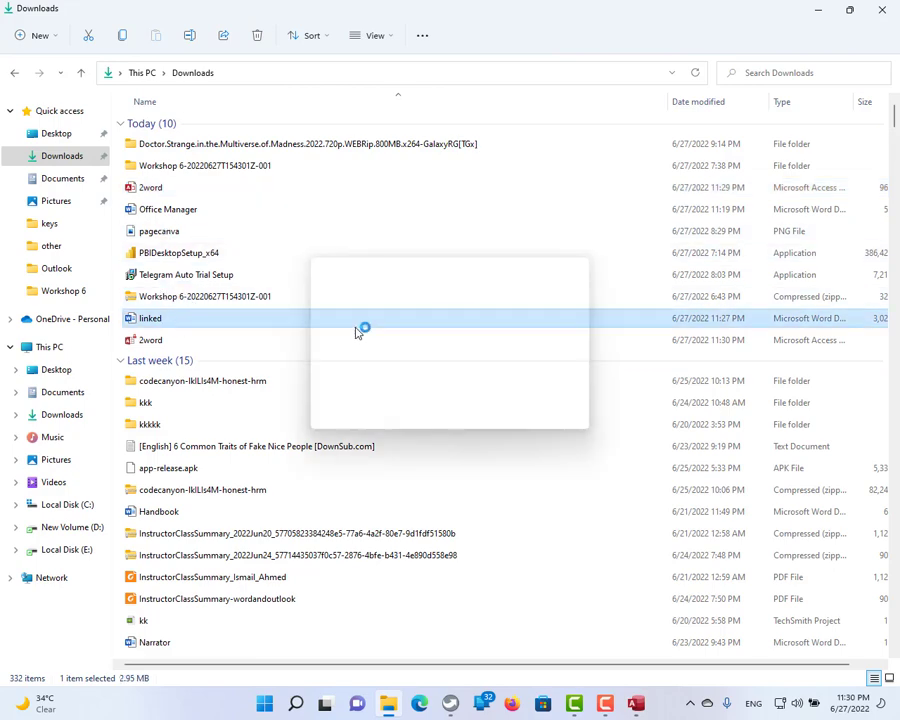
double_click(150, 318)
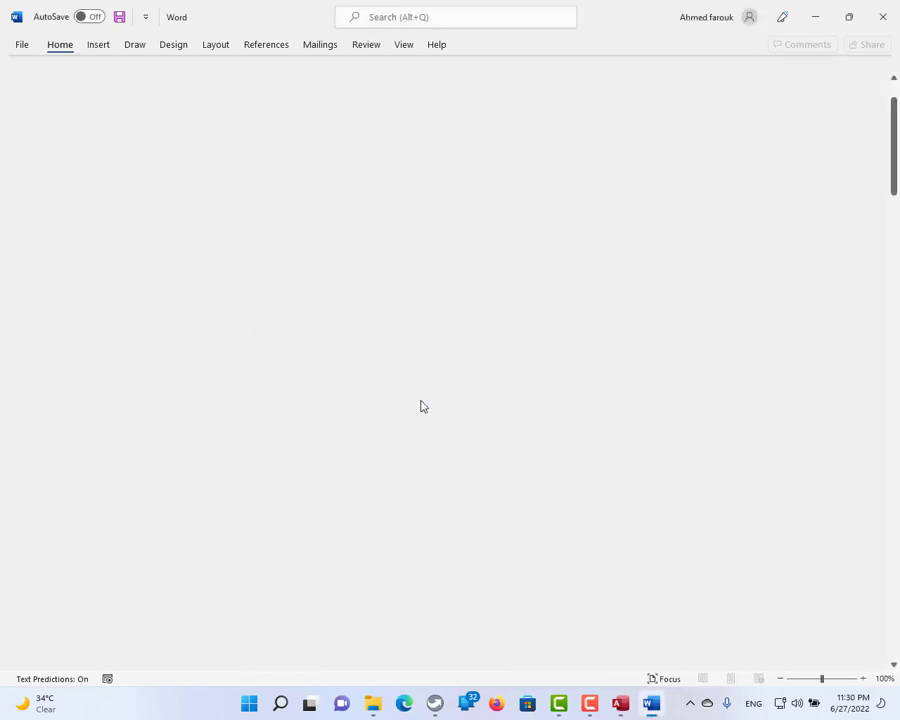